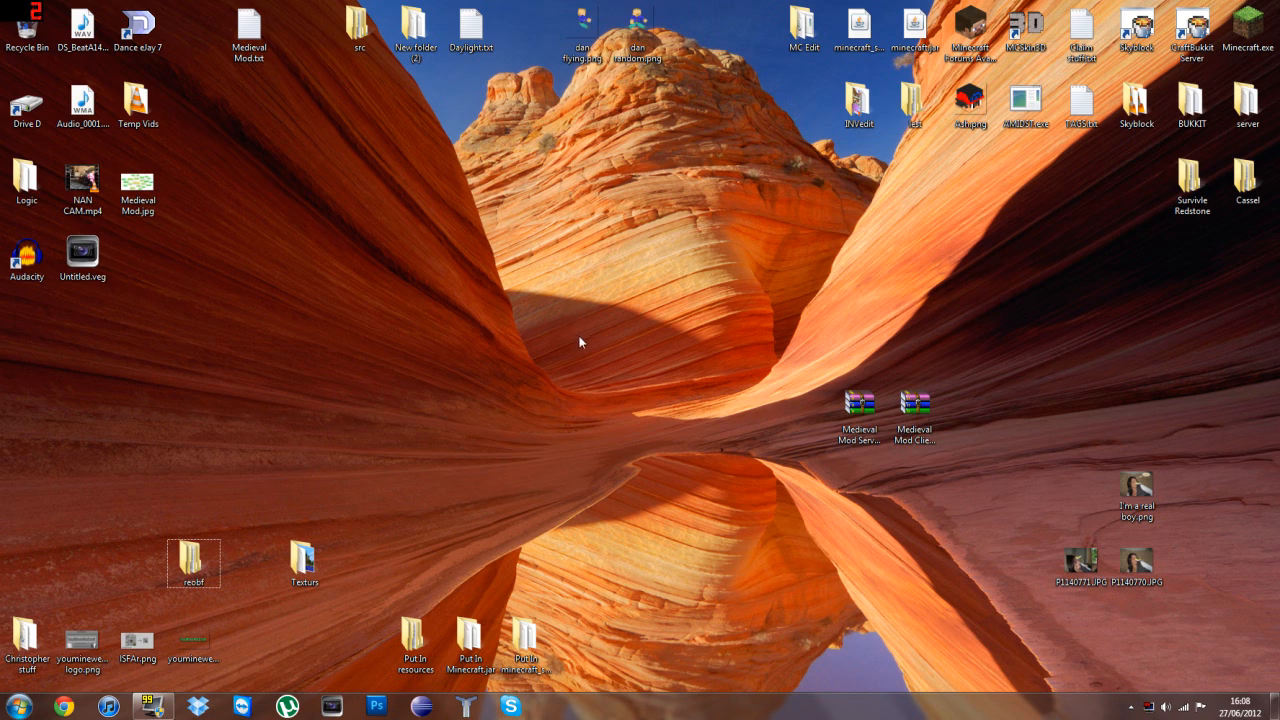
pyautogui.moveTo(559, 337)
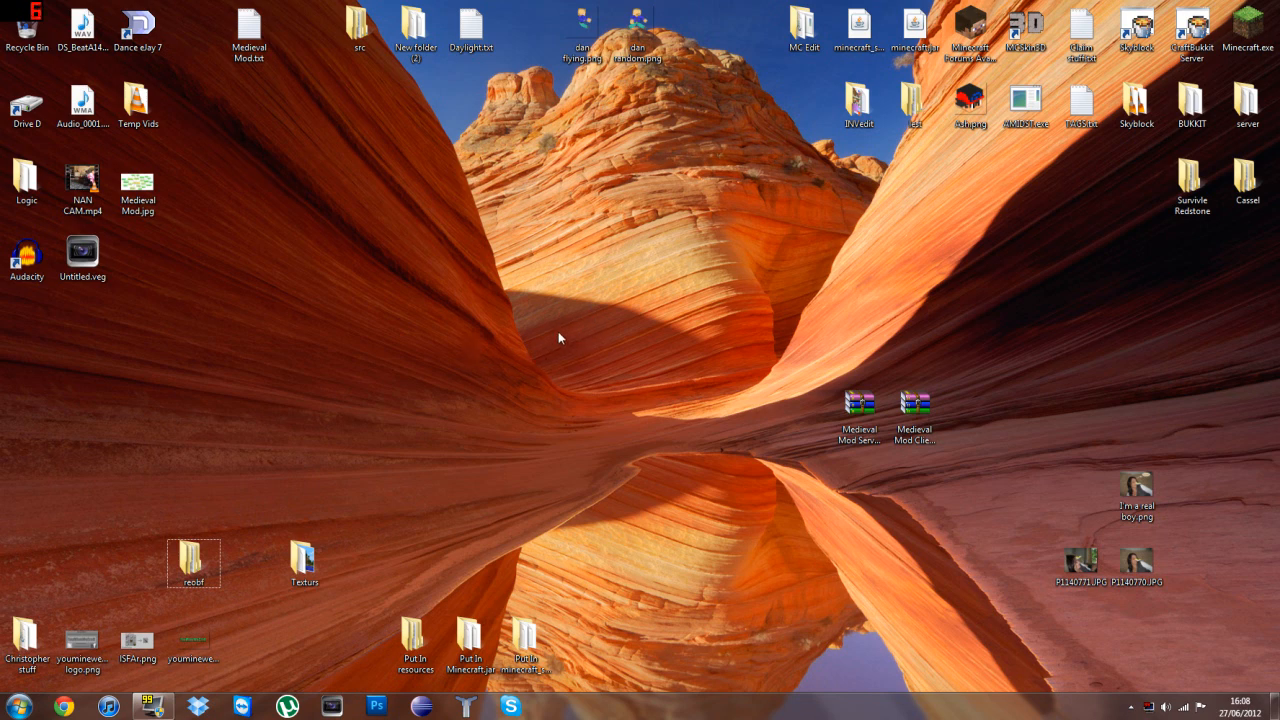
# - Create a new folder on the desktop and name it 'Test Server'
pyautogui.rightClick(559, 337)
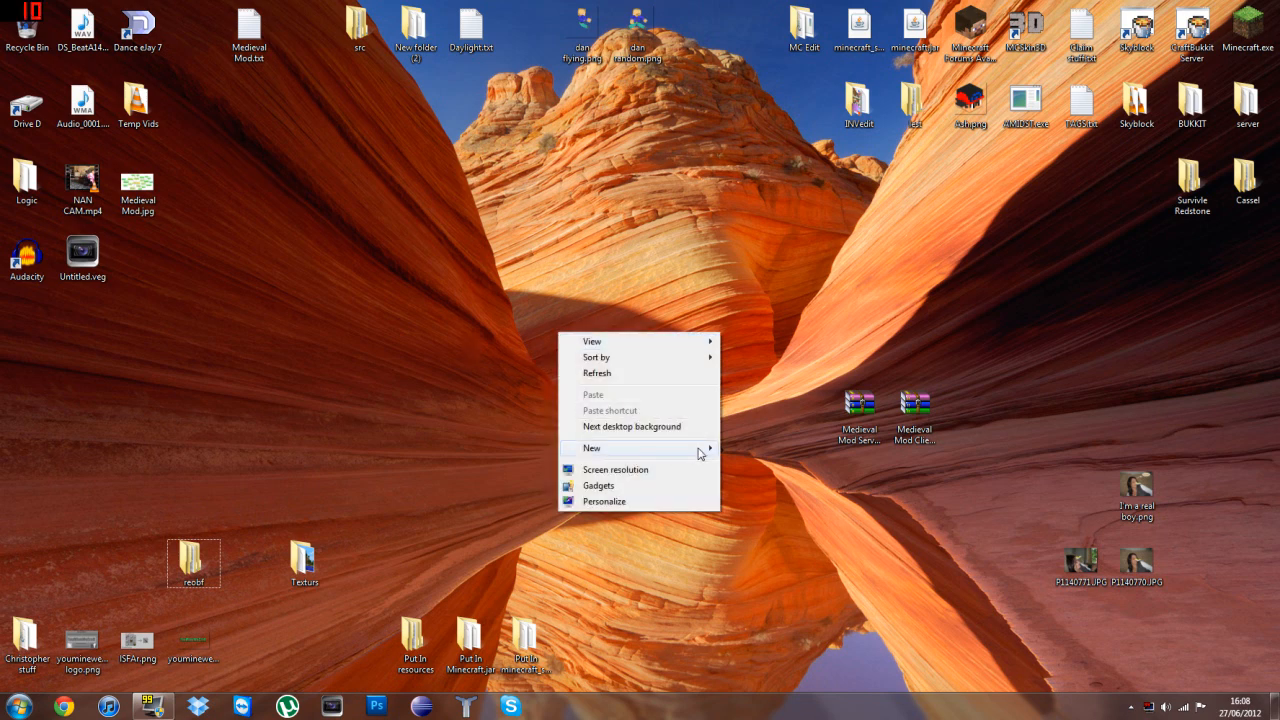
pyautogui.click(591, 448)
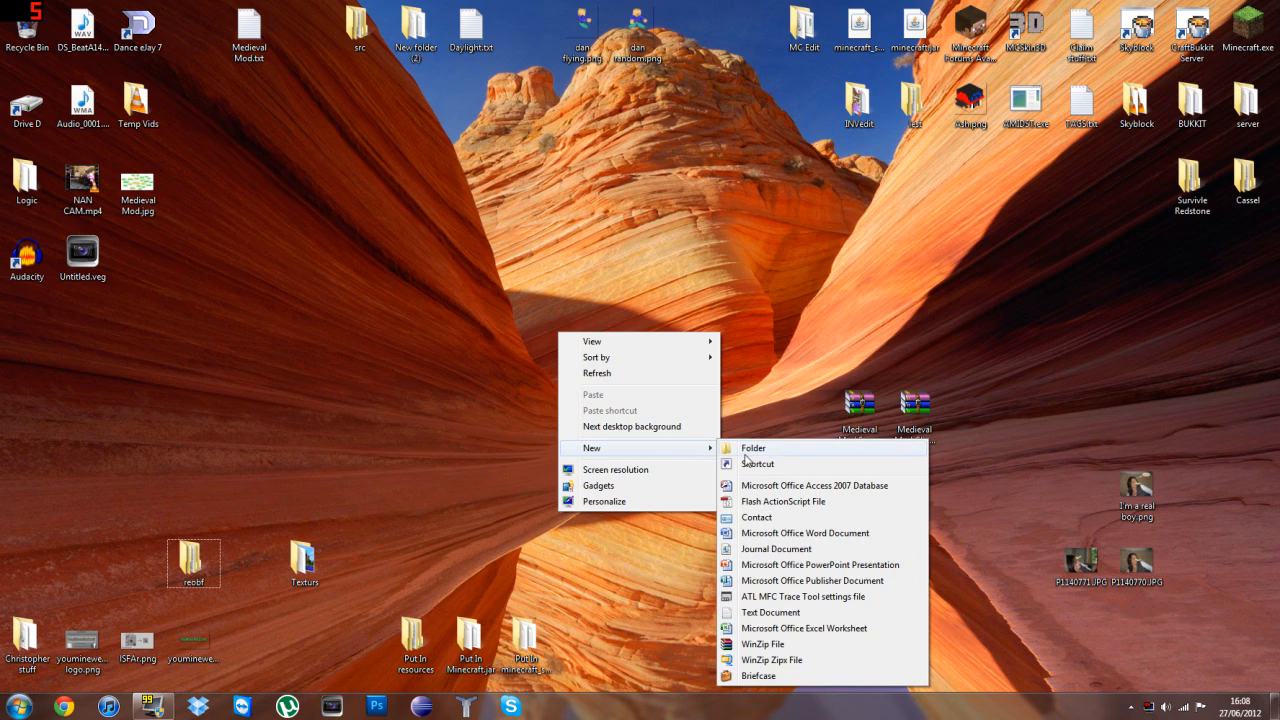
pyautogui.click(753, 448)
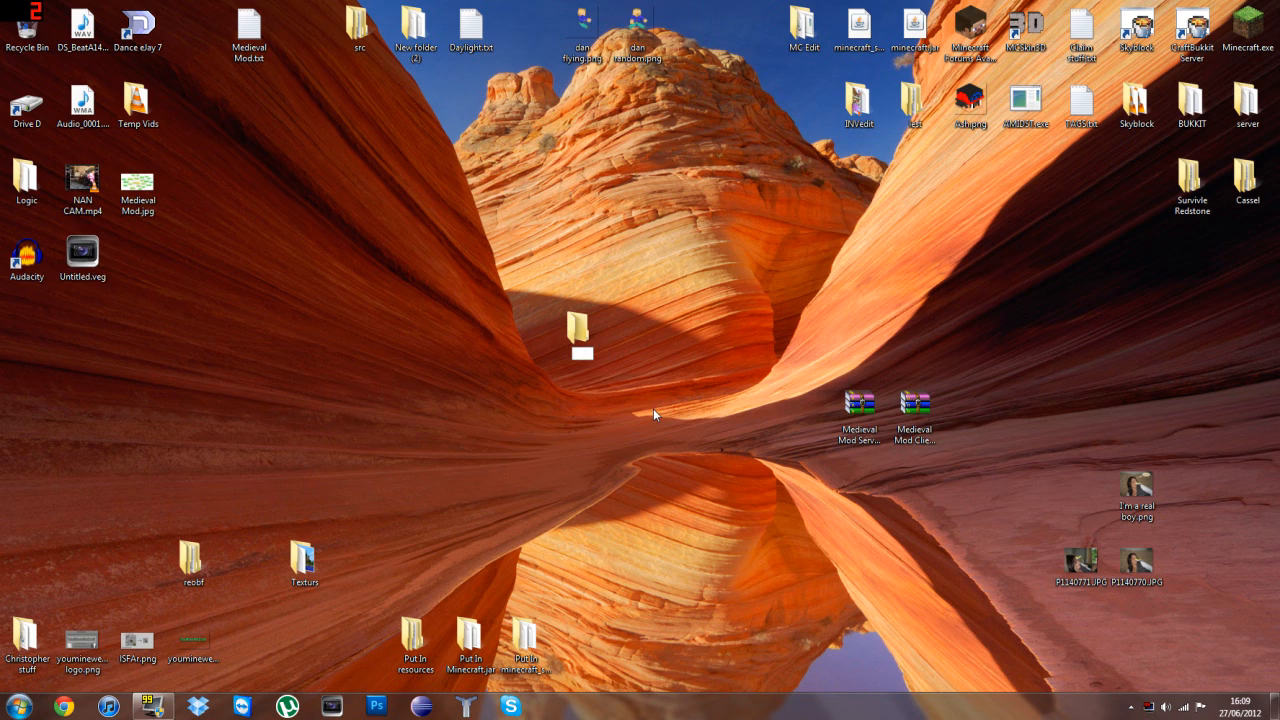
pyautogui.write('Test Server')
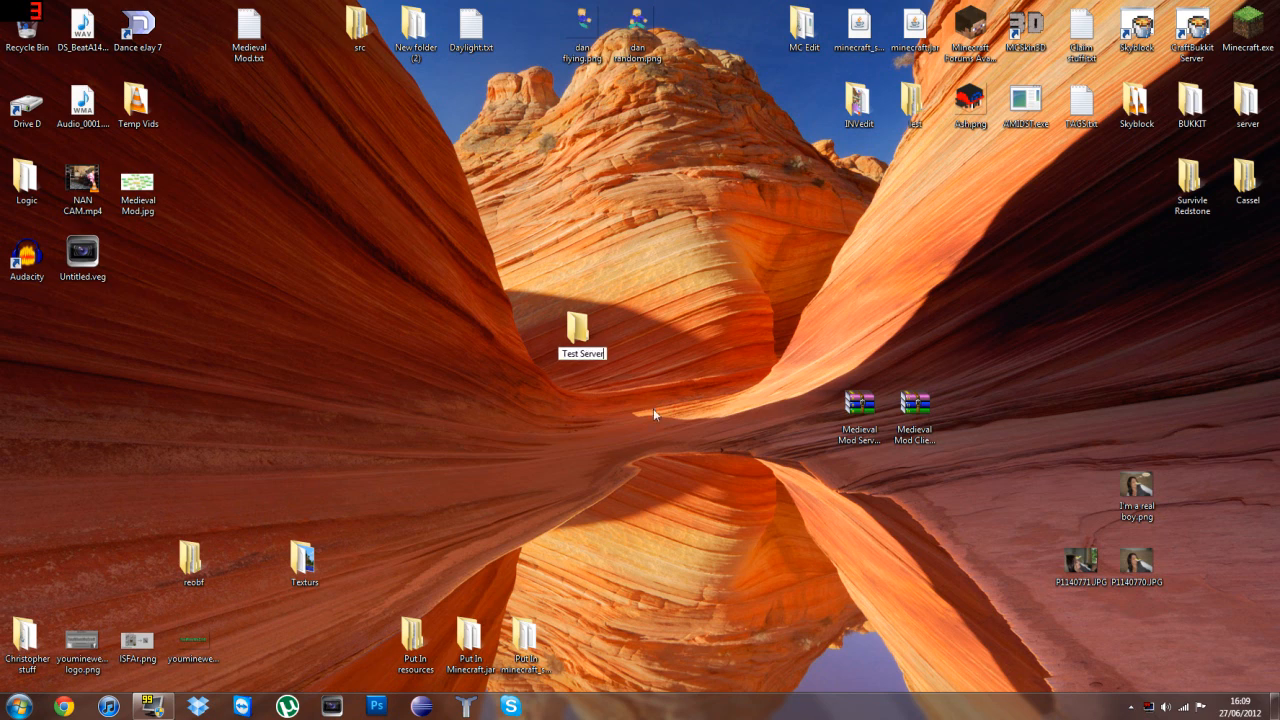
pyautogui.click(580, 330)
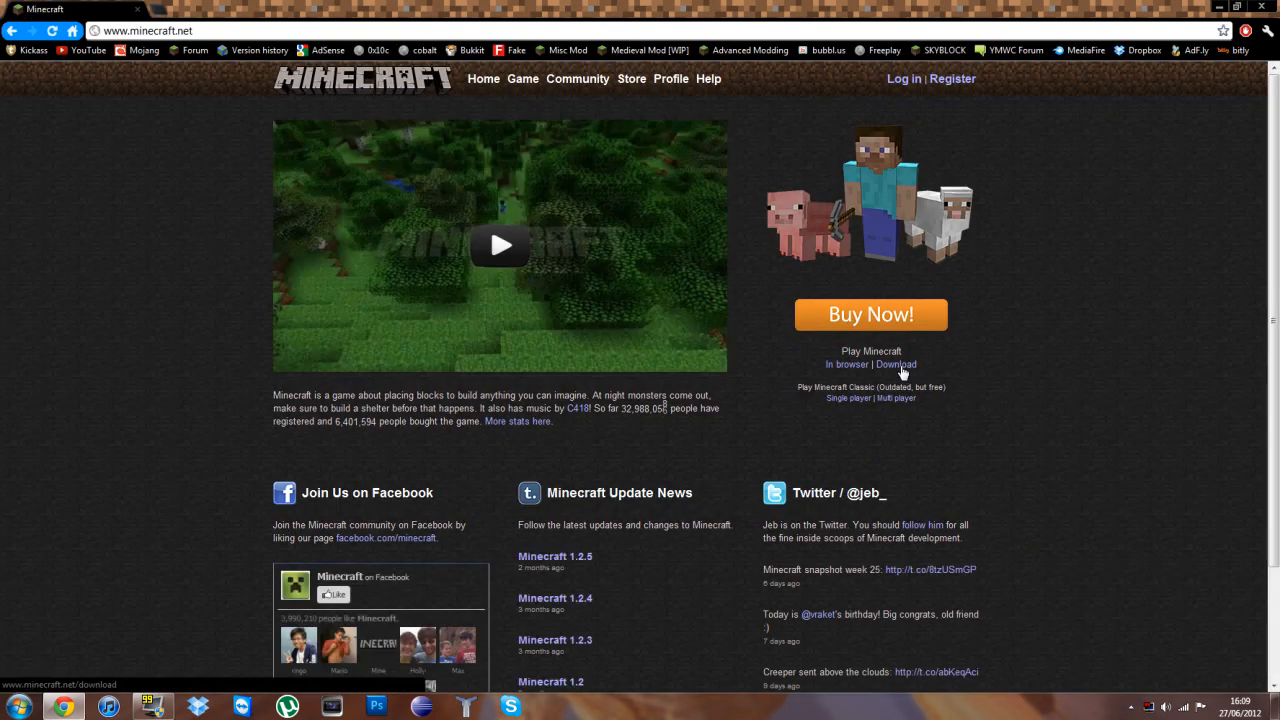
# - Go to minecraft.net's Download page listing the Multiplayer Server files
pyautogui.click(896, 364)
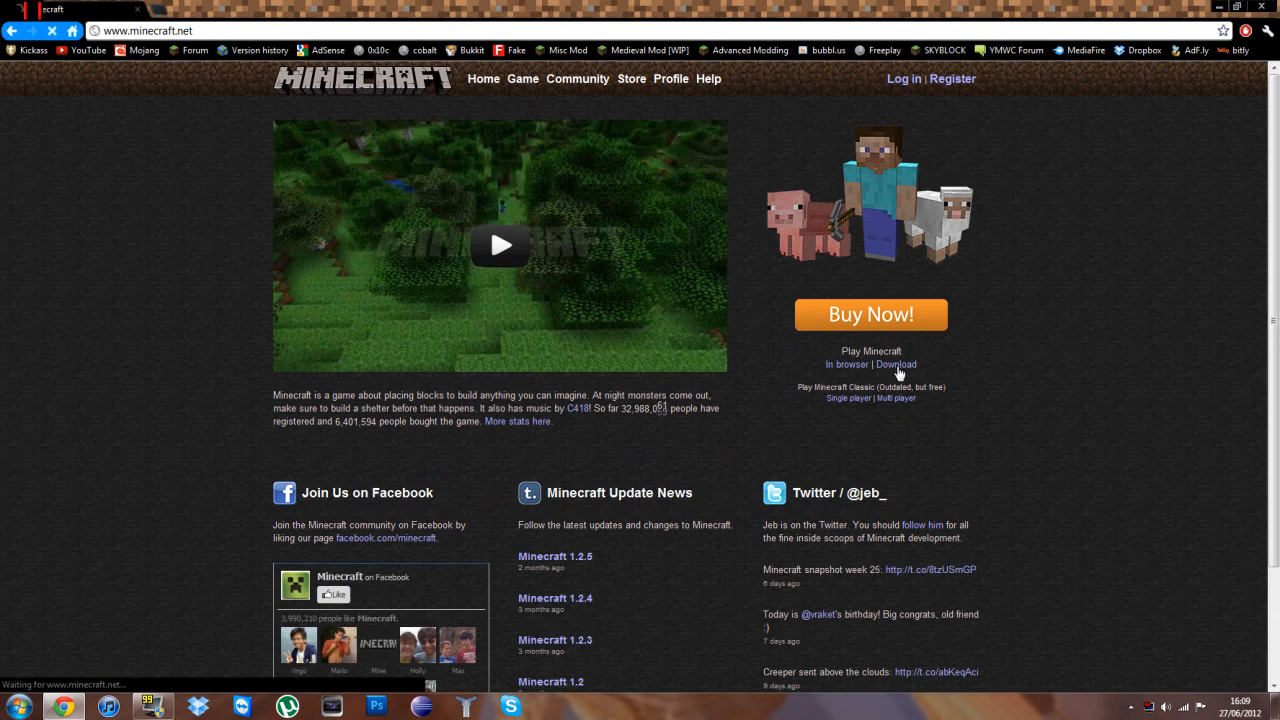
pyautogui.click(896, 364)
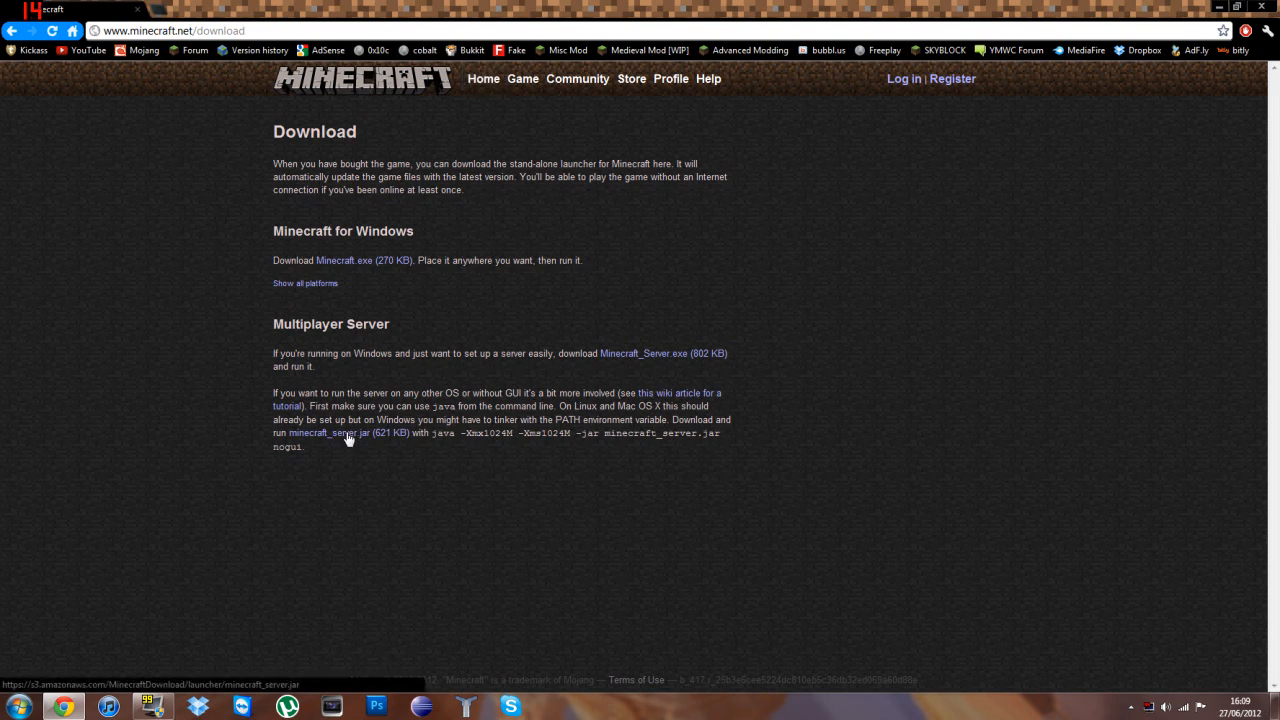
pyautogui.moveTo(370, 519)
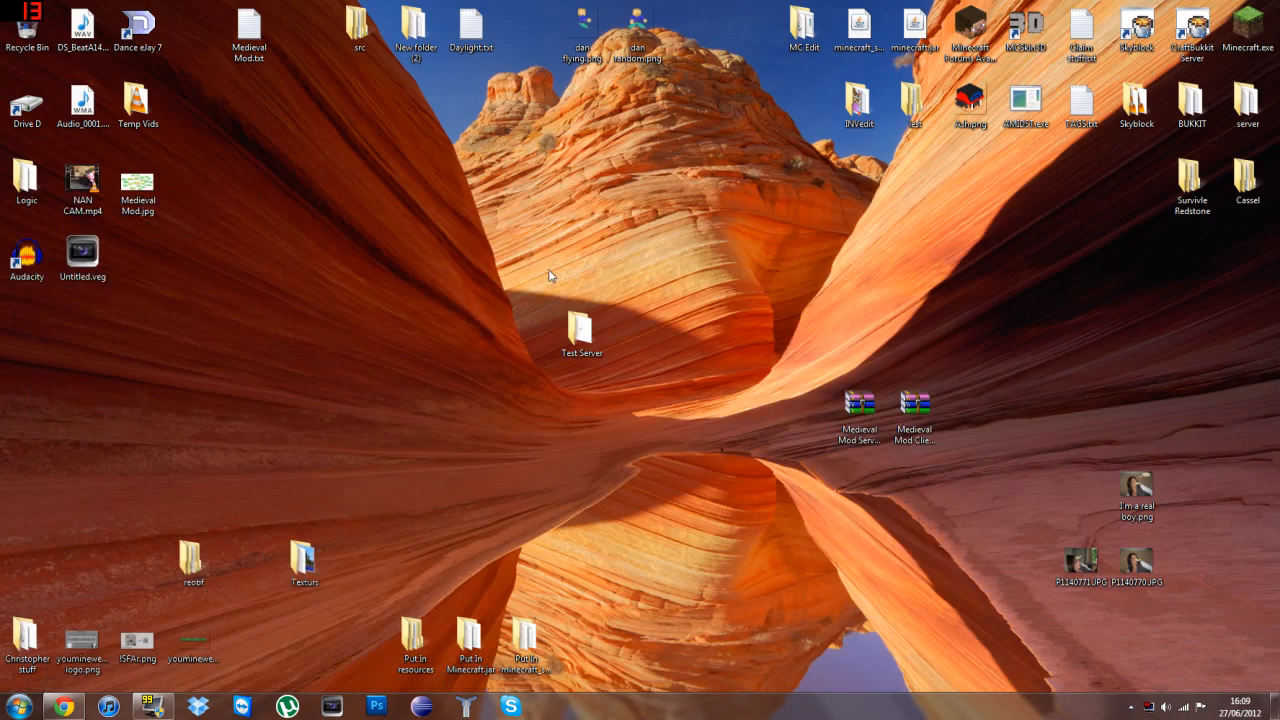
# - Open the Test Server folder and select the downloaded minecraft_server.jar
pyautogui.doubleClick(581, 330)
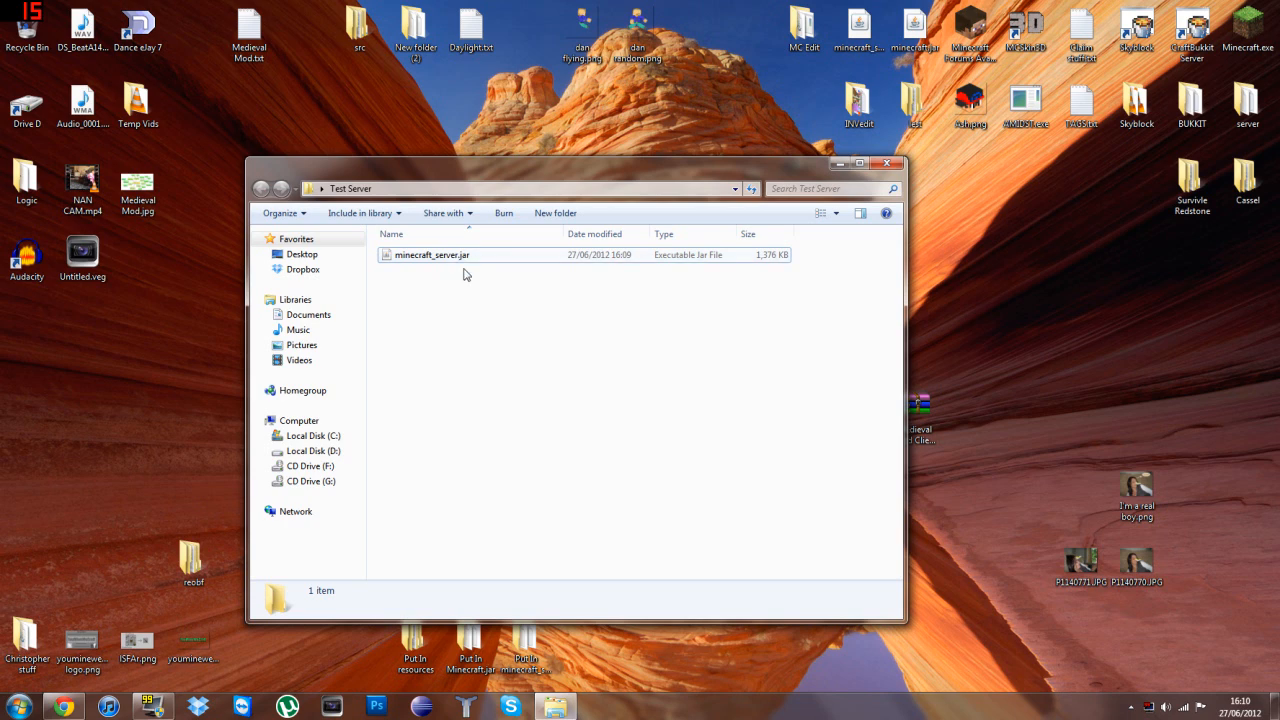
pyautogui.moveTo(492, 334)
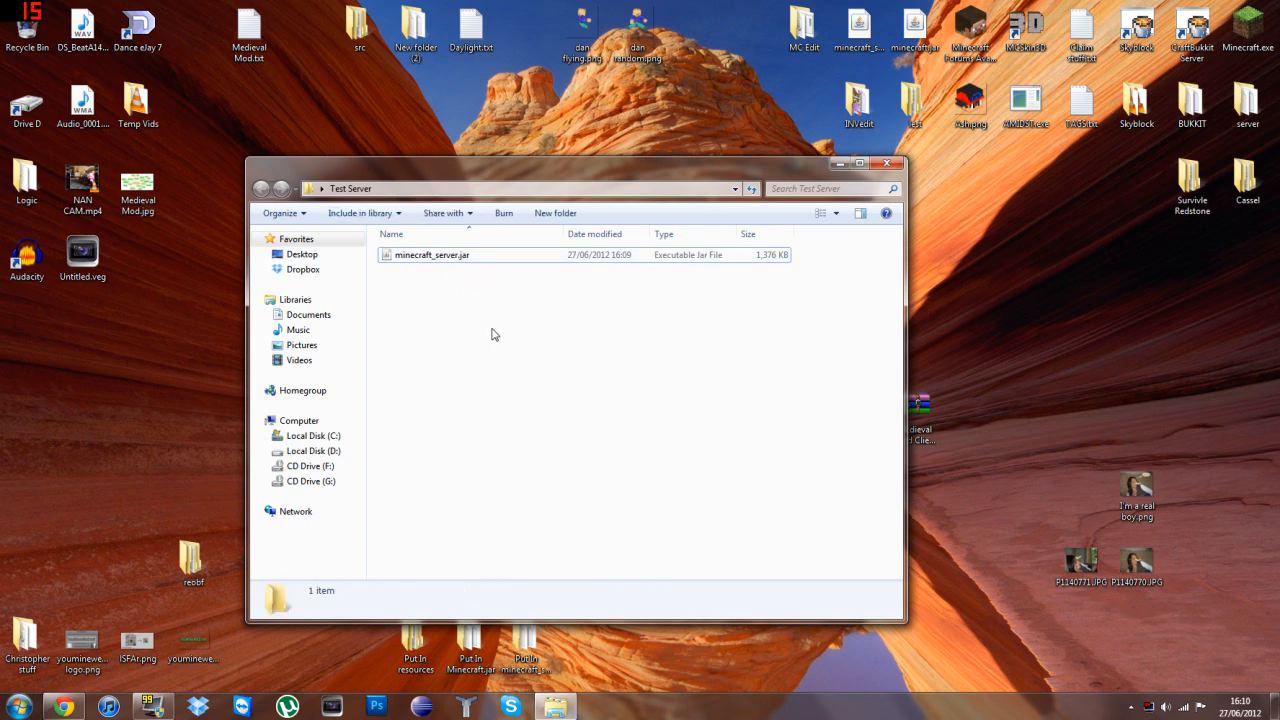
pyautogui.click(432, 254)
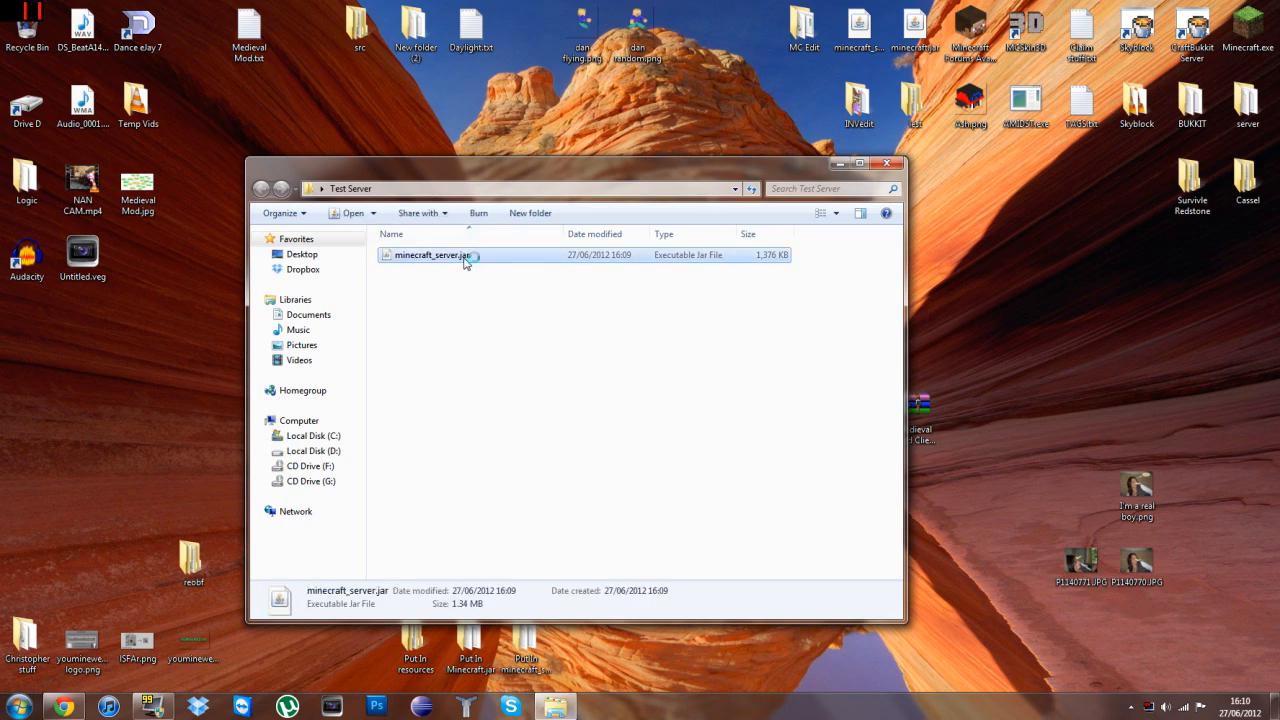
pyautogui.click(443, 394)
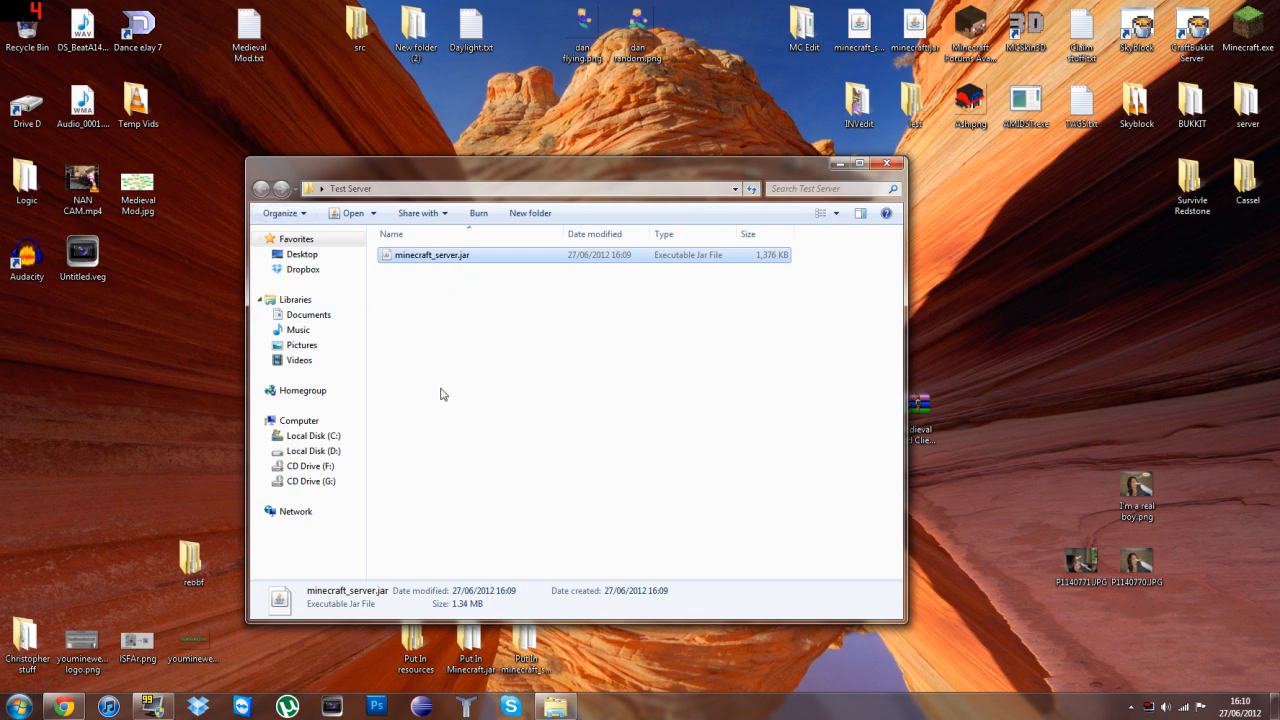
# - Run minecraft_server.jar until the world generates, then shut it down with 'stop'
pyautogui.doubleClick(432, 255)
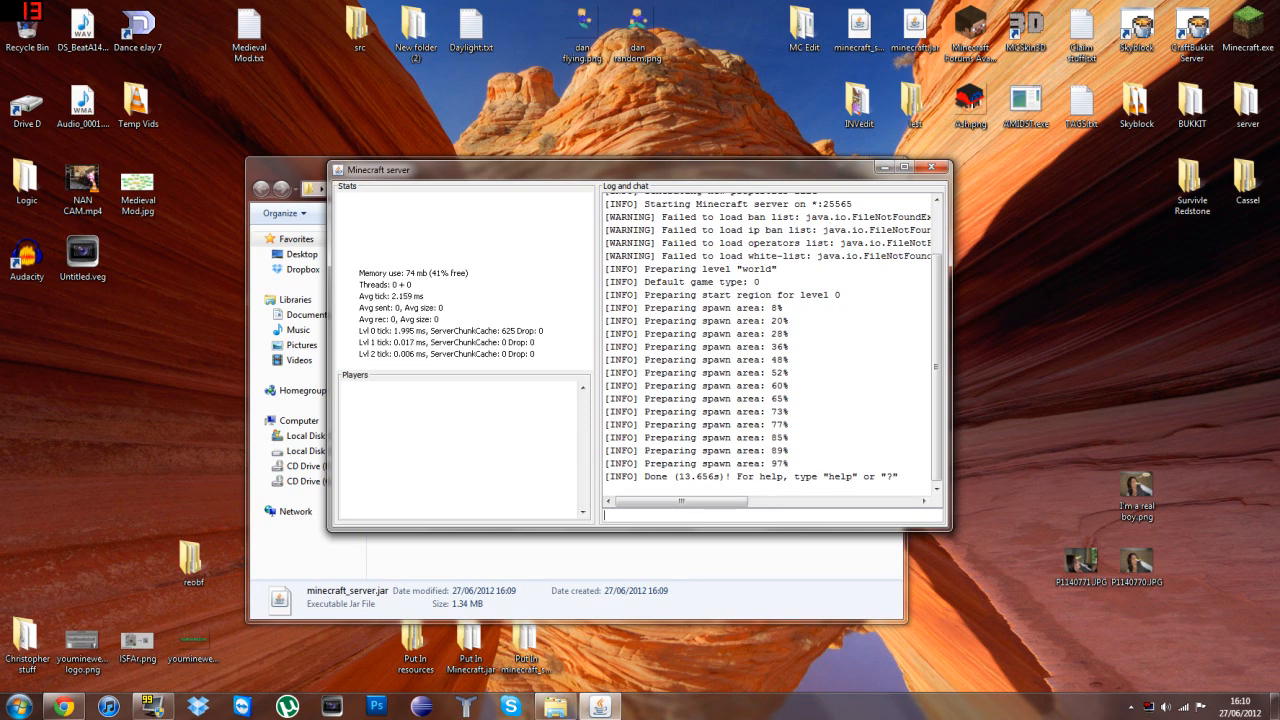
pyautogui.write('stop')
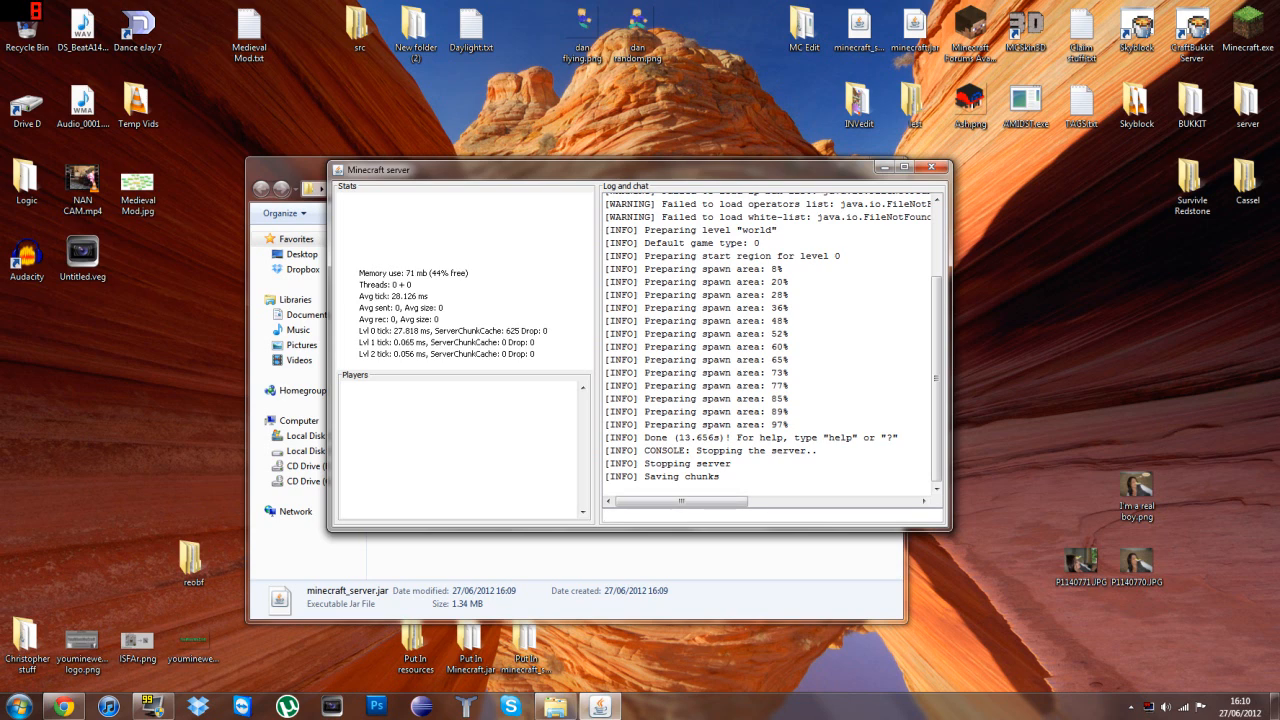
pyautogui.moveTo(640, 450); pyautogui.dragTo(720, 476)
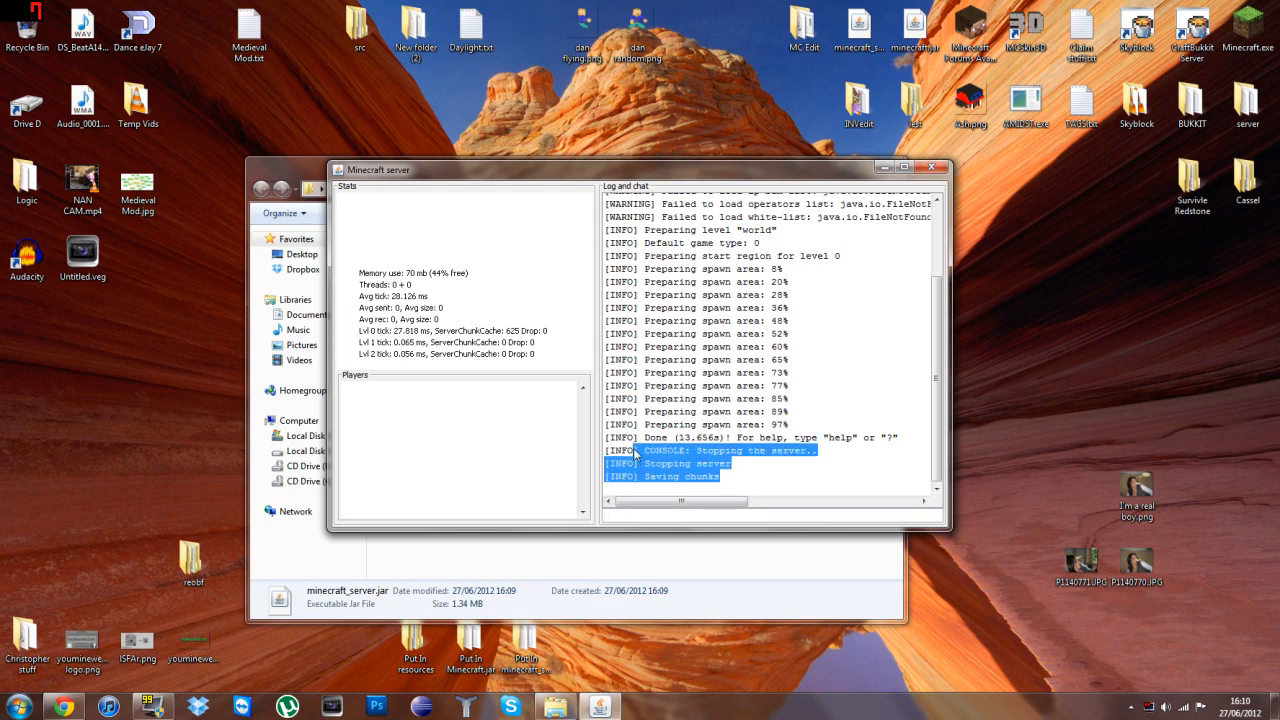
pyautogui.click(738, 568)
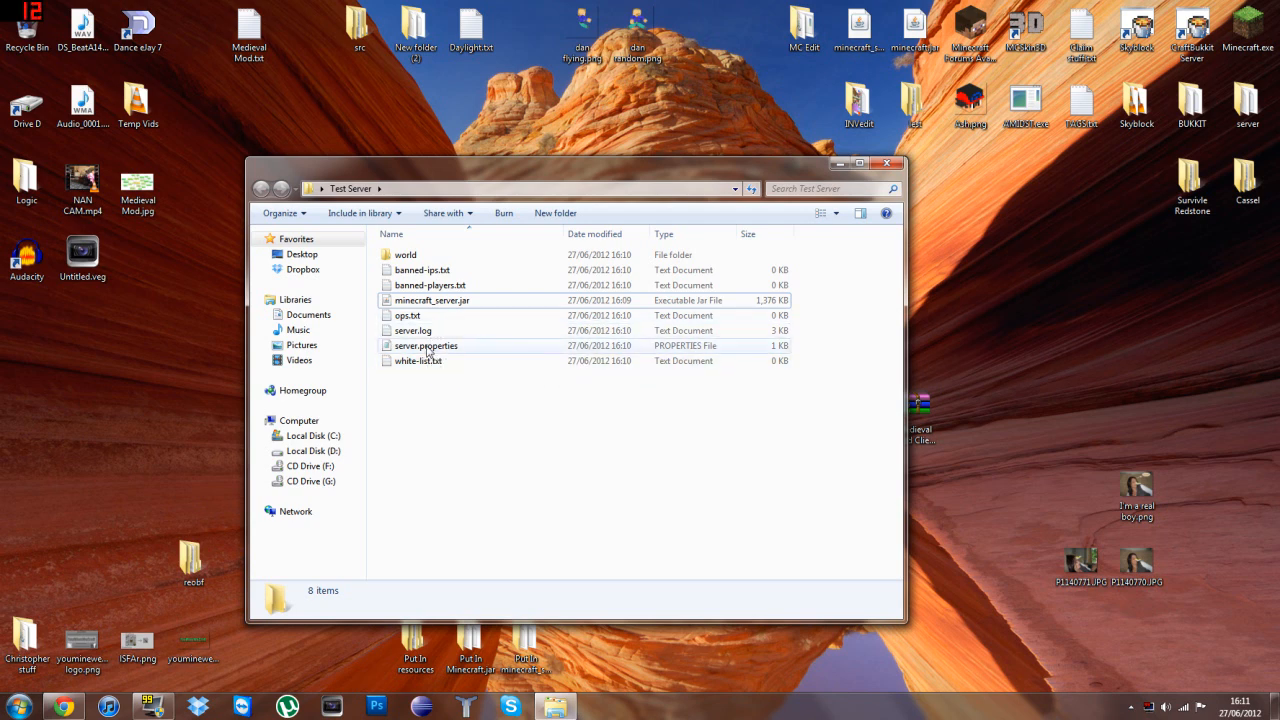
# - Open server.properties from the Test Server folder in Notepad
pyautogui.doubleClick(425, 345)
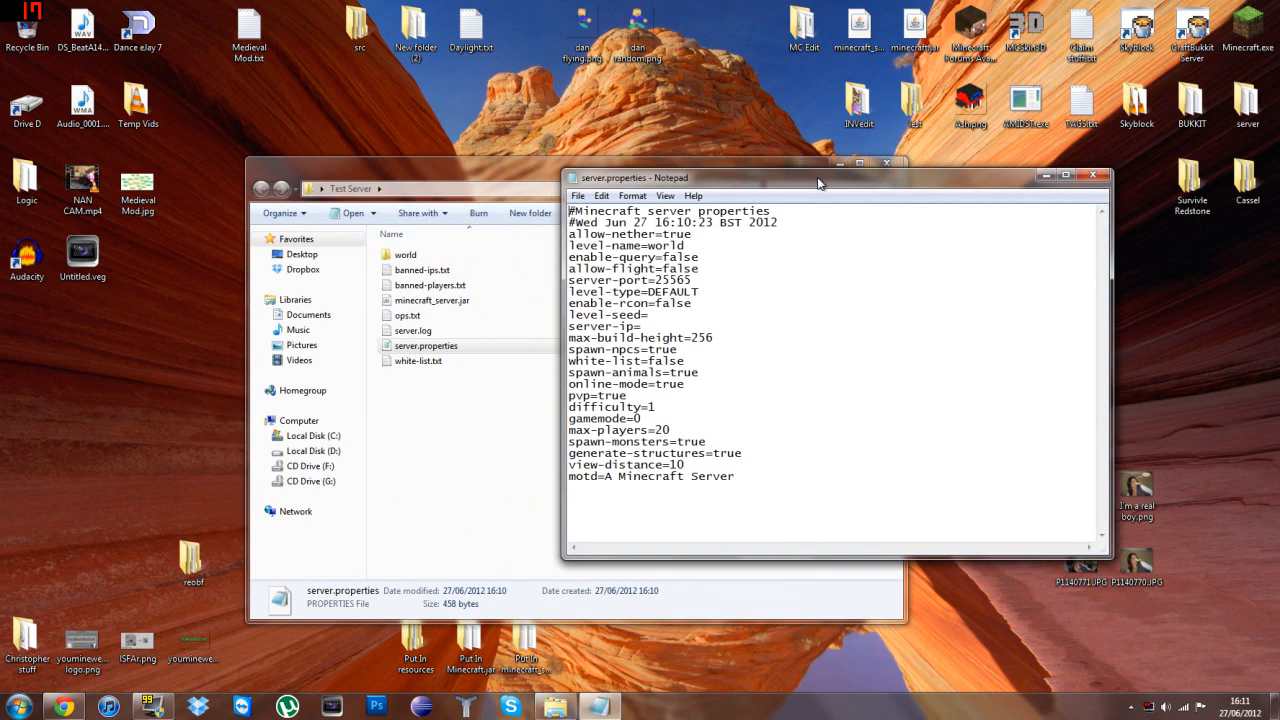
pyautogui.click(628, 394)
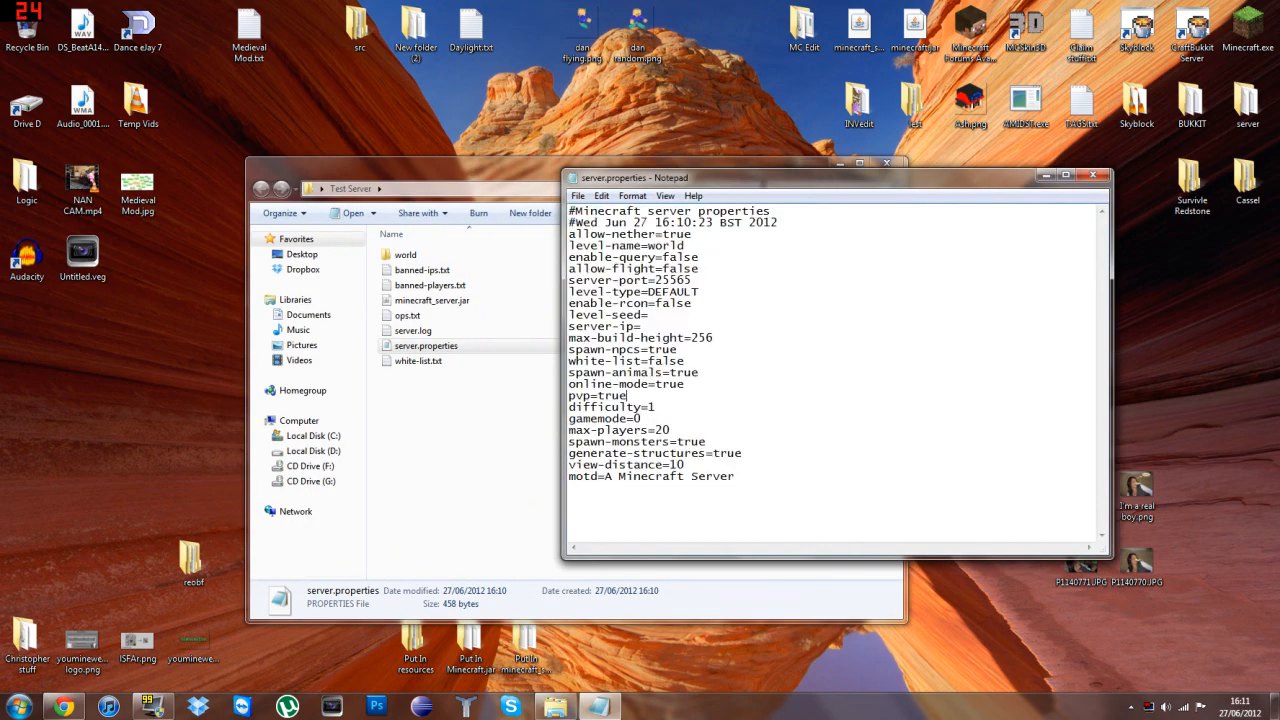
pyautogui.doubleClick(630, 326)
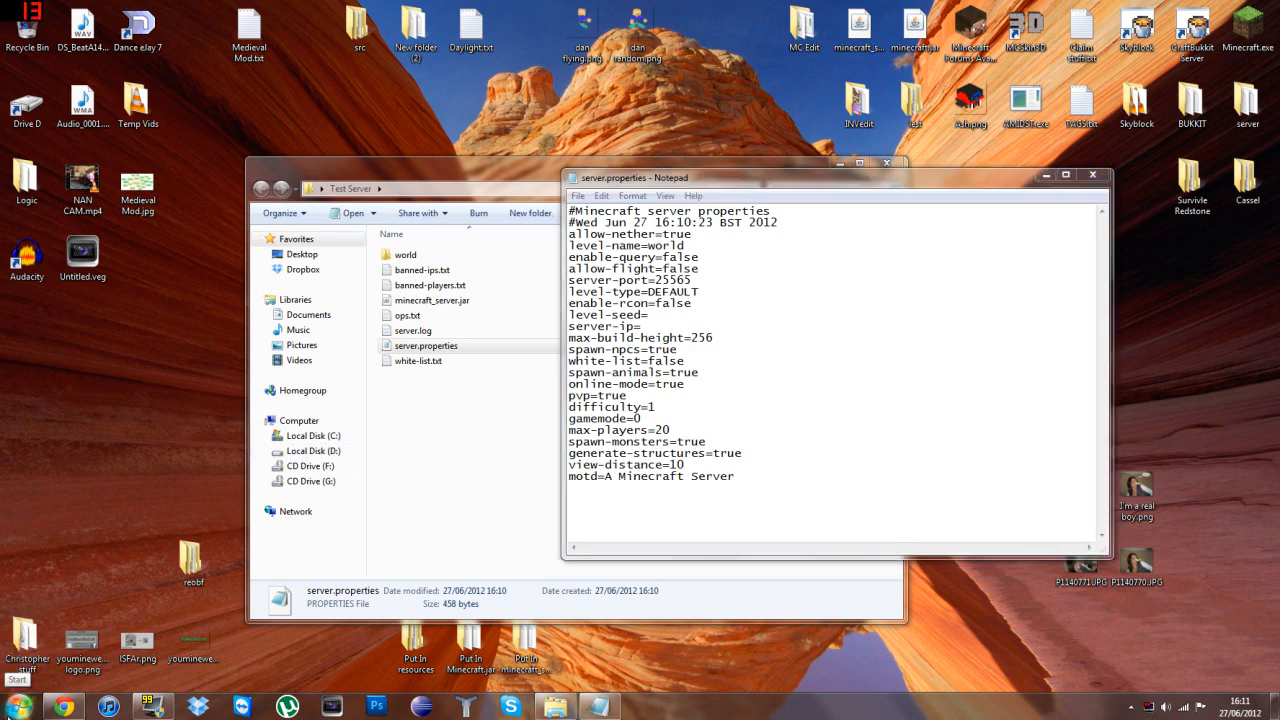
pyautogui.moveTo(73, 513)
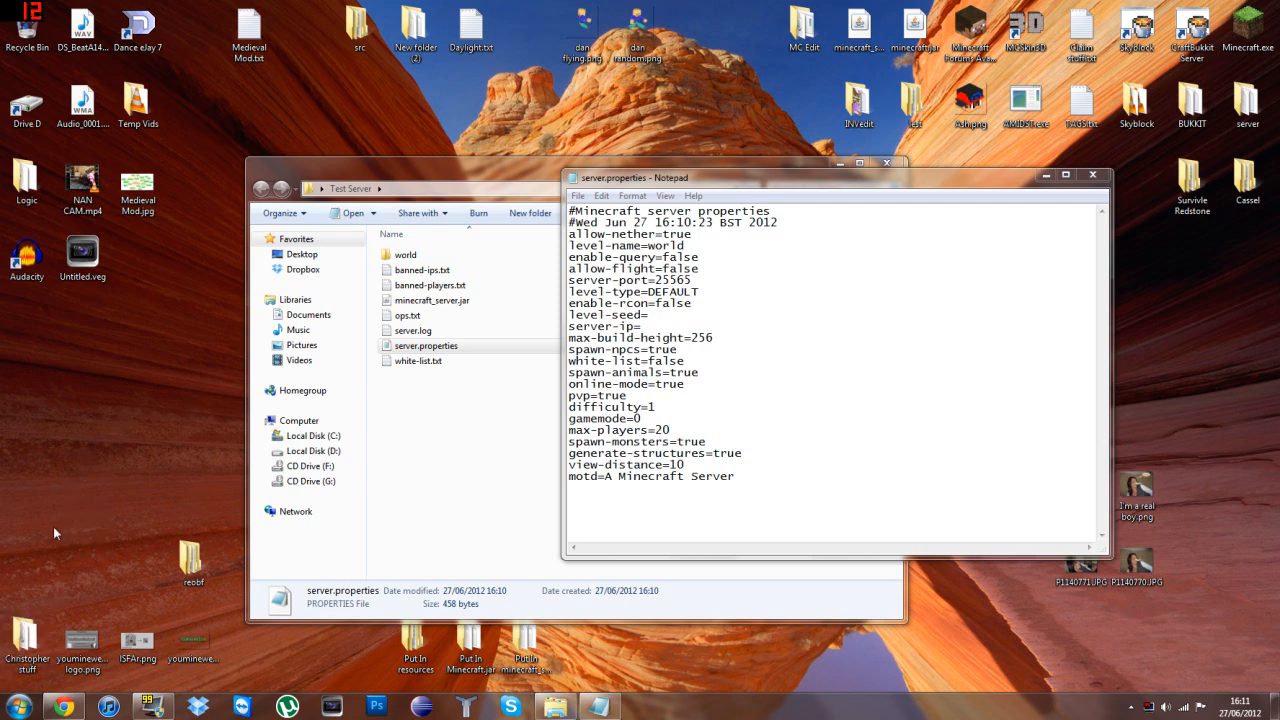
# - Launch a Command Prompt by running 'cmd' from the Start menu's Run box
pyautogui.click(17, 706)
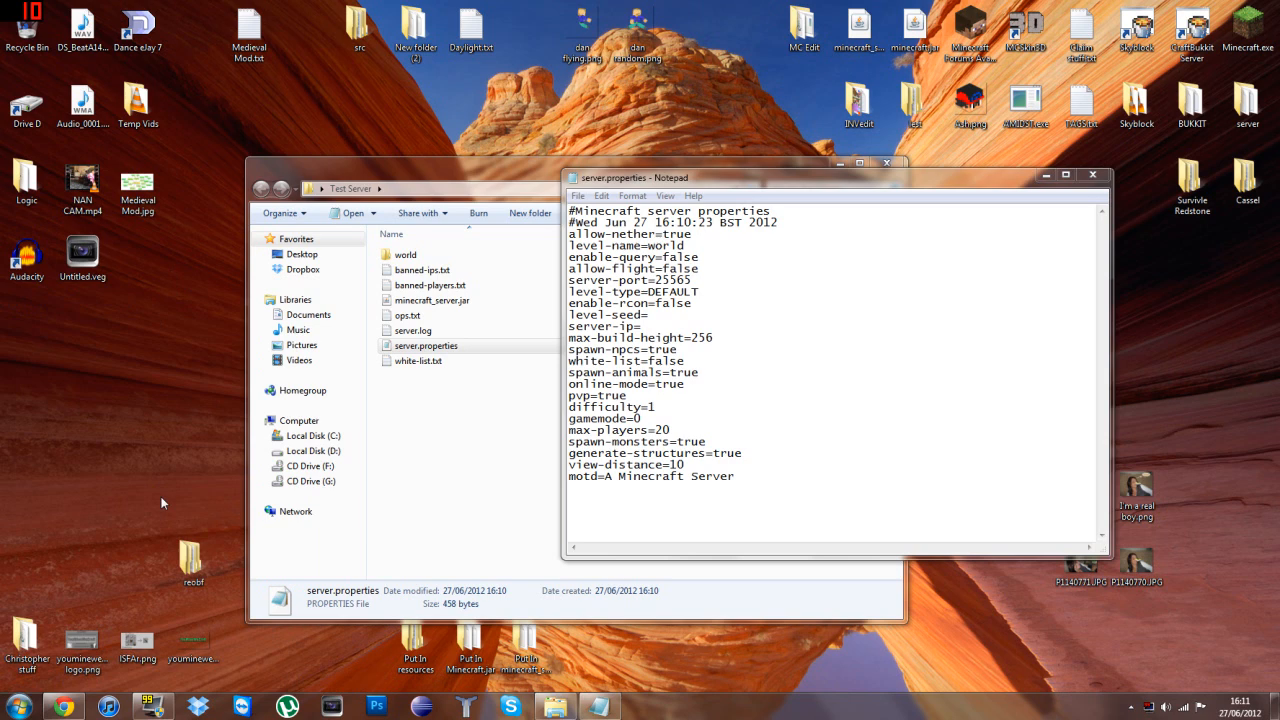
pyautogui.moveTo(156, 495)
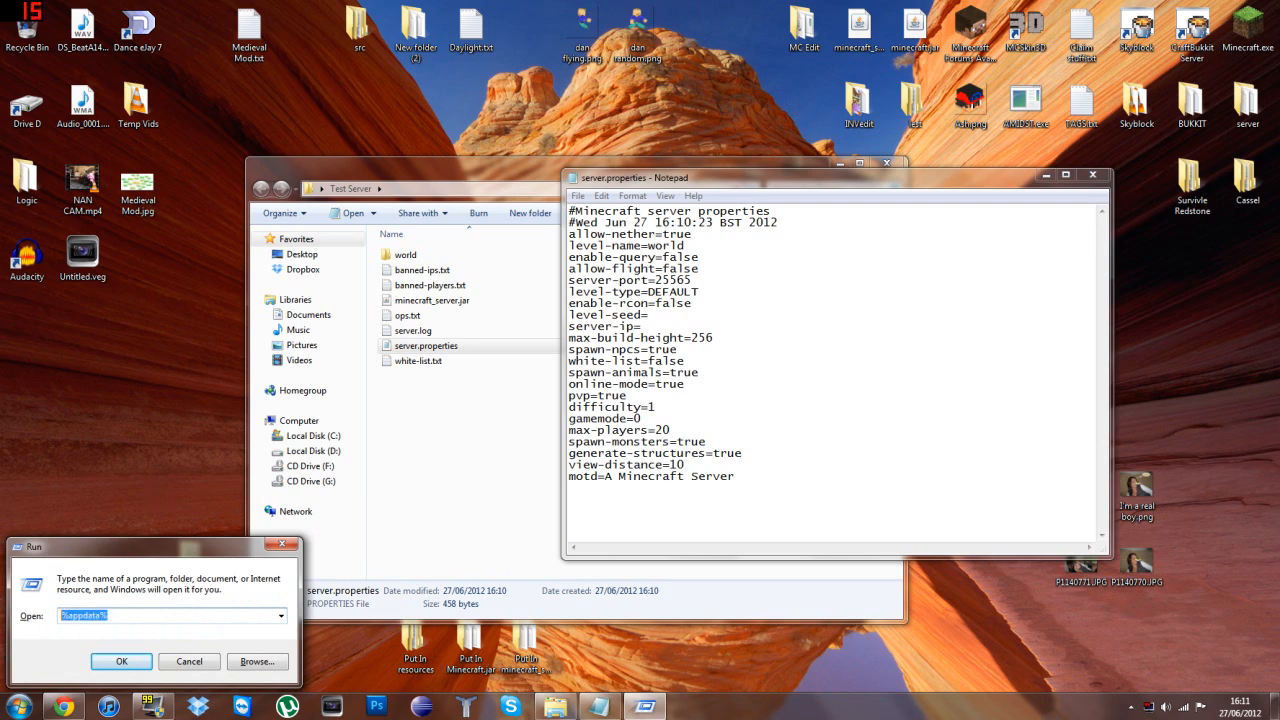
pyautogui.write('cmd')
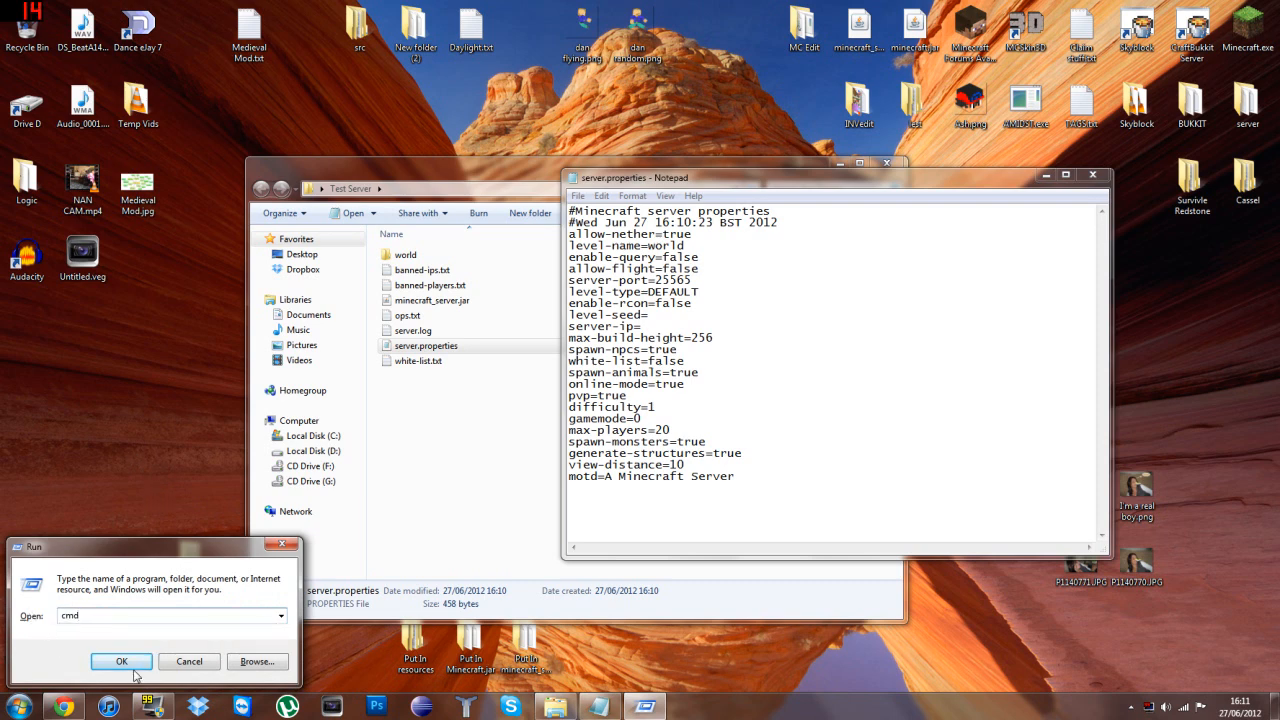
pyautogui.click(121, 661)
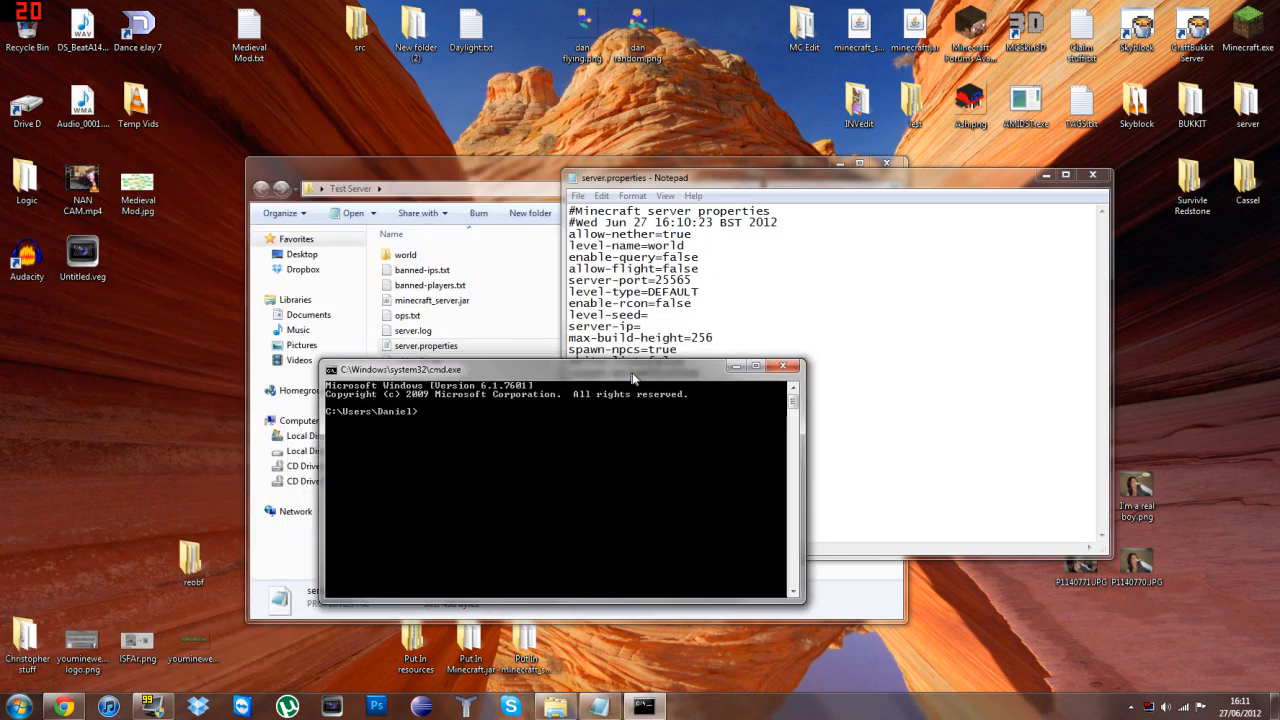
# - Run ipconfig and scroll to the wireless adapter's IPv4 address, 192.168.0.2
pyautogui.write('i')
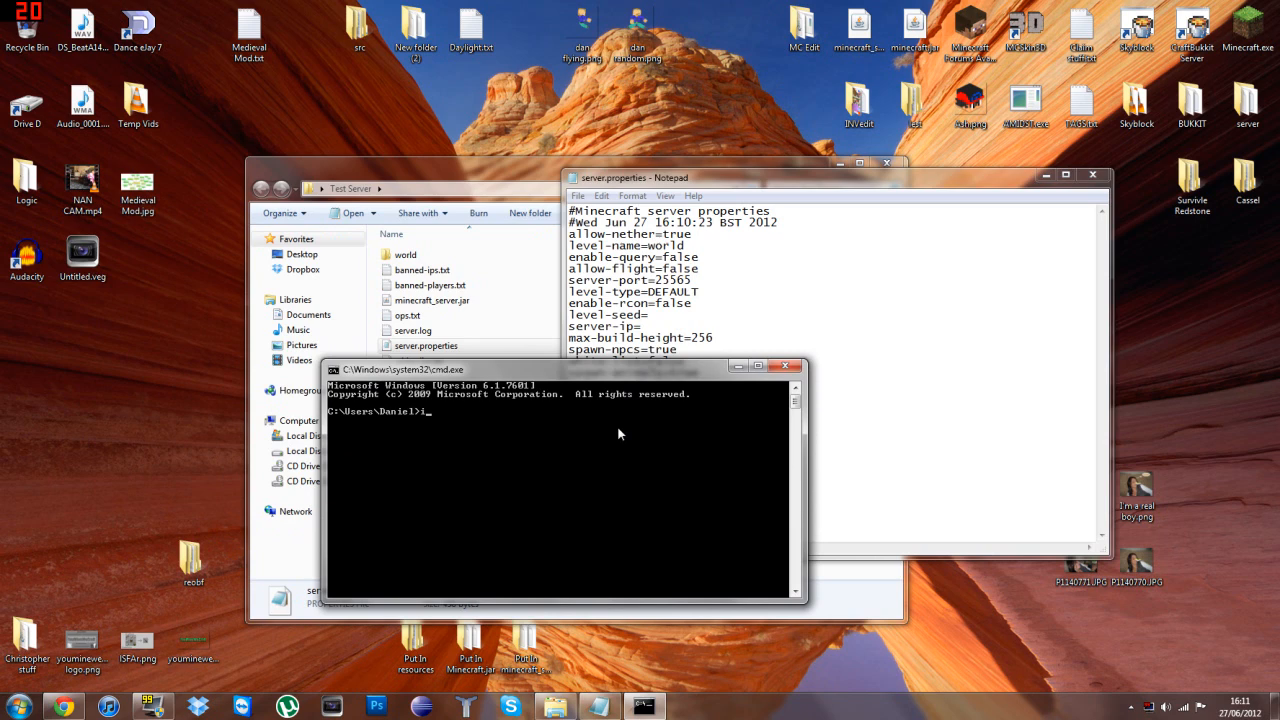
pyautogui.write('pco')
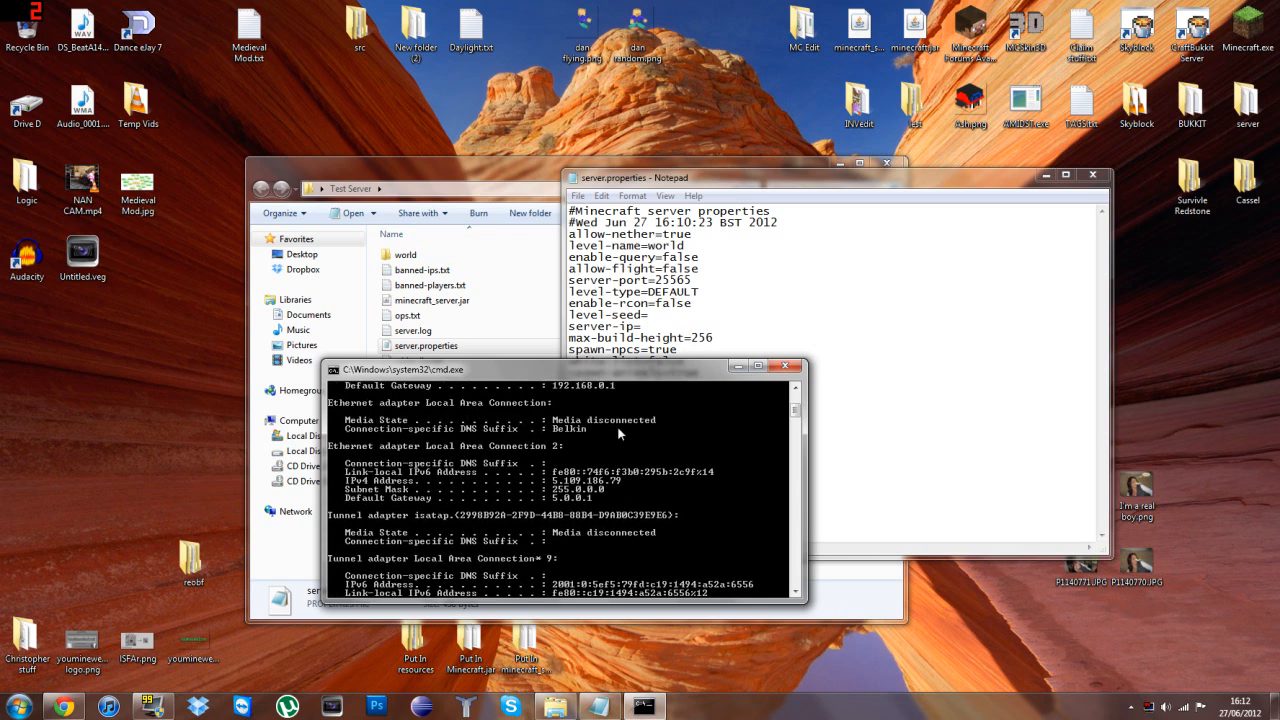
pyautogui.scroll(-3)
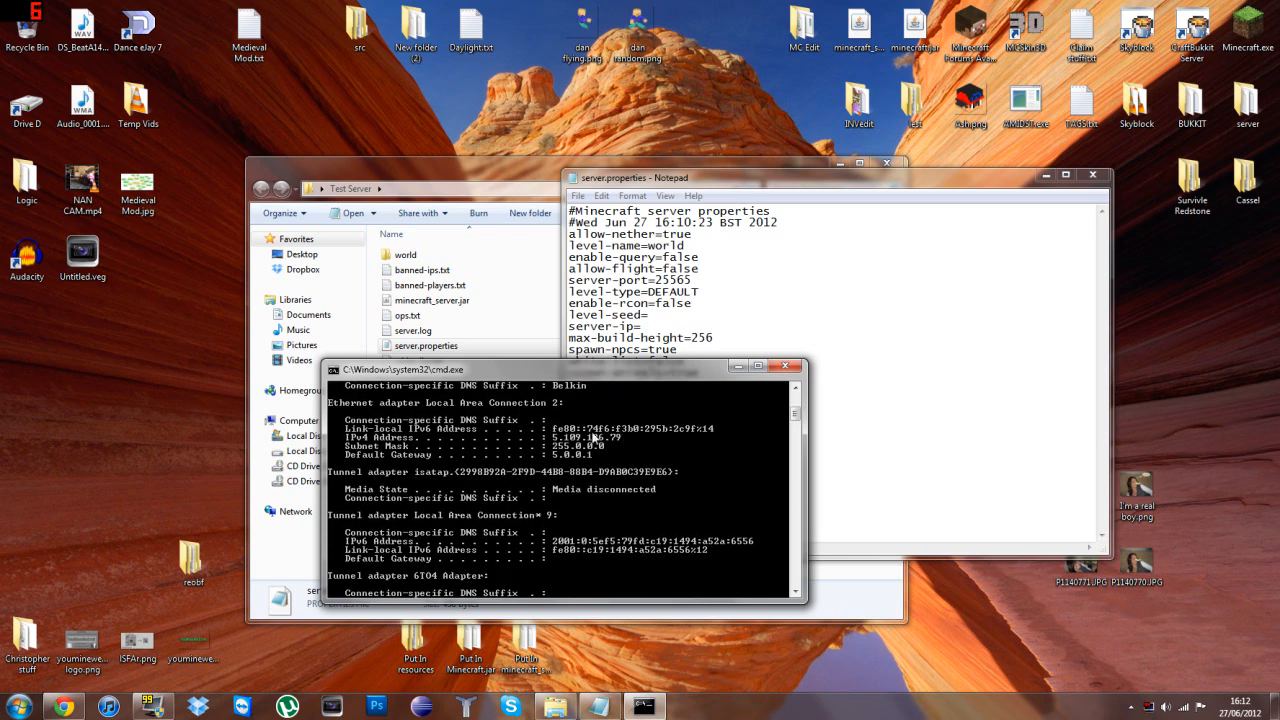
pyautogui.moveTo(628, 438)
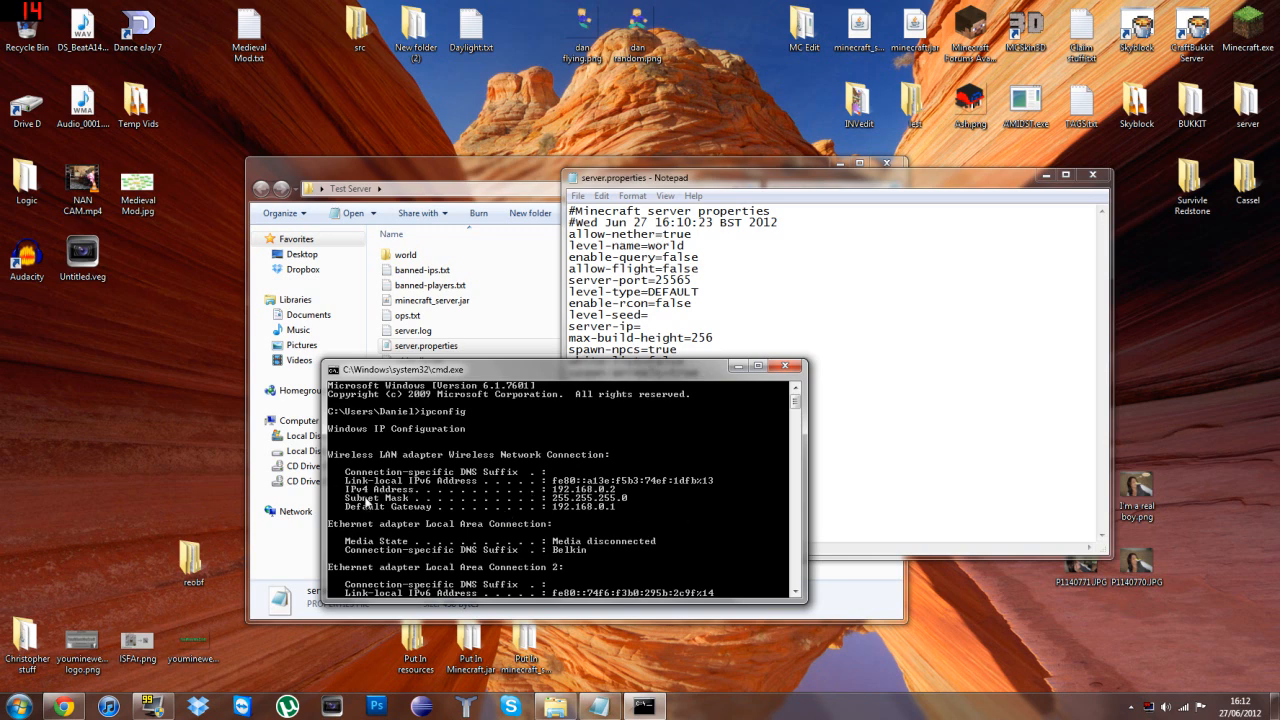
pyautogui.moveTo(715, 688)
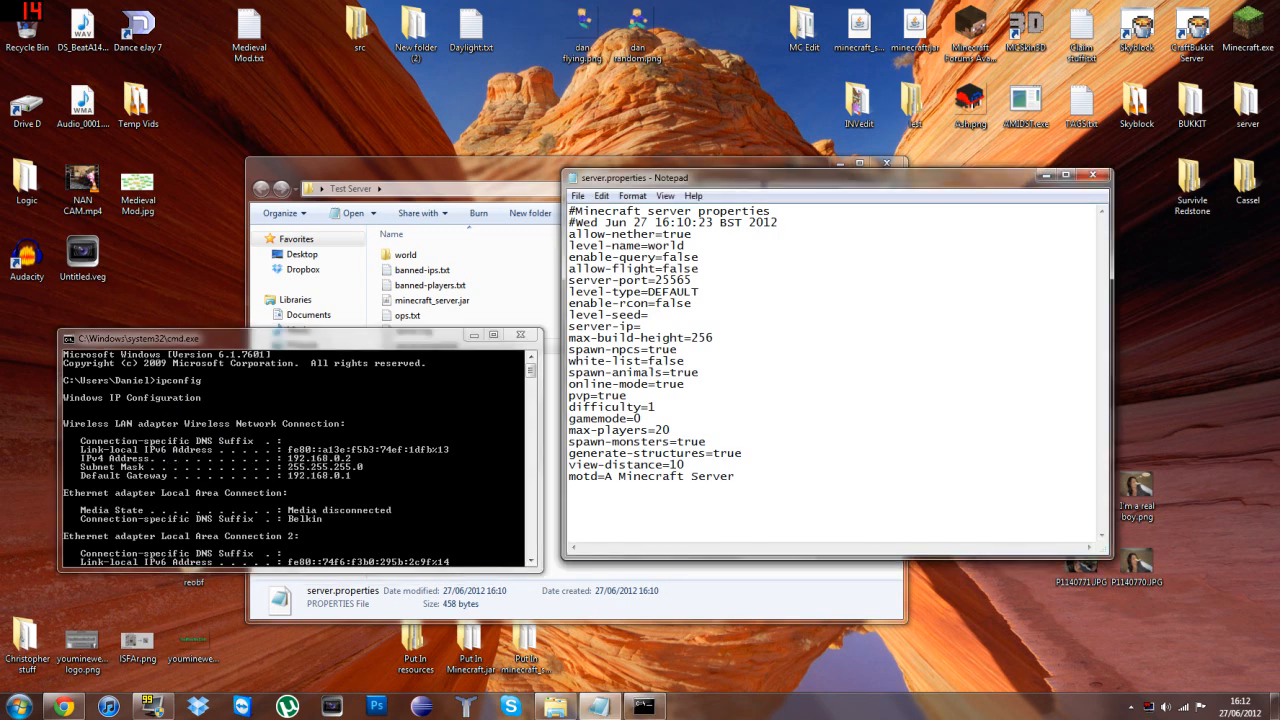
# - Enter 192.168.0.2 as the server-ip value in server.properties
pyautogui.write('19')
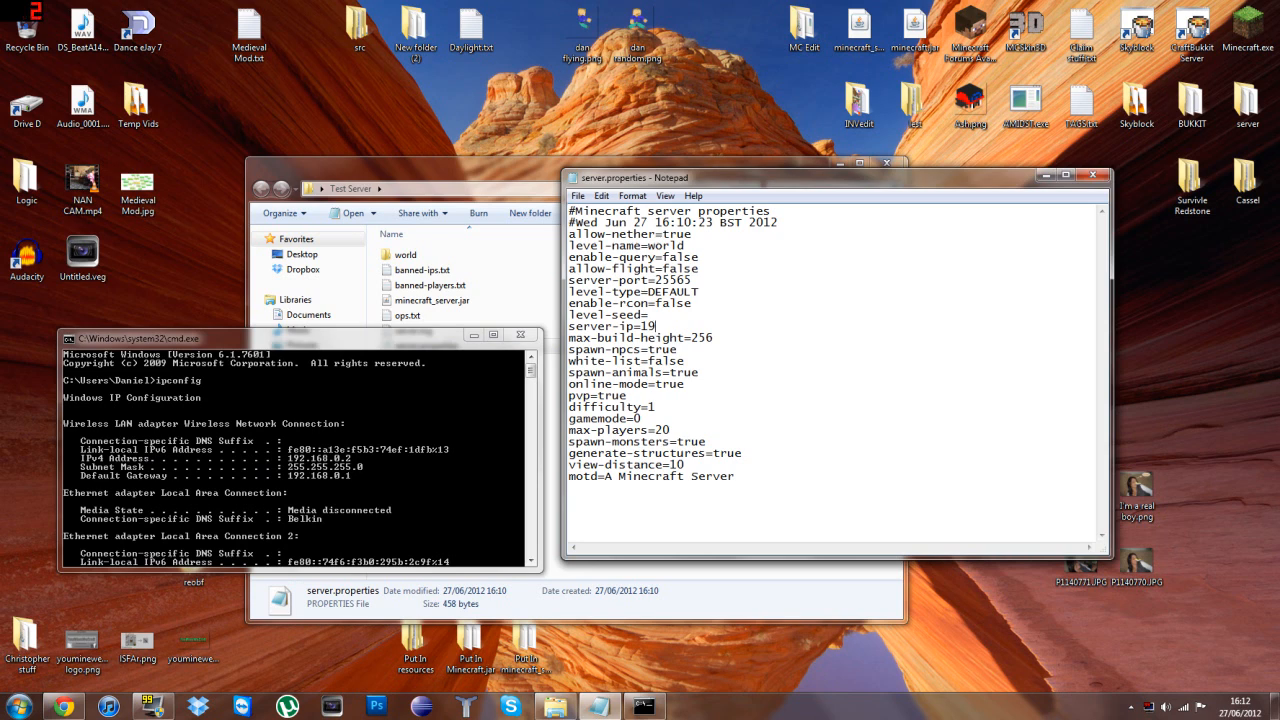
pyautogui.write('2')
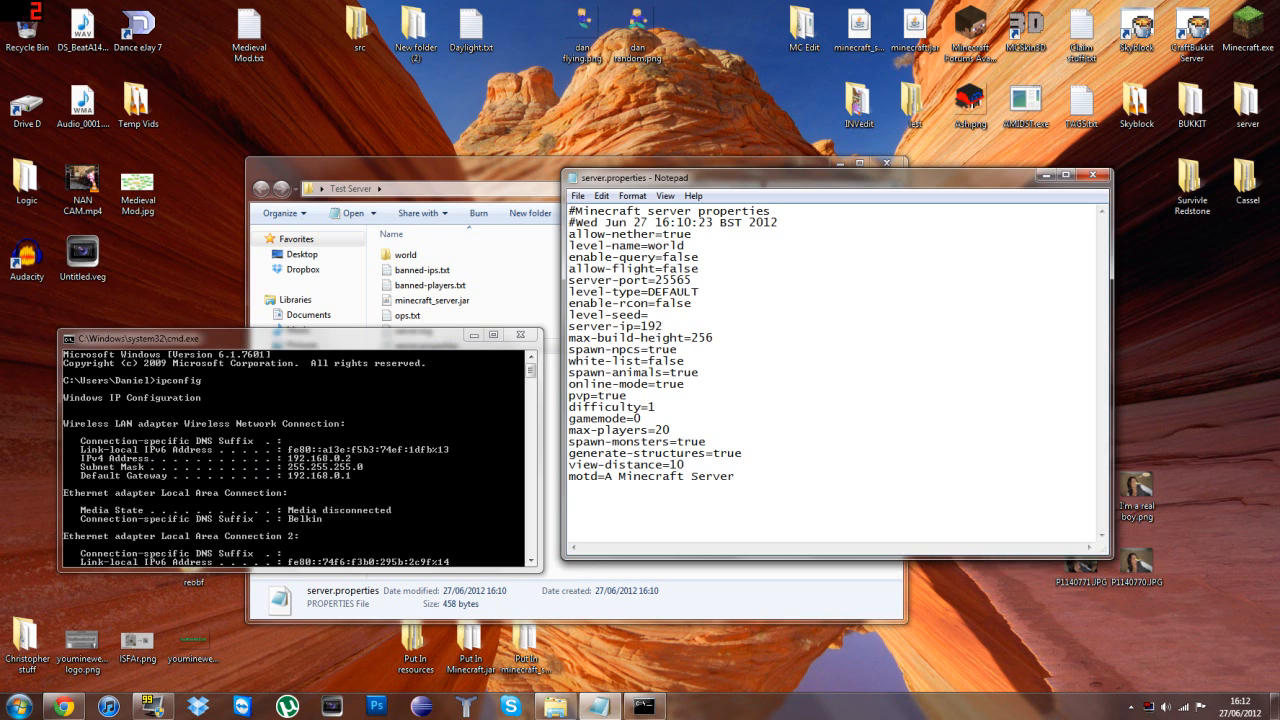
pyautogui.write('.16')
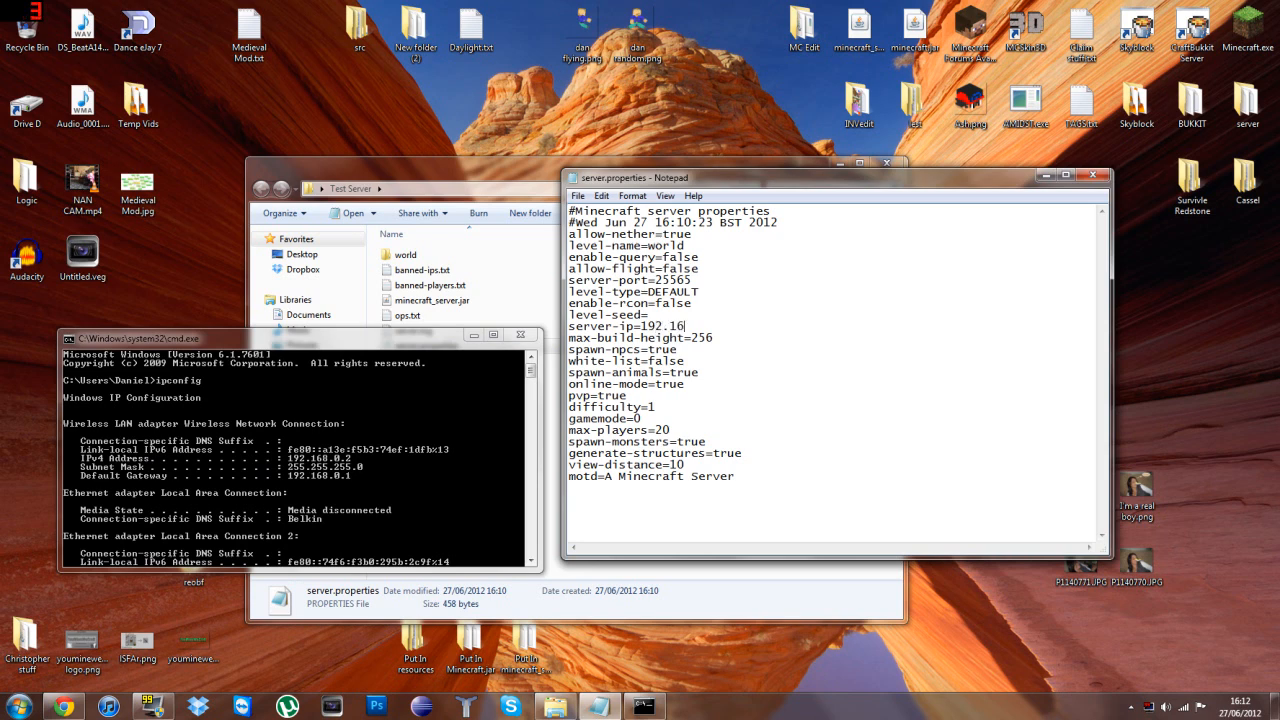
pyautogui.write('8.')
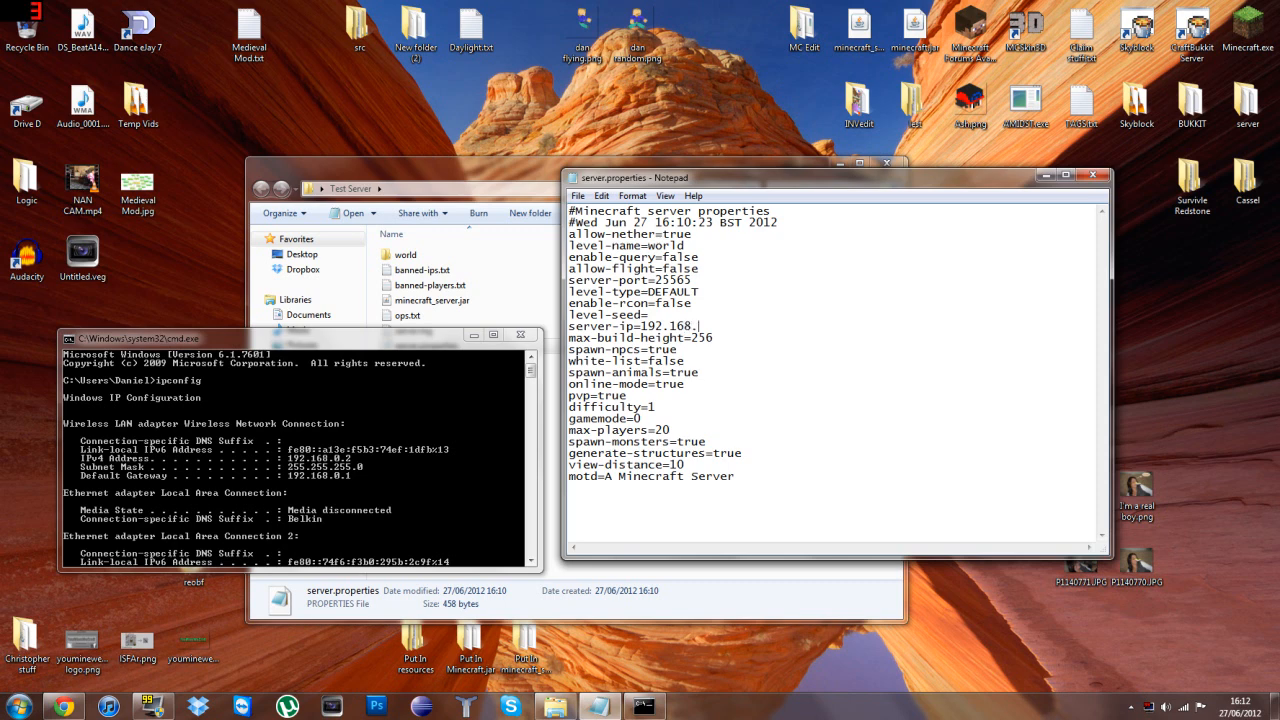
pyautogui.write('0.2')
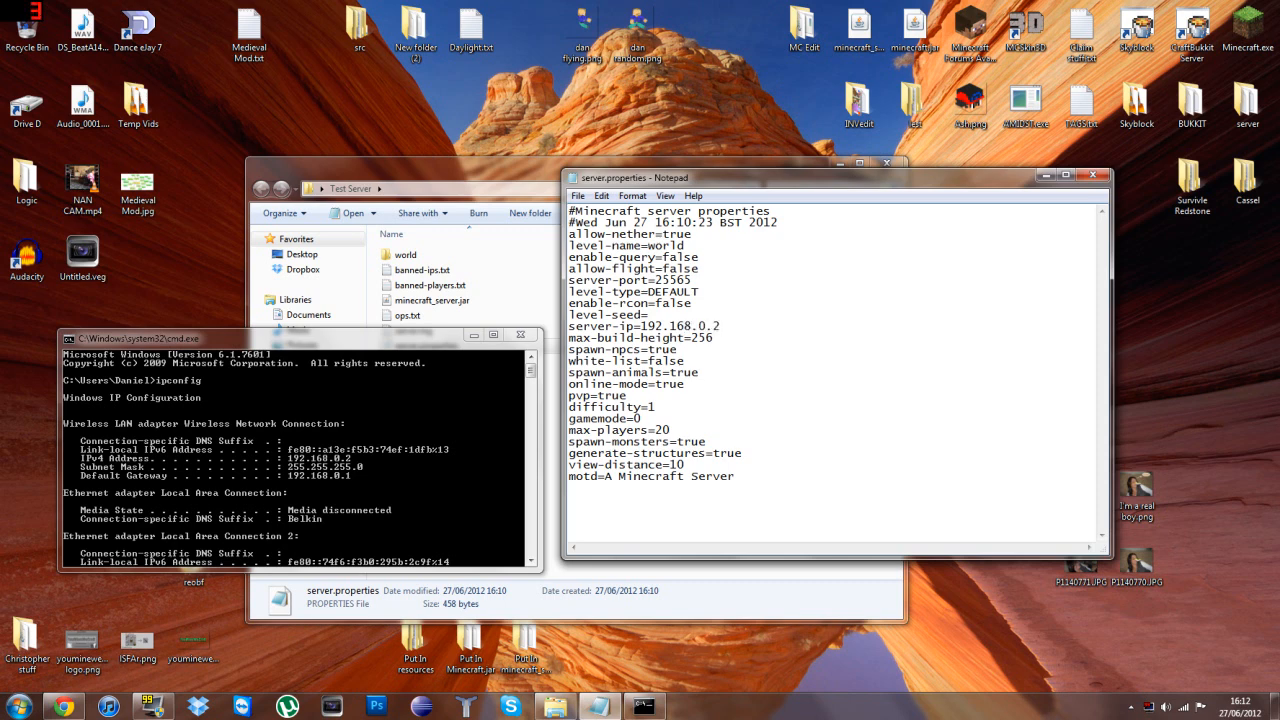
pyautogui.moveTo(573, 326); pyautogui.dragTo(675, 326)
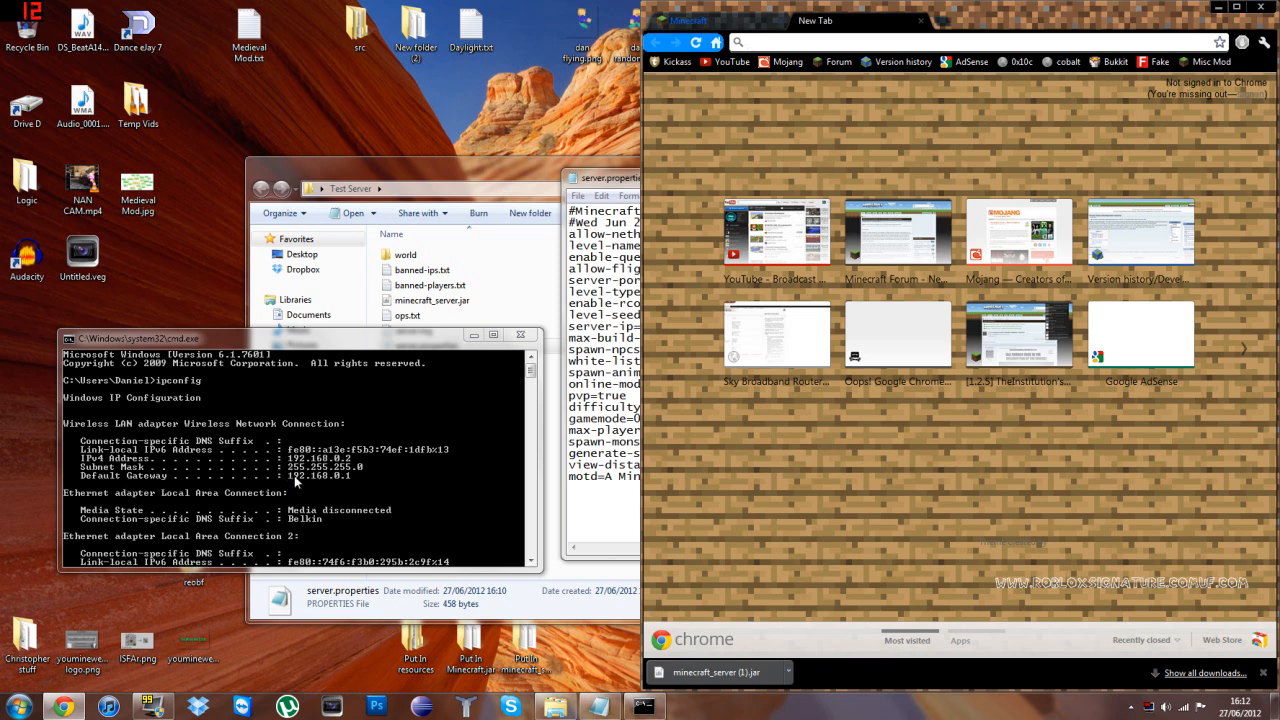
pyautogui.moveTo(197, 473)
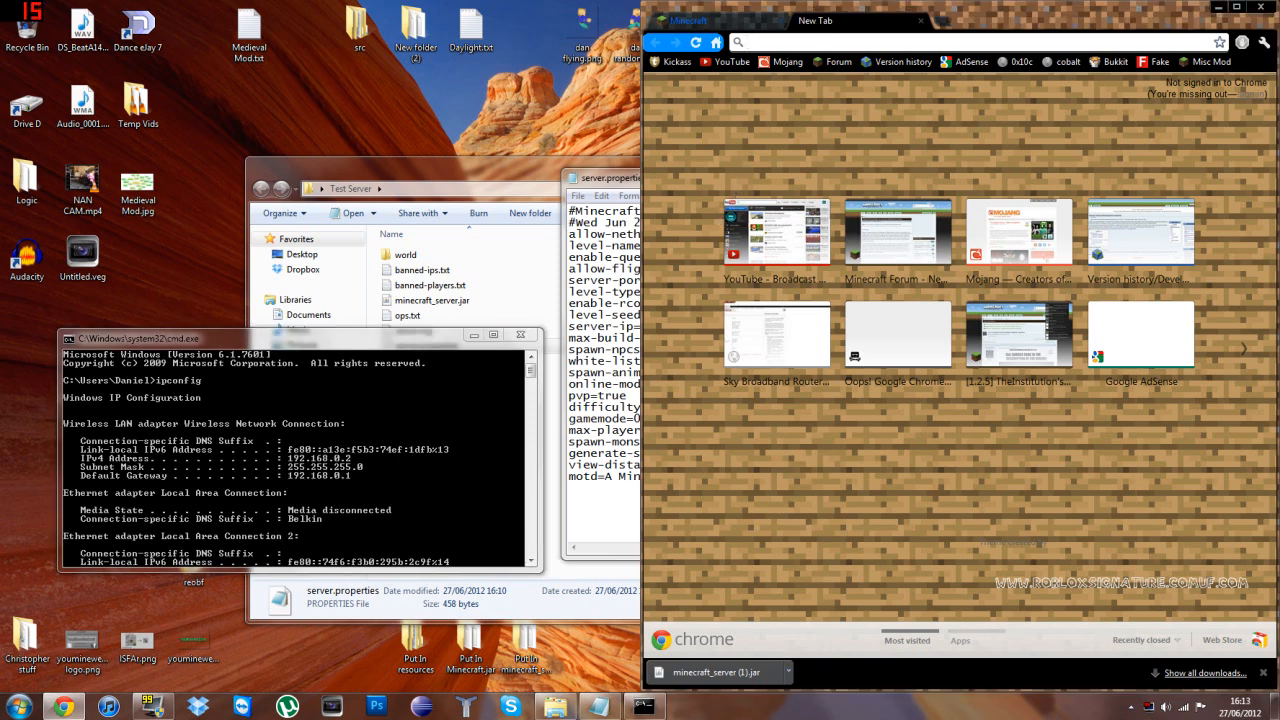
# - Log in to the Sky router admin page at 192.168.0.1
pyautogui.write('192.168.0.1')
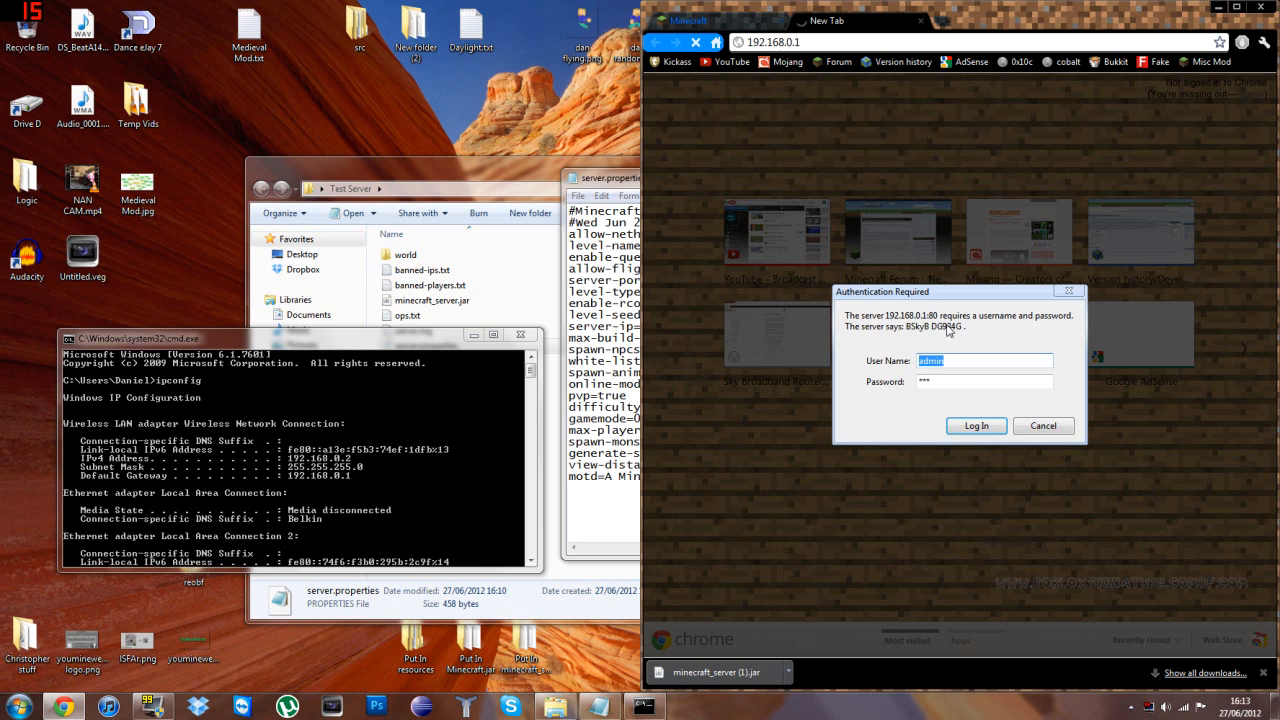
pyautogui.moveTo(868, 364)
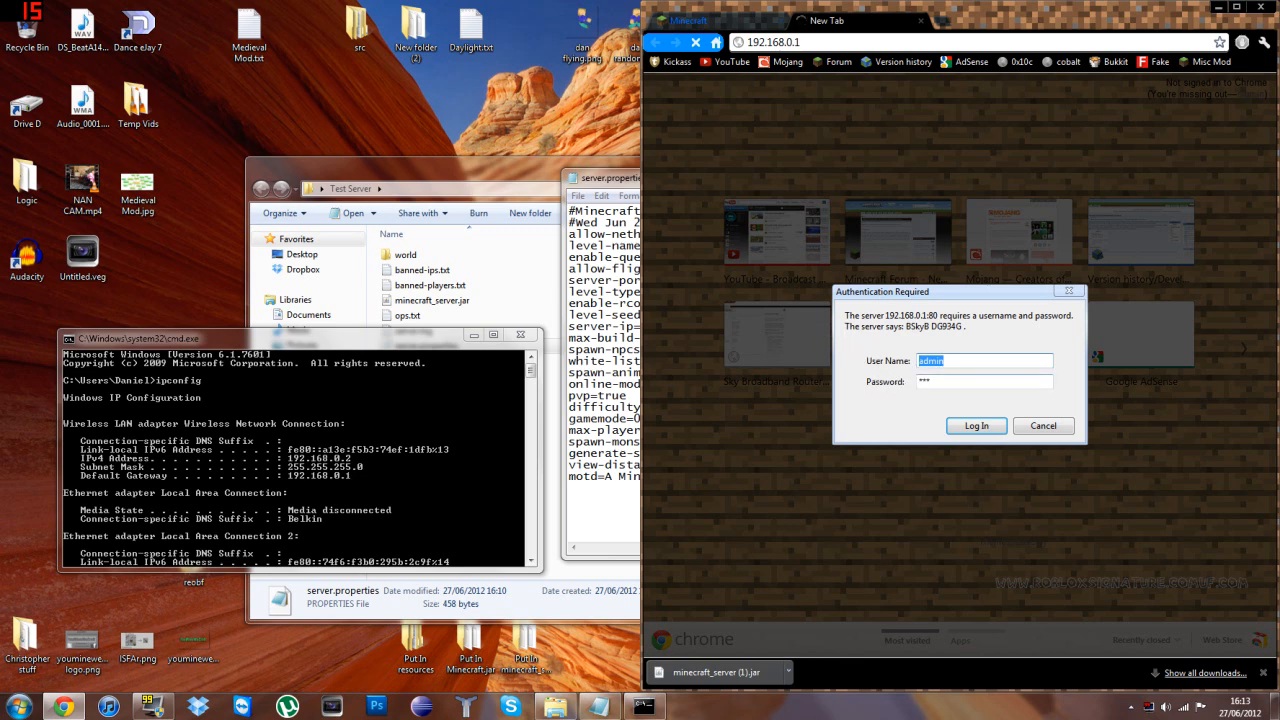
pyautogui.click(984, 381)
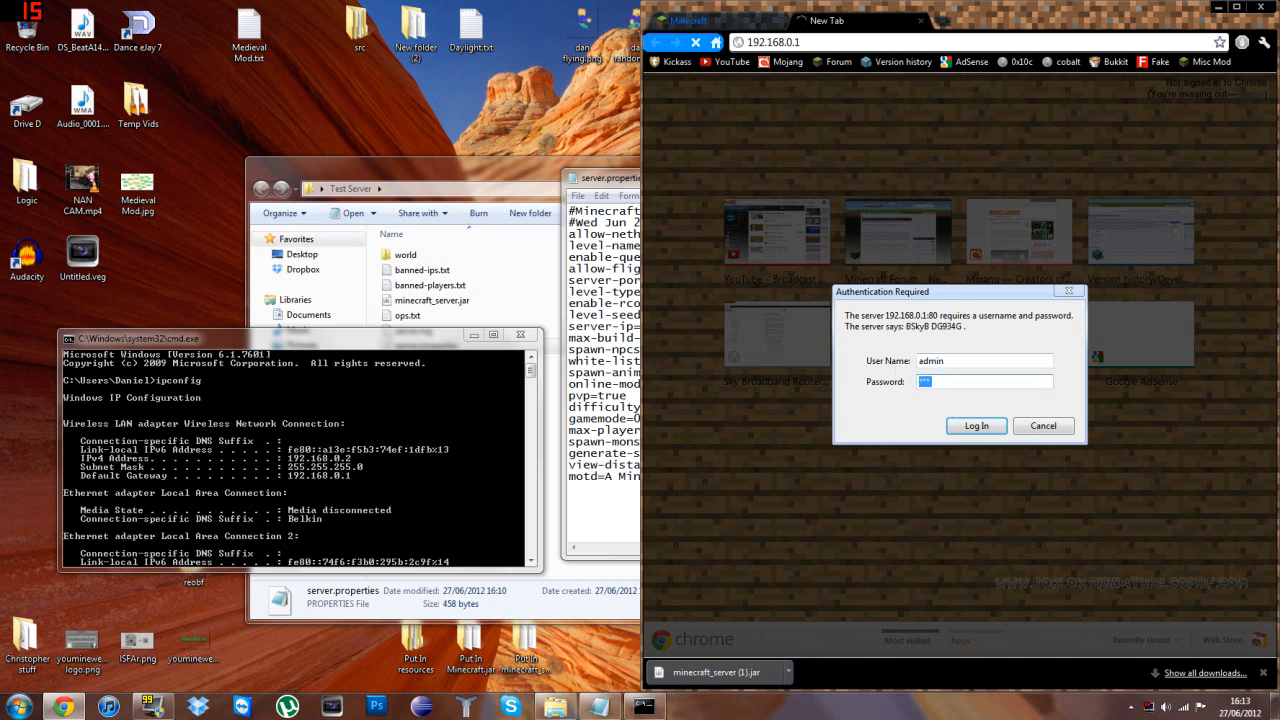
pyautogui.click(976, 425)
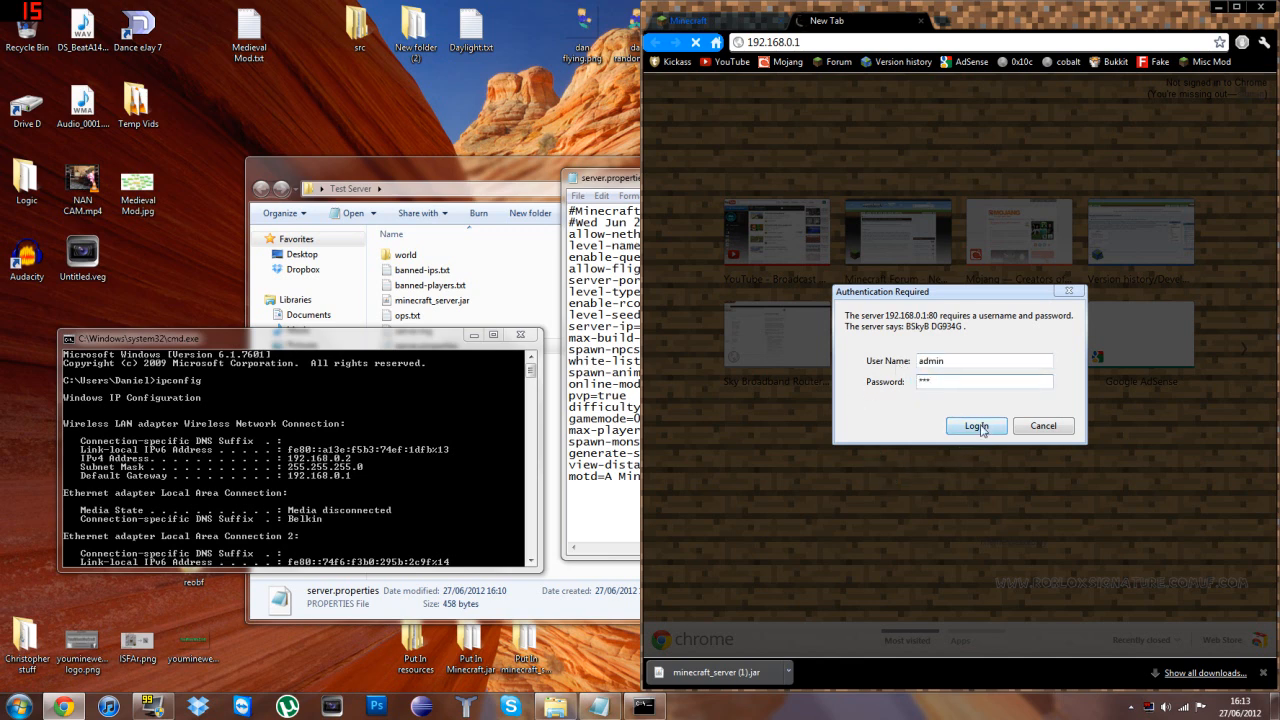
pyautogui.click(976, 425)
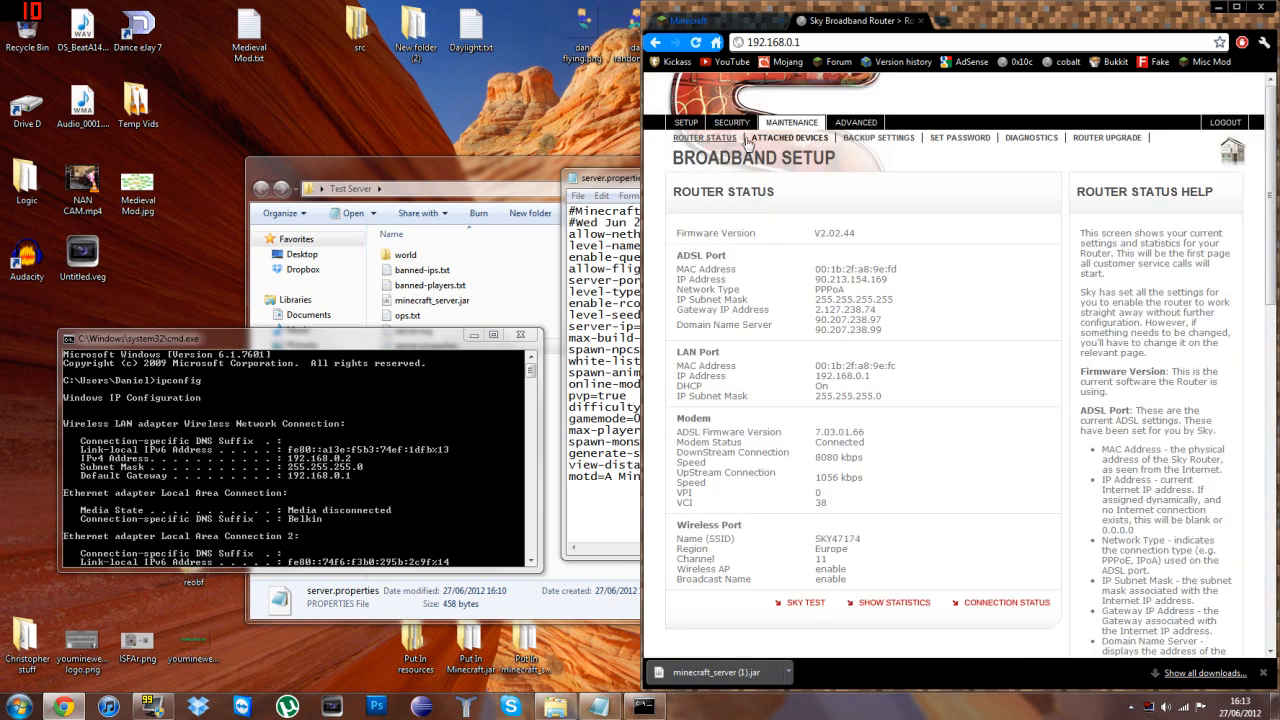
# - Go to Security > Services and start adding a custom service
pyautogui.click(855, 122)
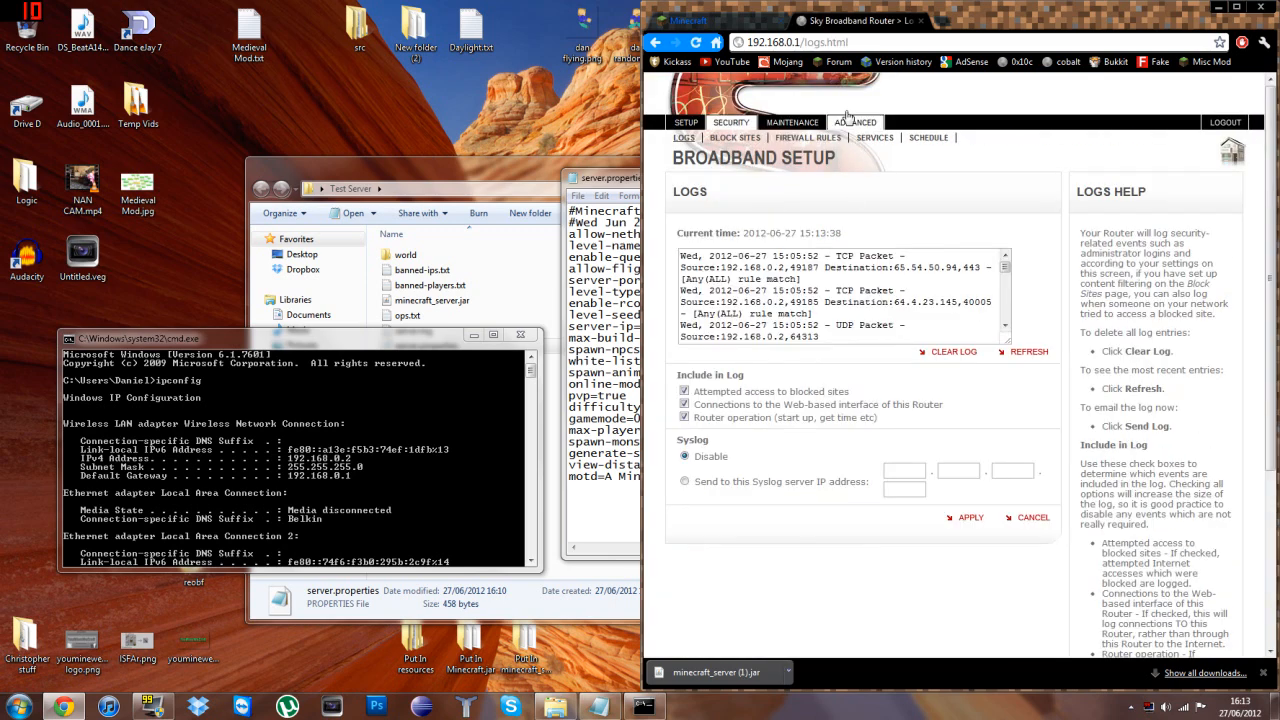
pyautogui.click(874, 138)
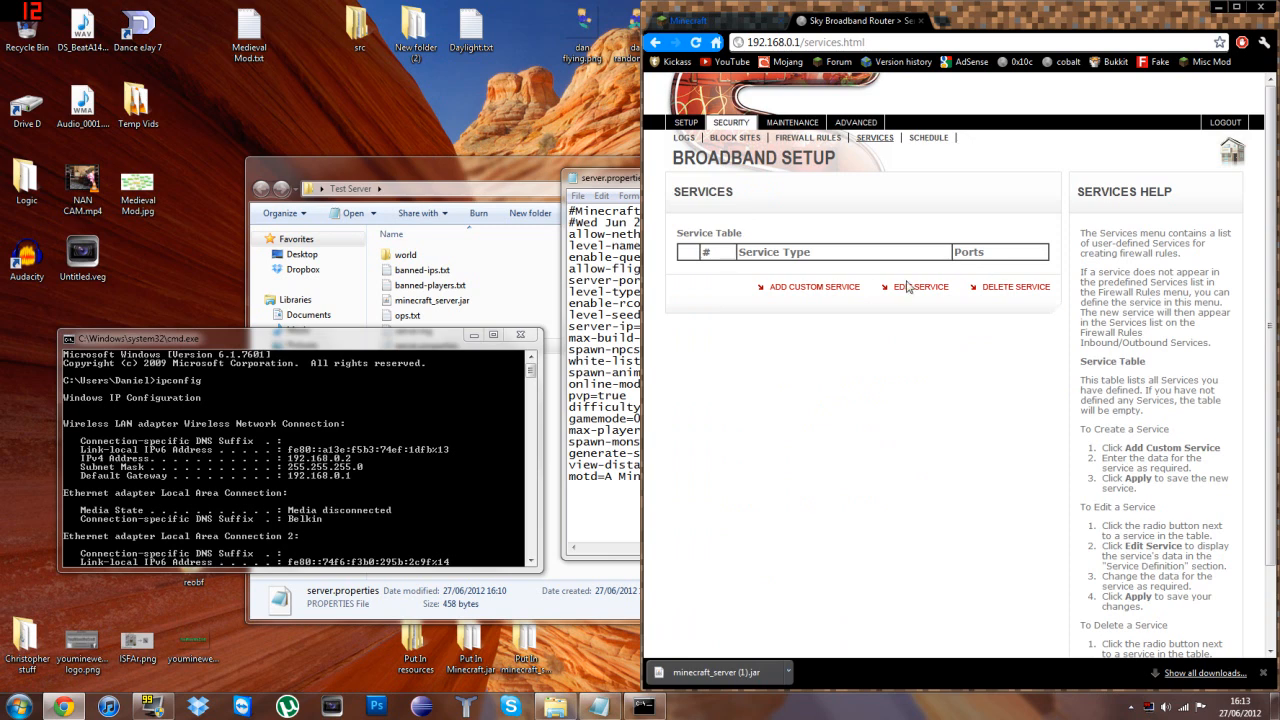
pyautogui.click(814, 287)
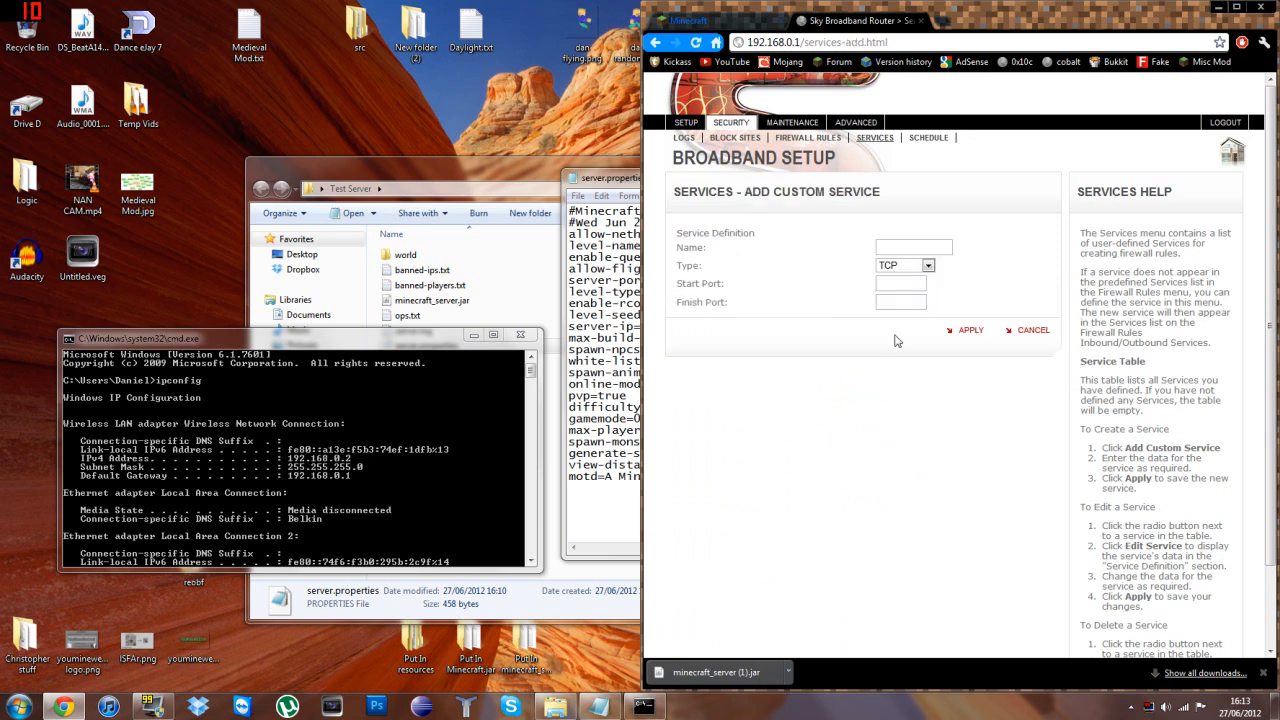
# - Fill in the service as Minecraft, type TCP/UDP, port 25565
pyautogui.click(913, 247)
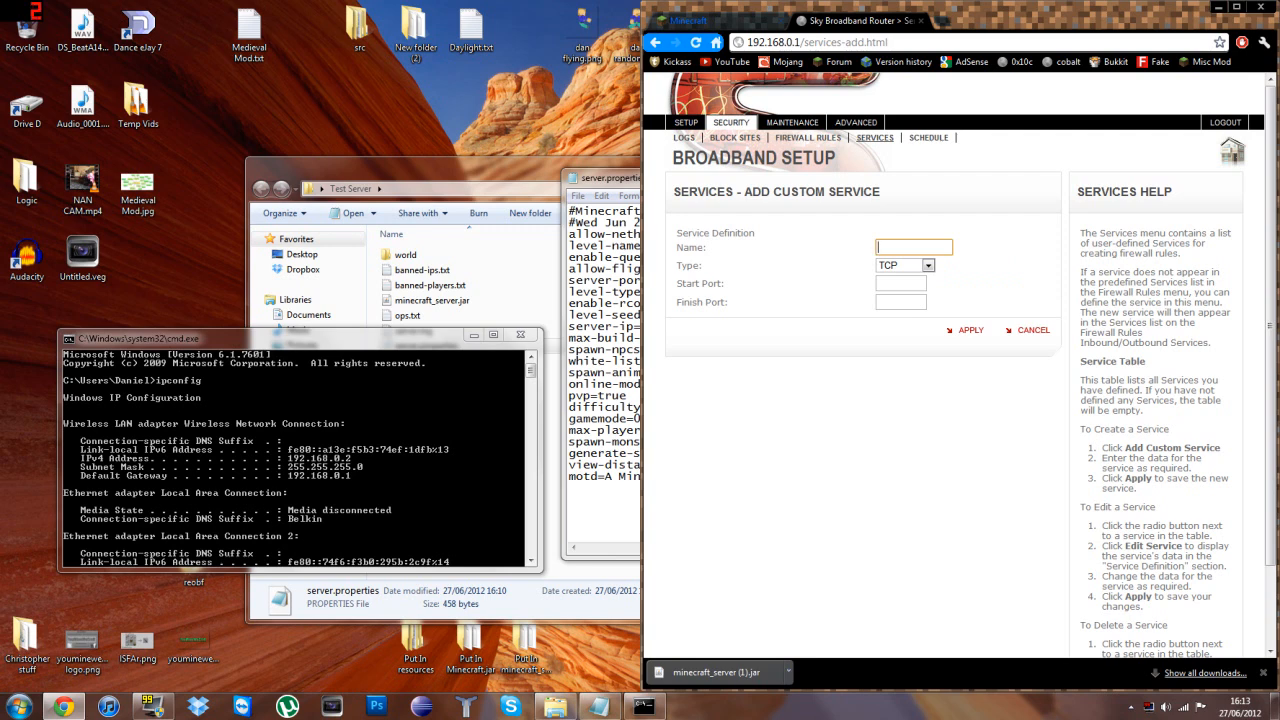
pyautogui.write('Minecraft')
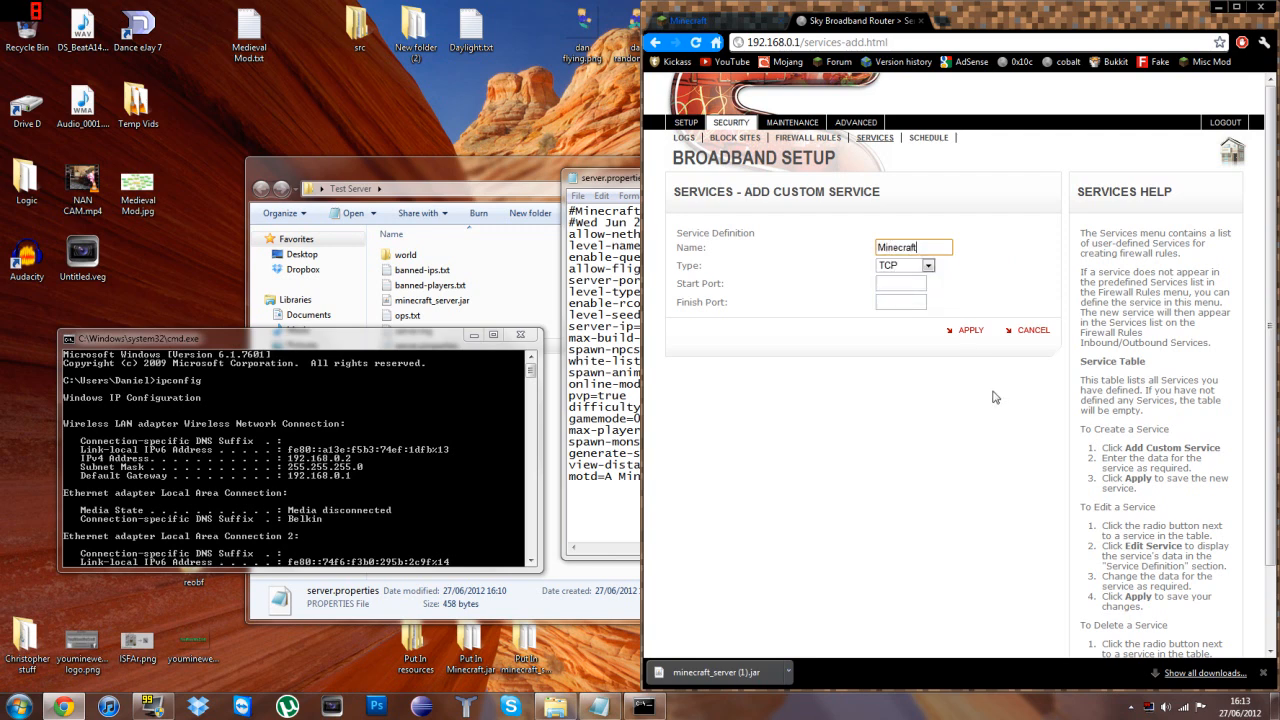
pyautogui.click(927, 265)
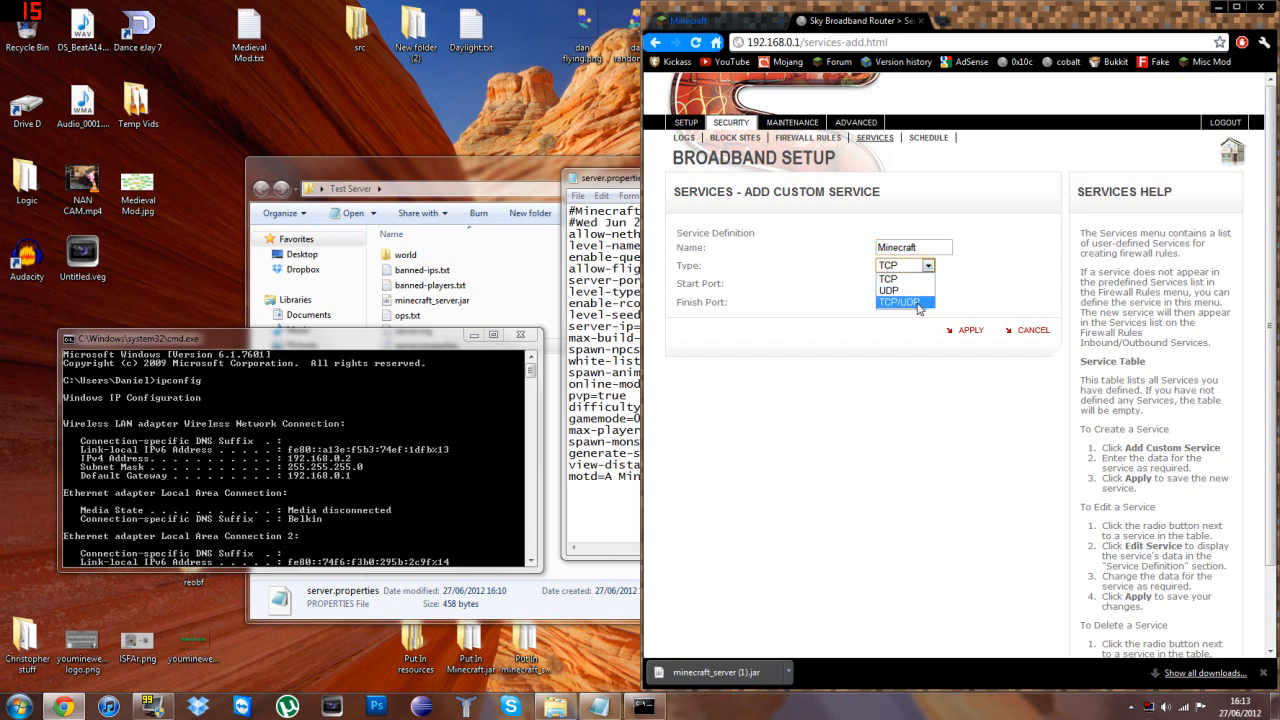
pyautogui.click(898, 302)
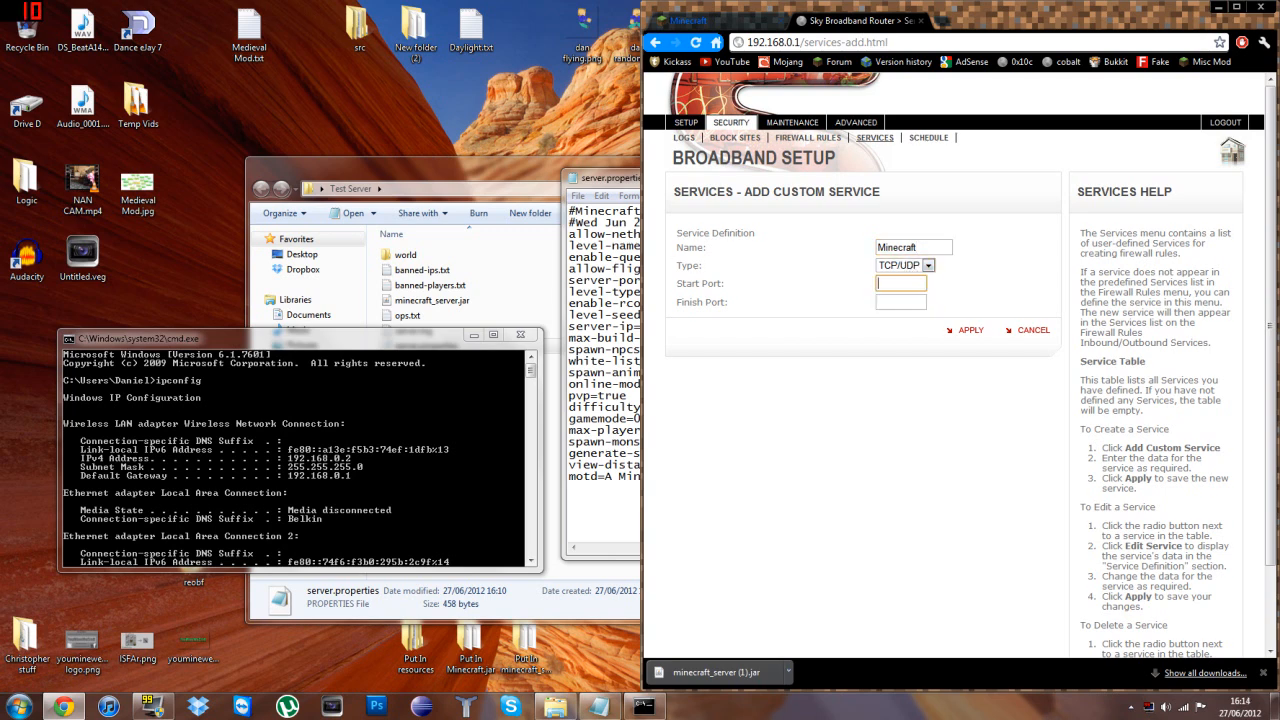
pyautogui.write('25565')
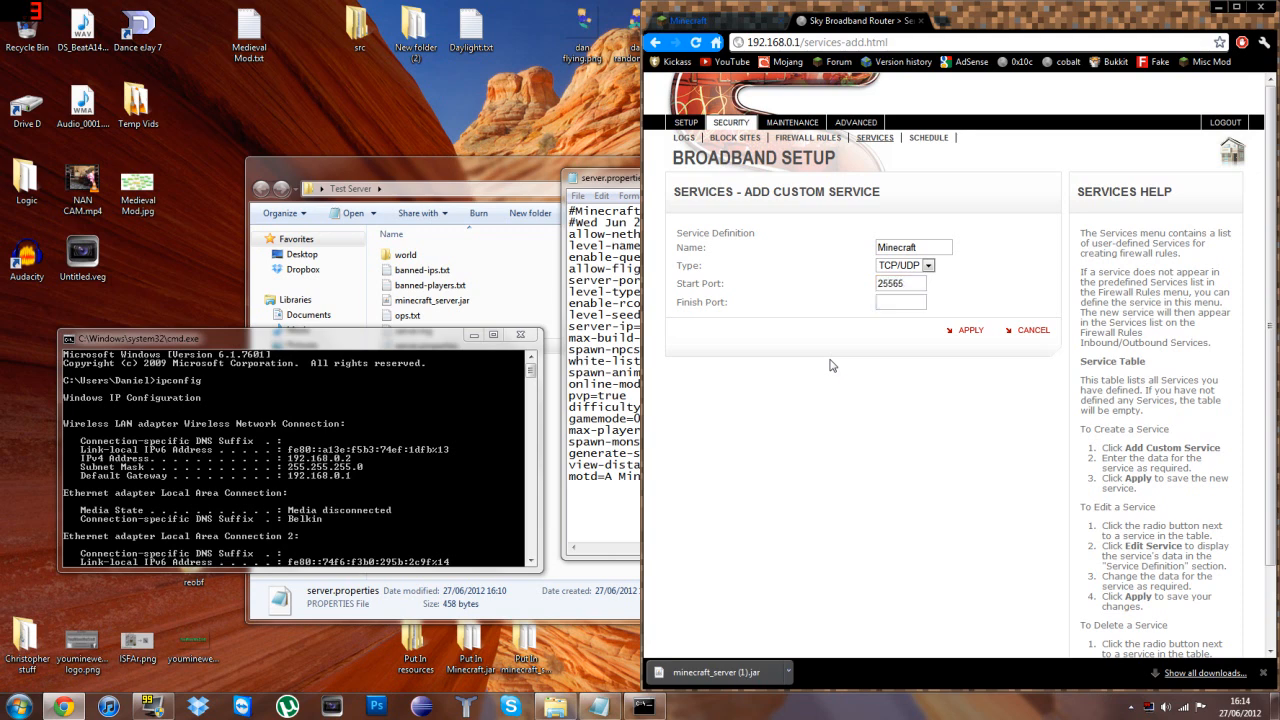
pyautogui.write('25')
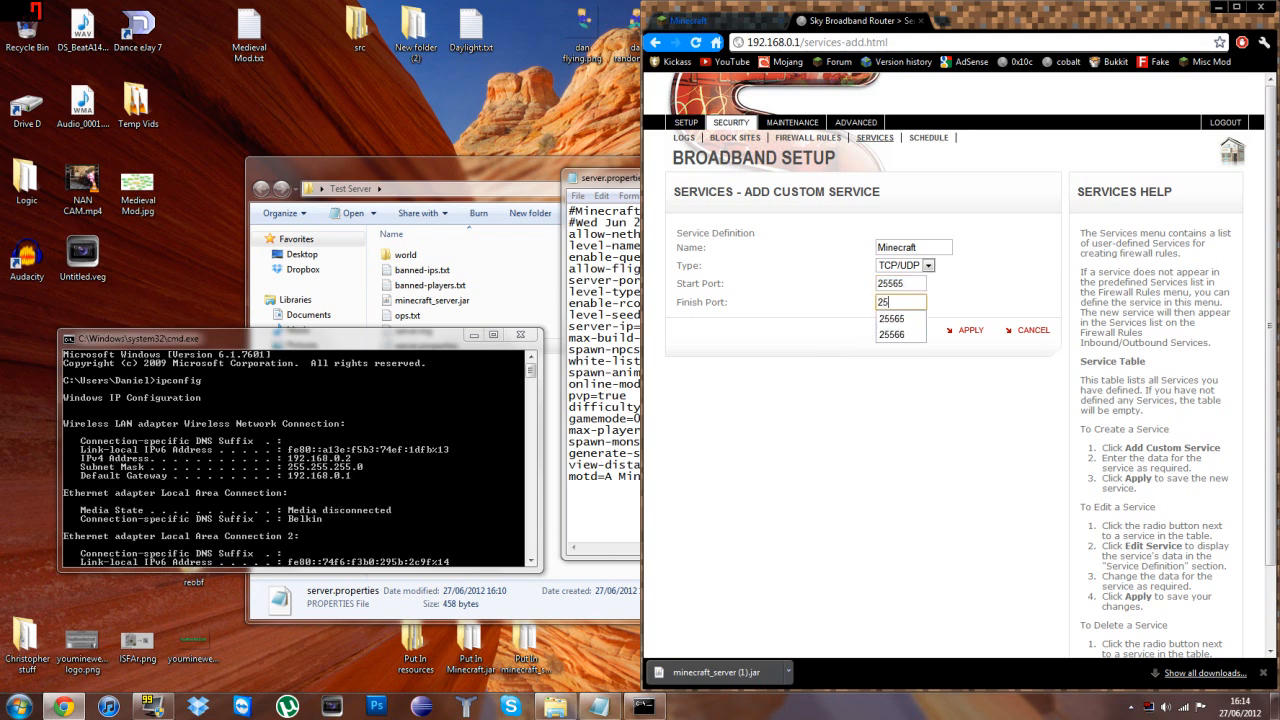
pyautogui.click(892, 302)
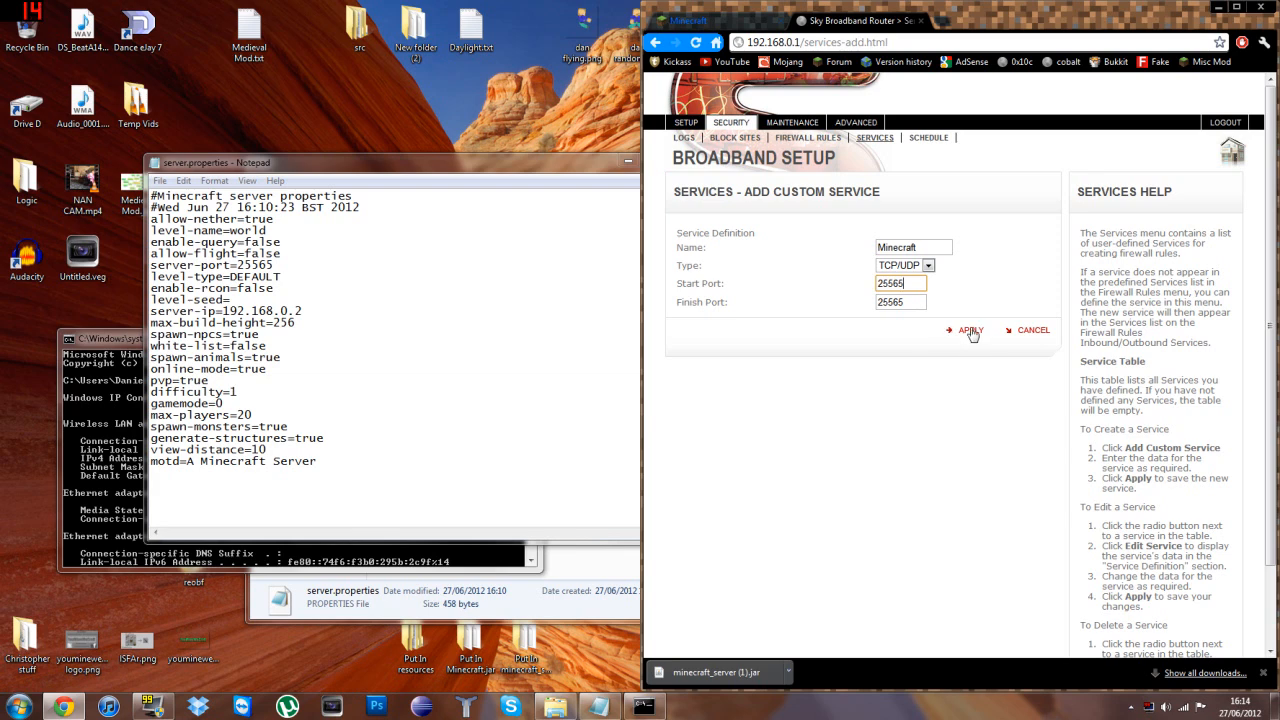
# - Apply the Minecraft service and go to the Firewall Rules page
pyautogui.click(970, 330)
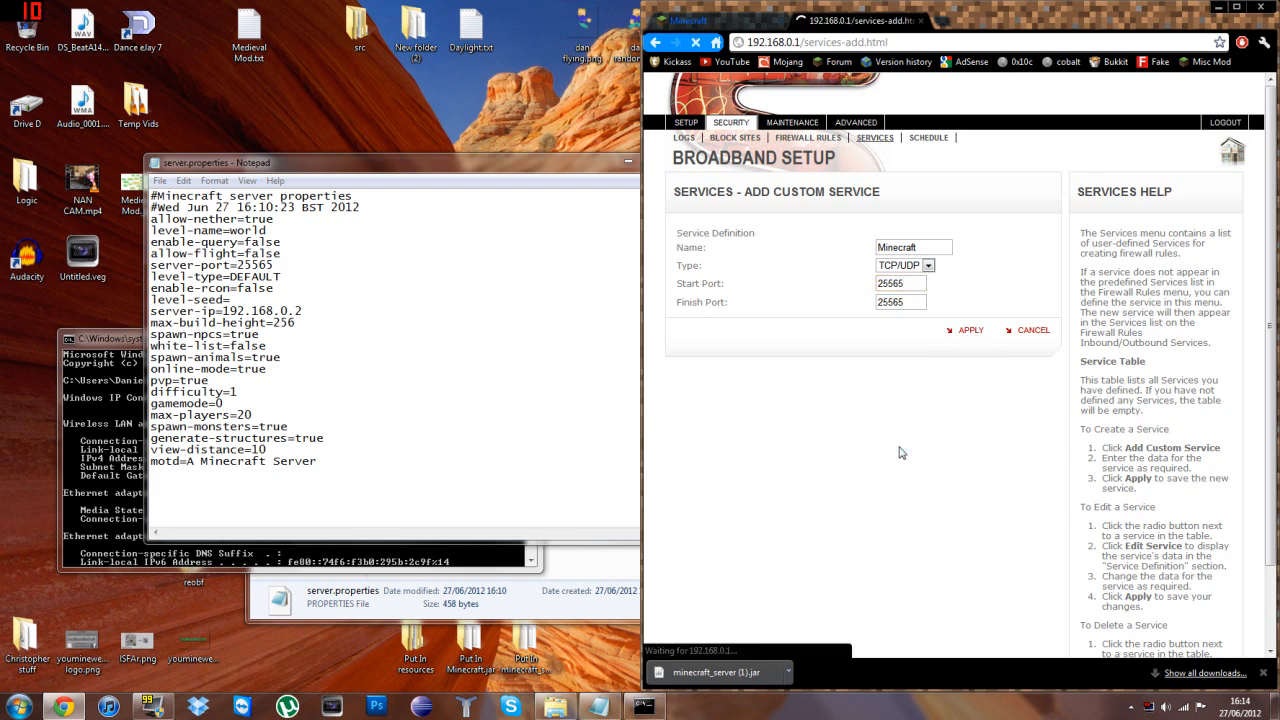
pyautogui.click(968, 330)
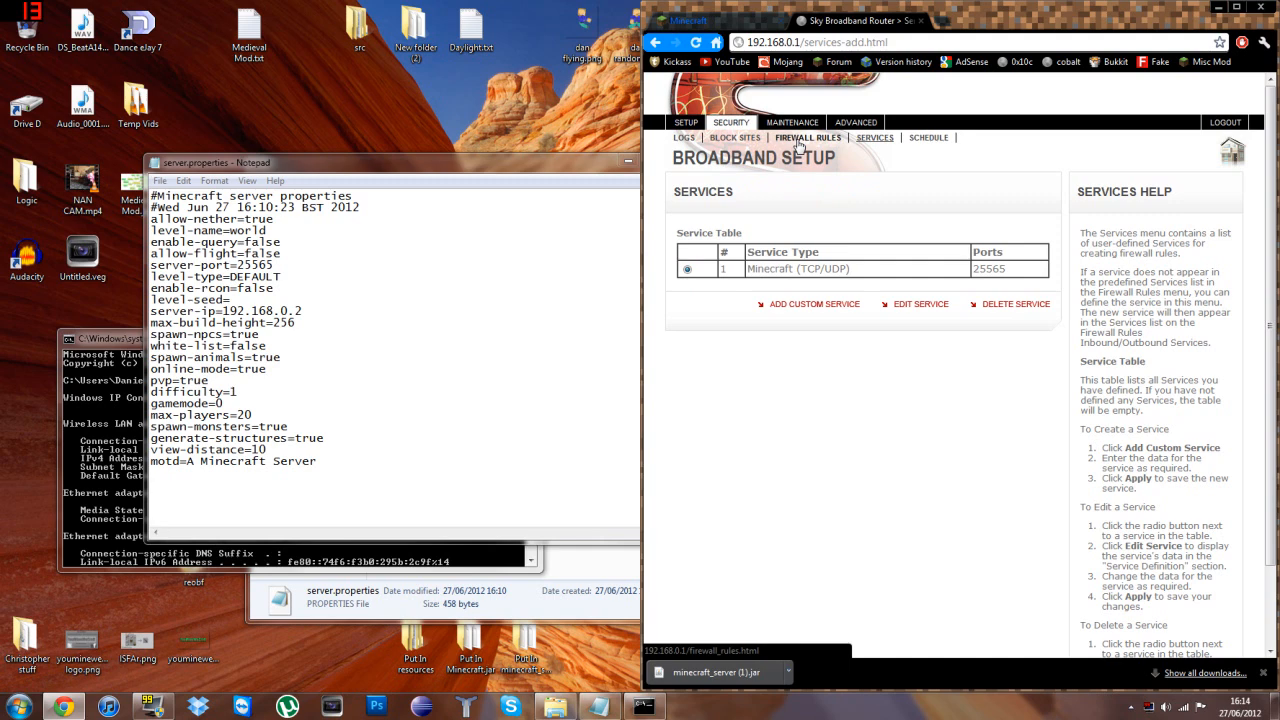
pyautogui.click(807, 137)
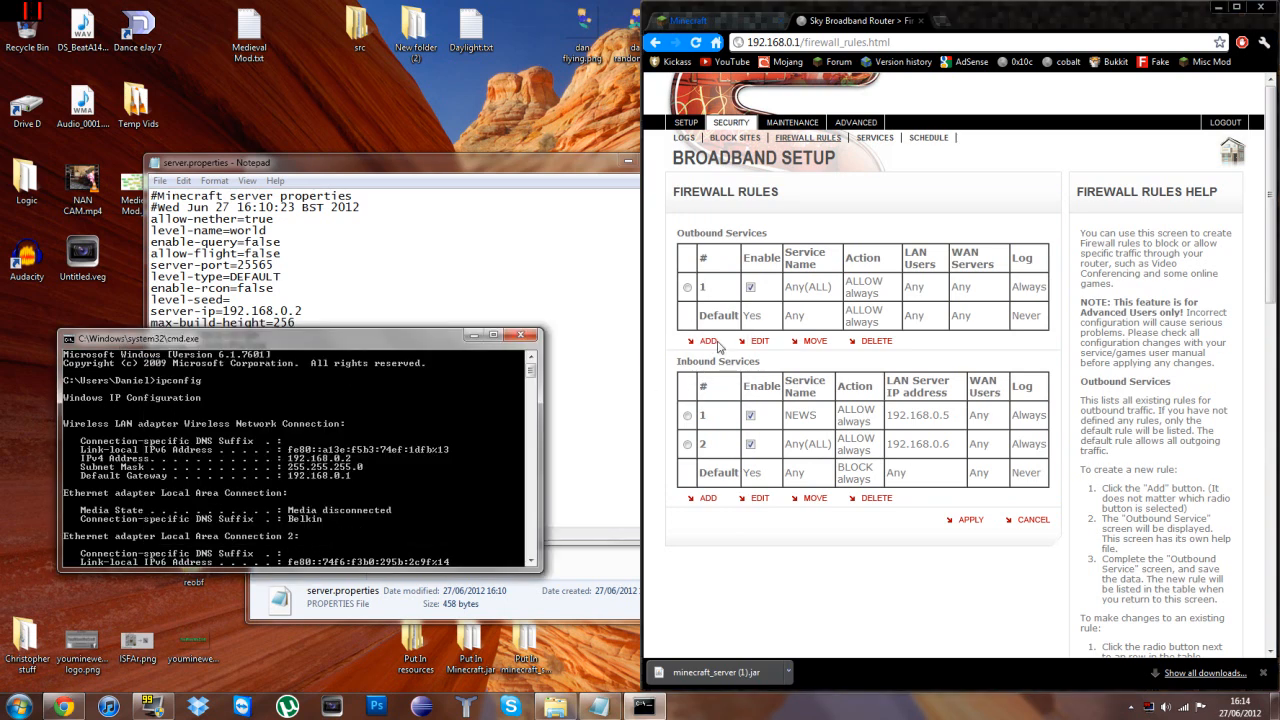
# - Add an outbound firewall rule allowing the Minecraft service always, and apply it
pyautogui.click(708, 341)
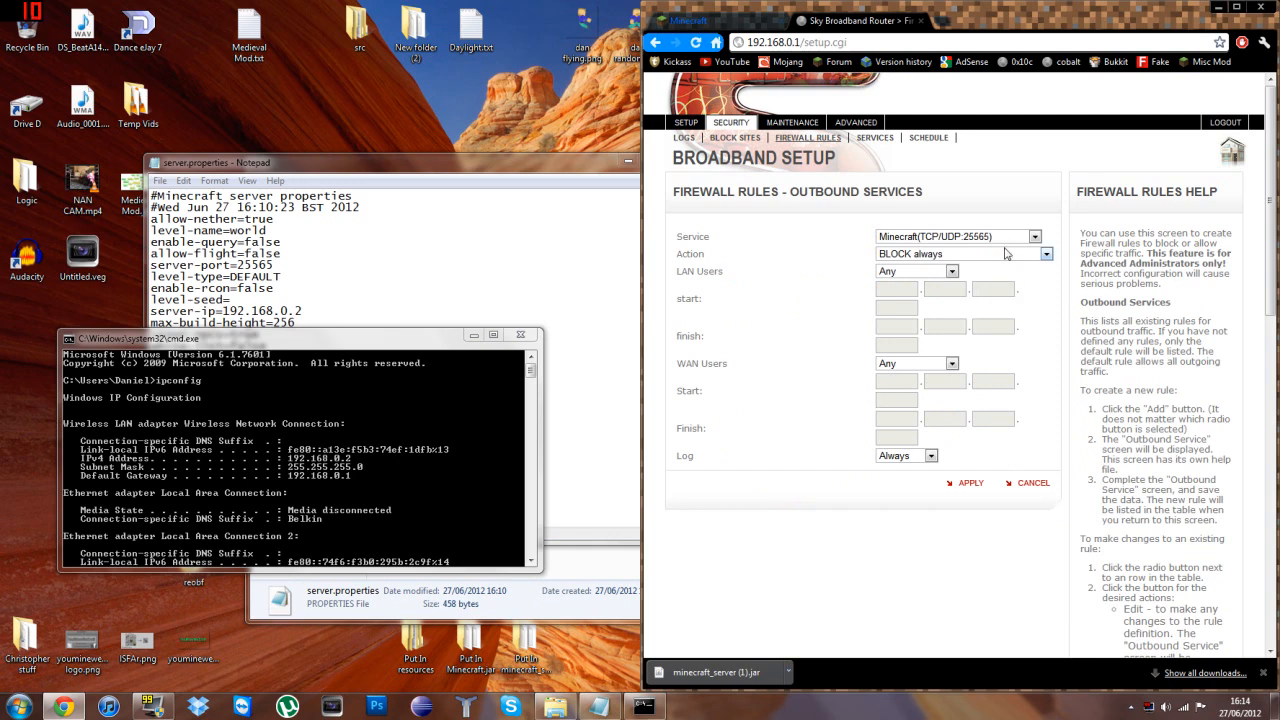
pyautogui.click(1035, 236)
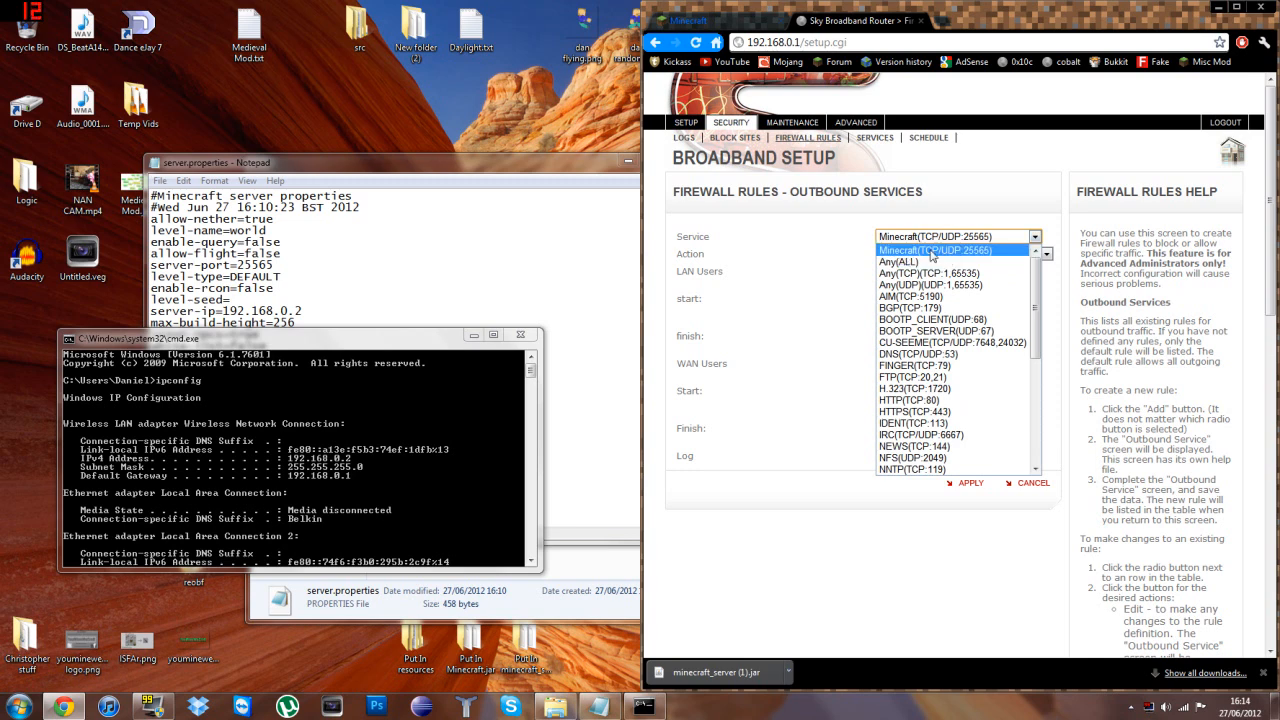
pyautogui.click(935, 249)
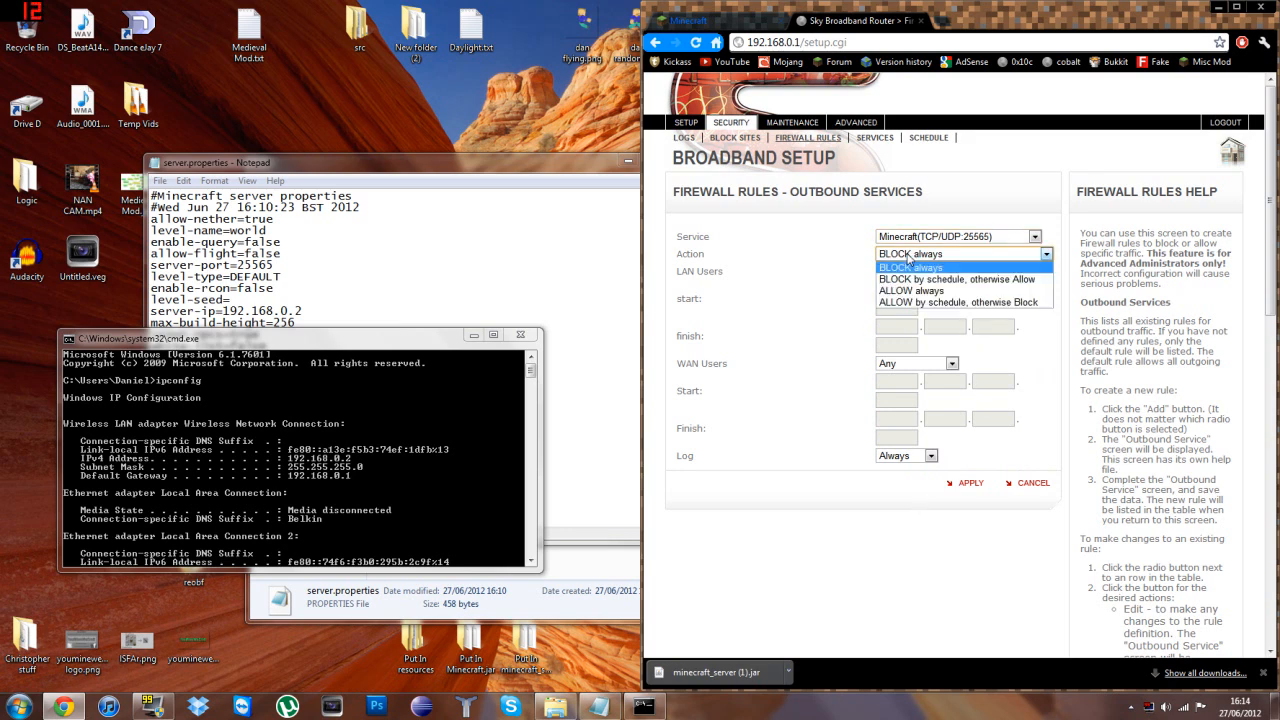
pyautogui.click(910, 290)
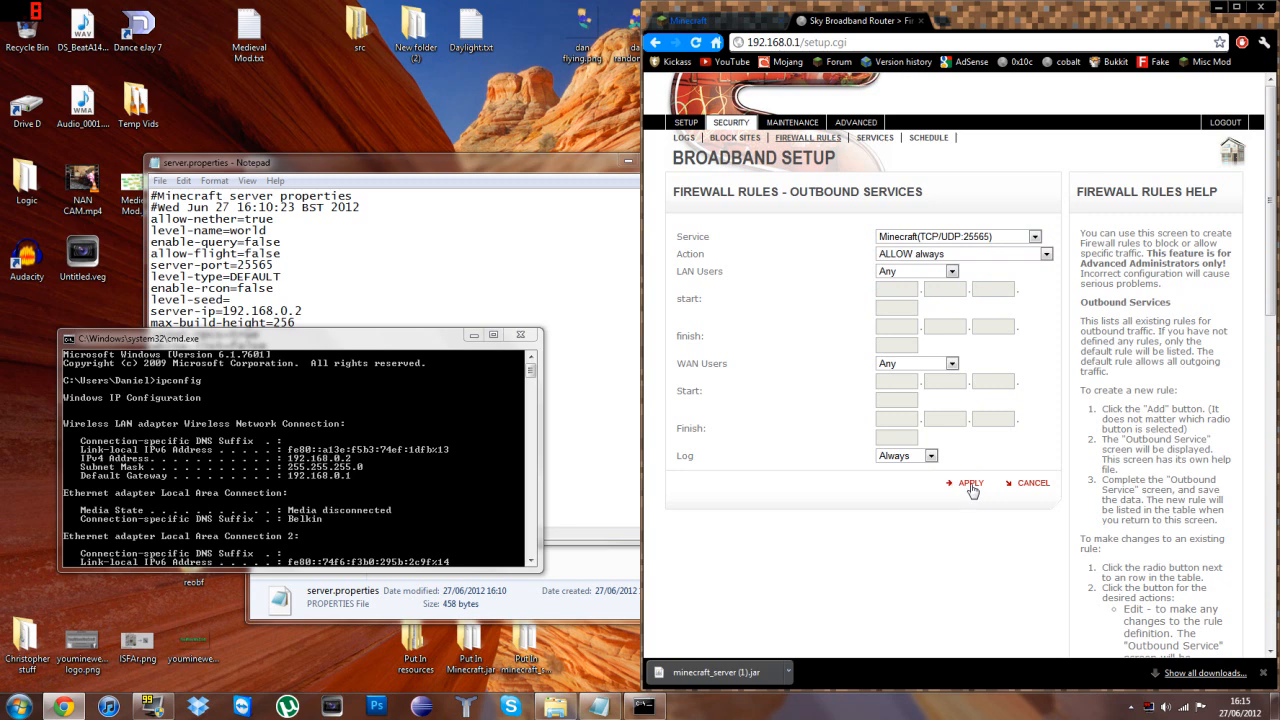
pyautogui.click(970, 483)
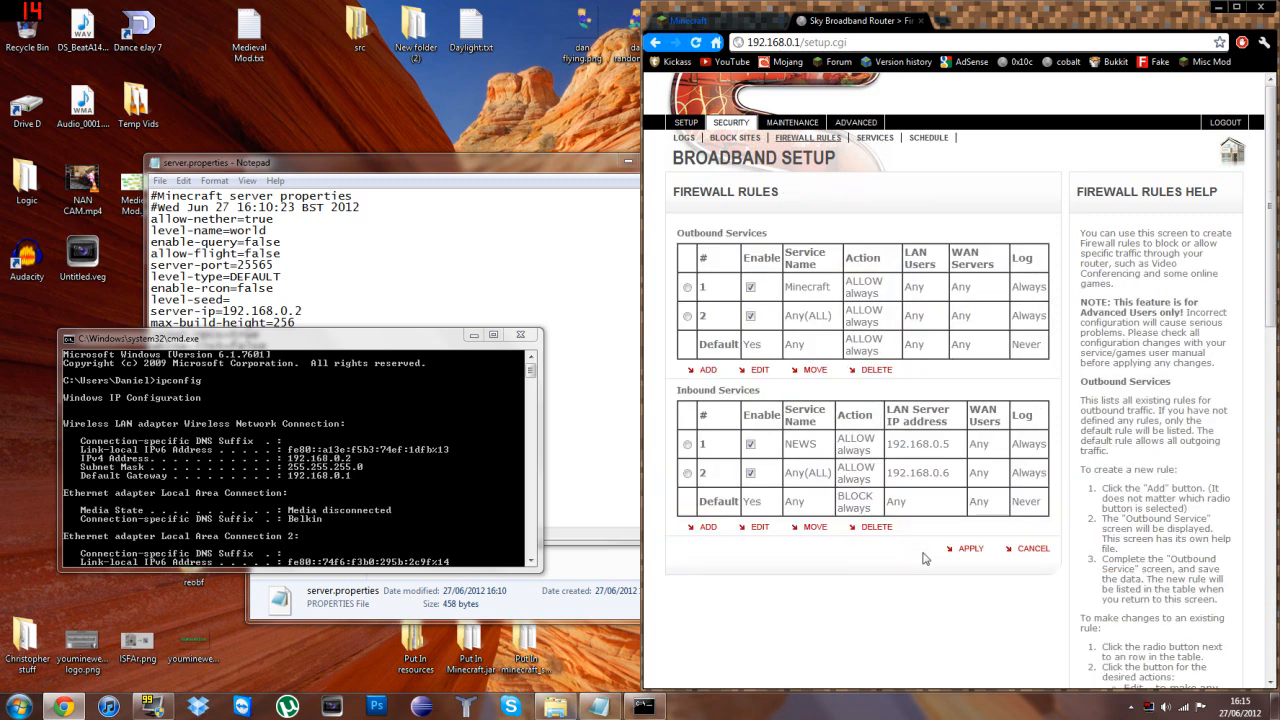
pyautogui.moveTo(703, 527)
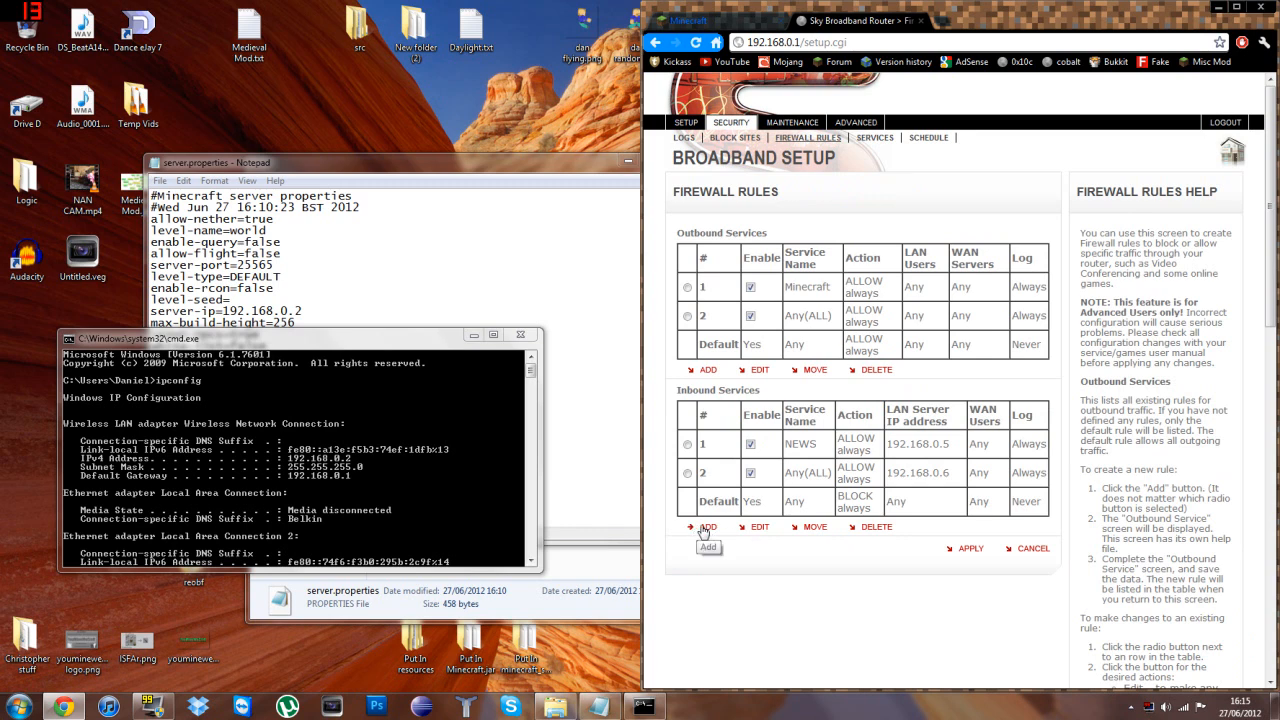
# - Start a new inbound firewall rule set to ALLOW always
pyautogui.click(704, 526)
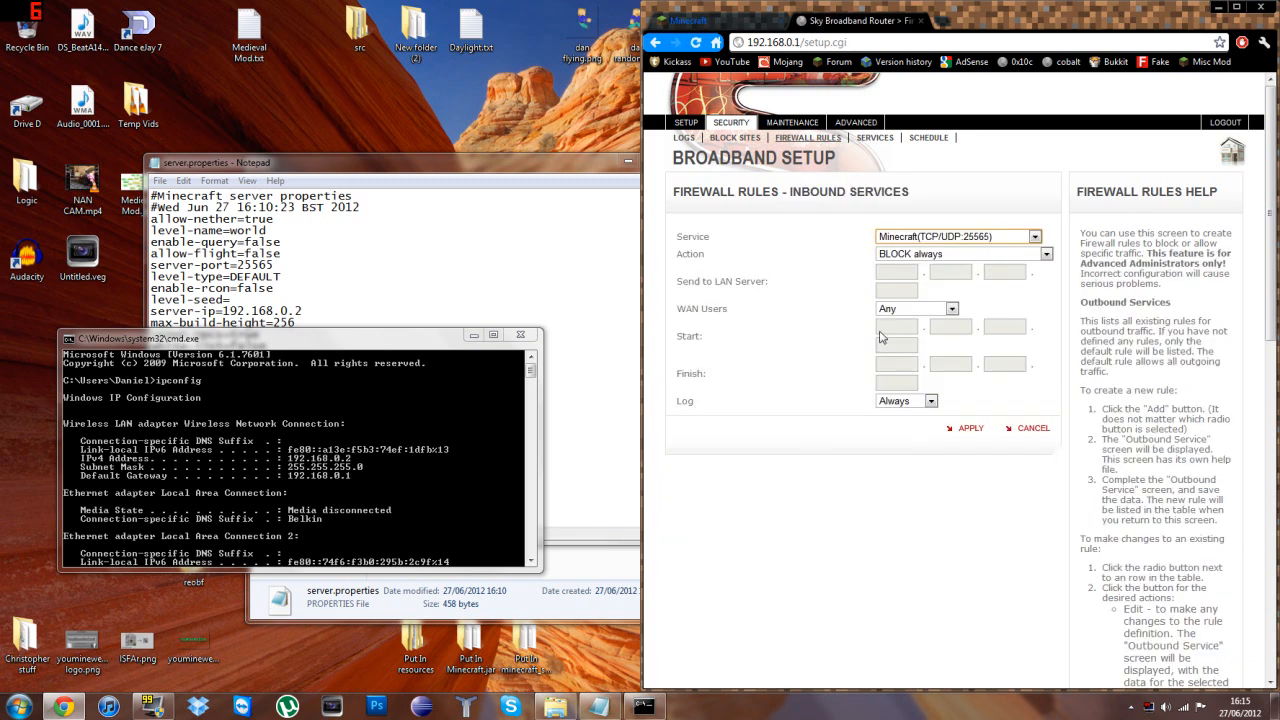
pyautogui.click(1046, 253)
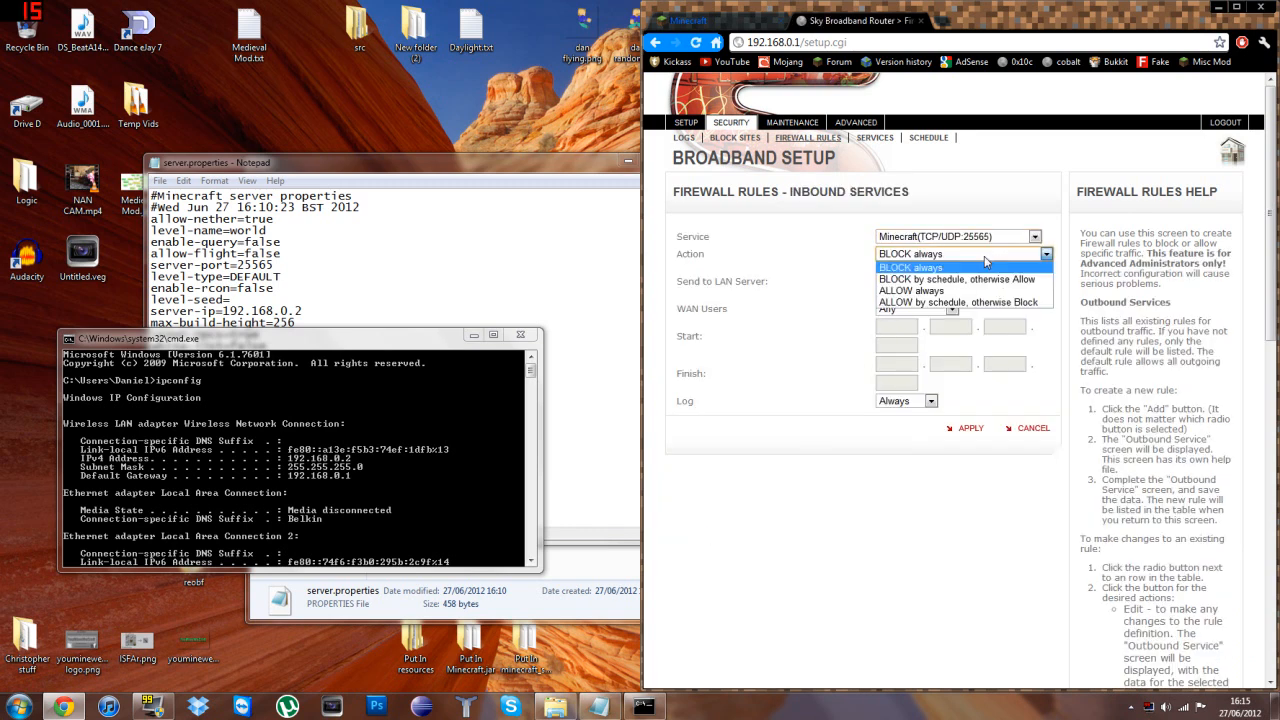
pyautogui.click(911, 291)
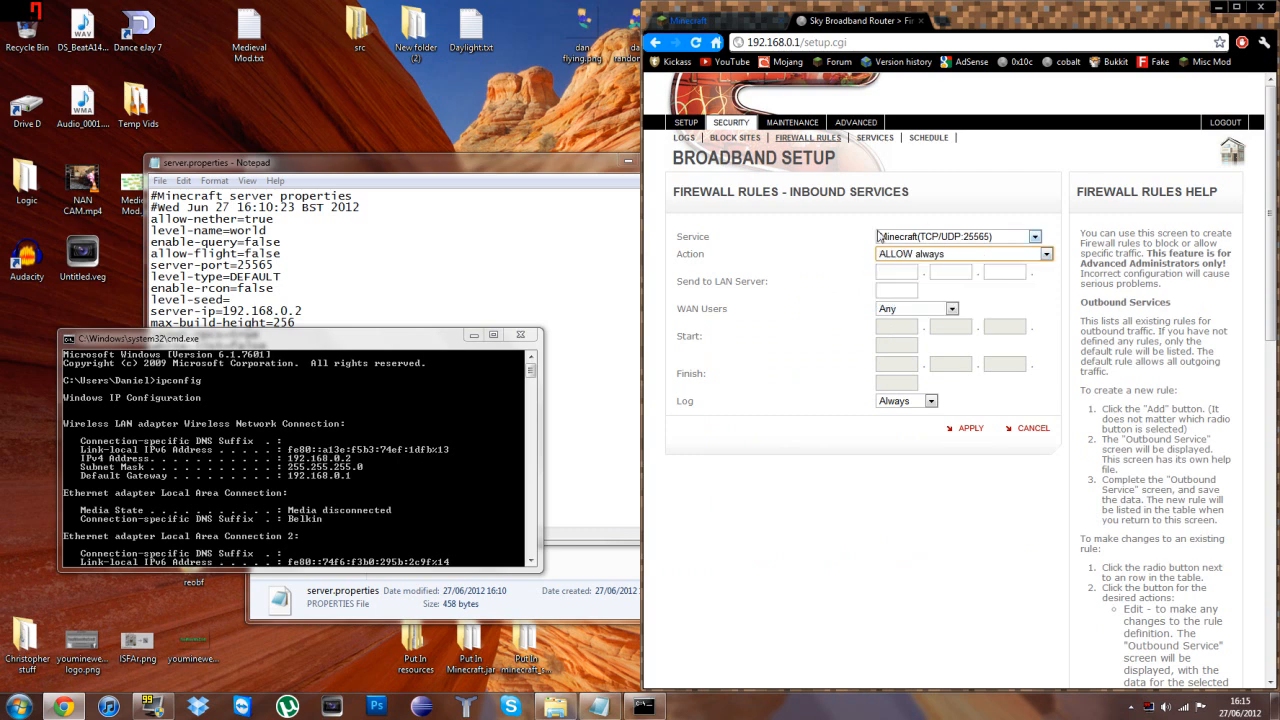
pyautogui.moveTo(750, 245)
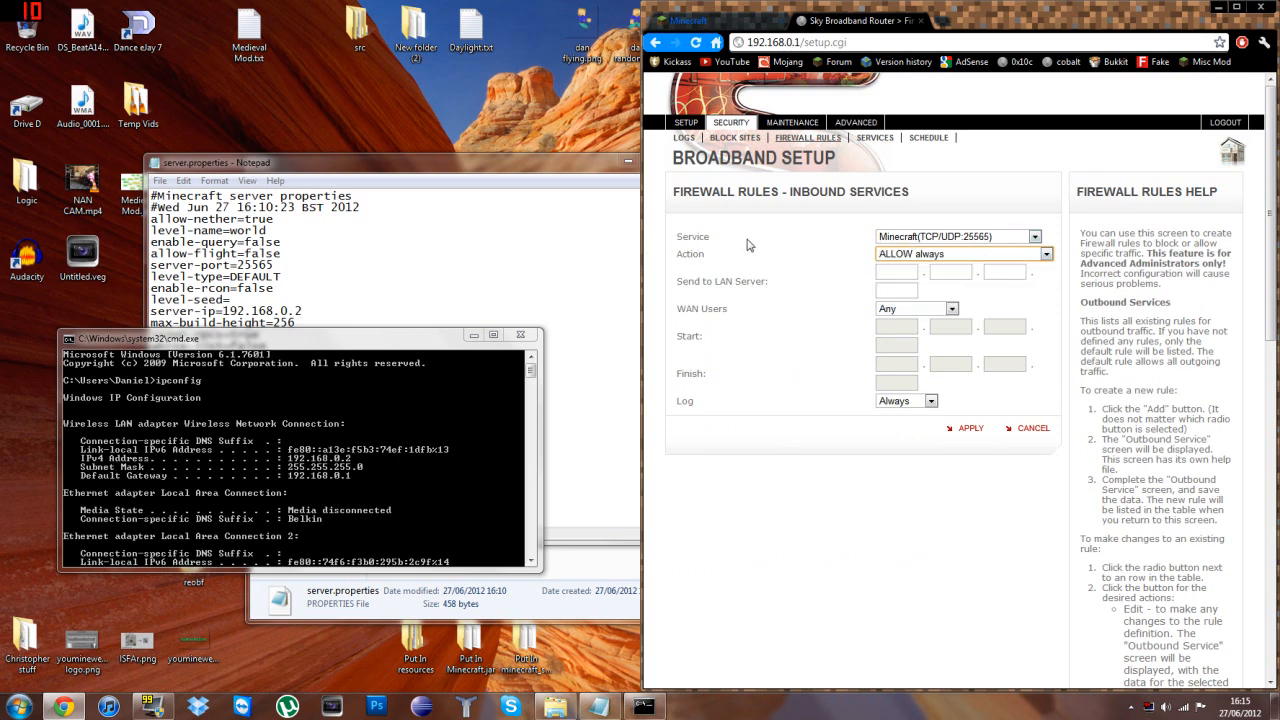
# - Enter 192.168.0.2 as the inbound Minecraft rule's LAN server address
pyautogui.click(897, 271)
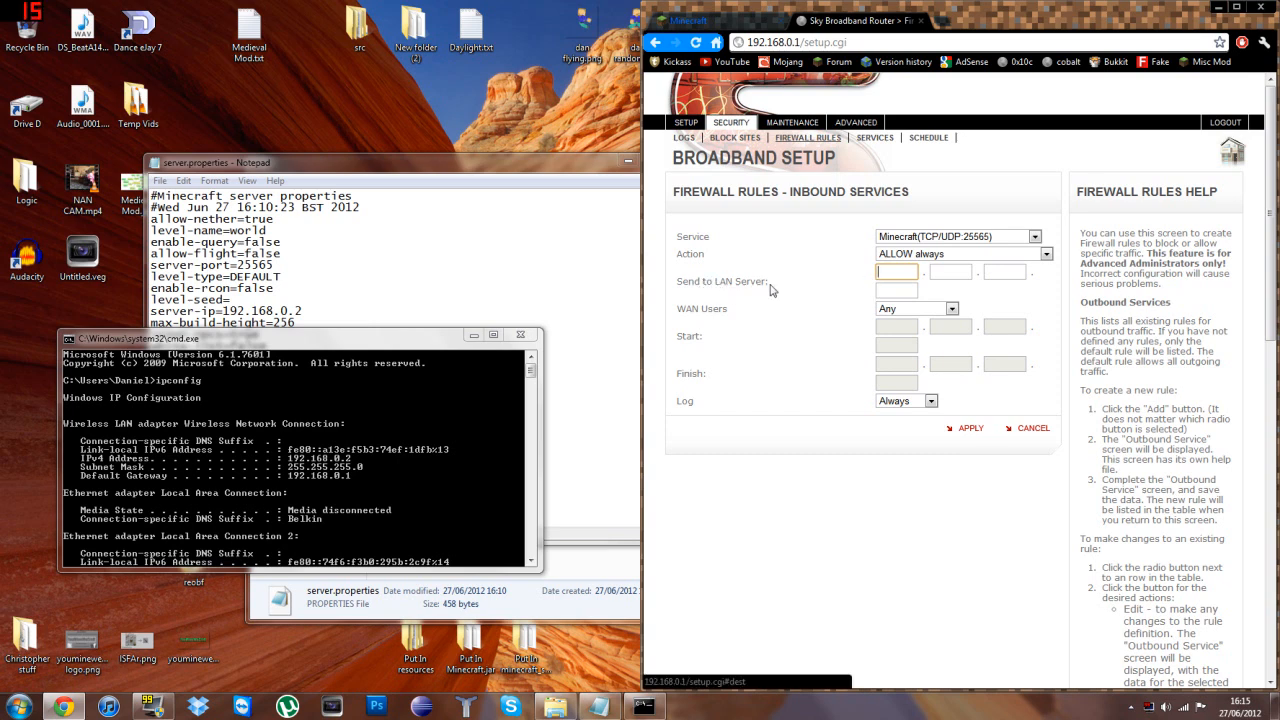
pyautogui.write('192')
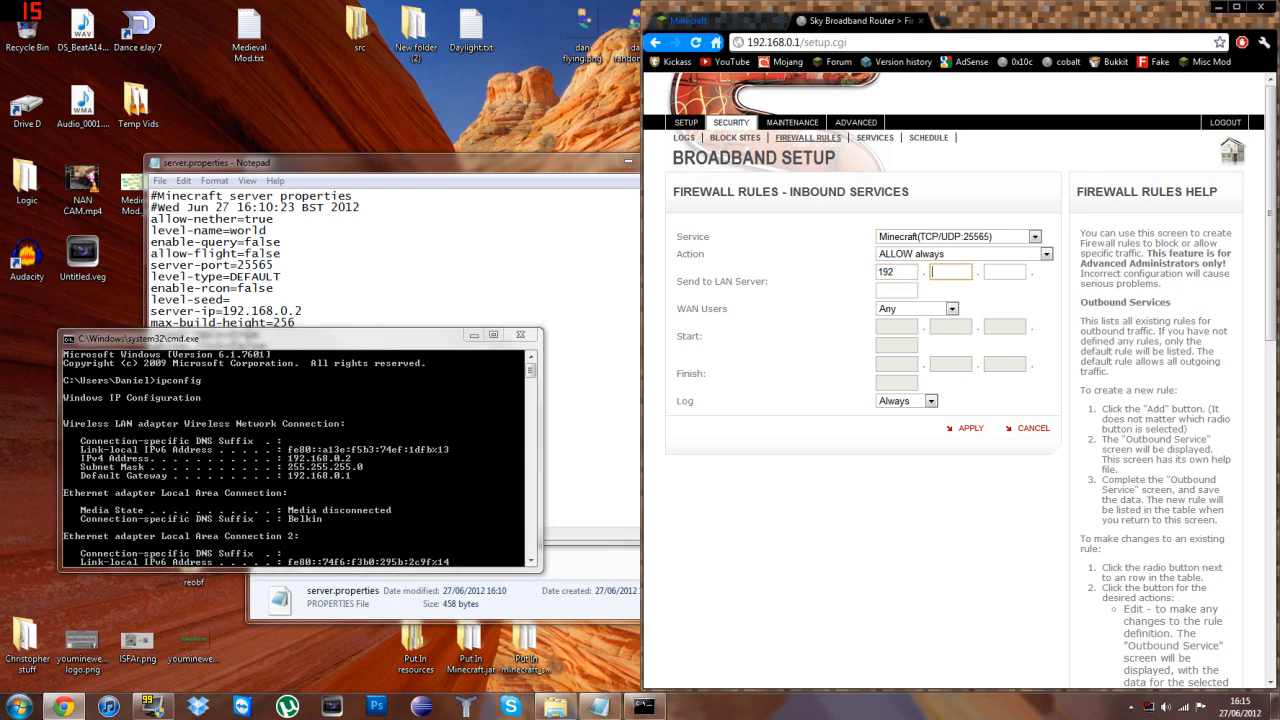
pyautogui.write('168')
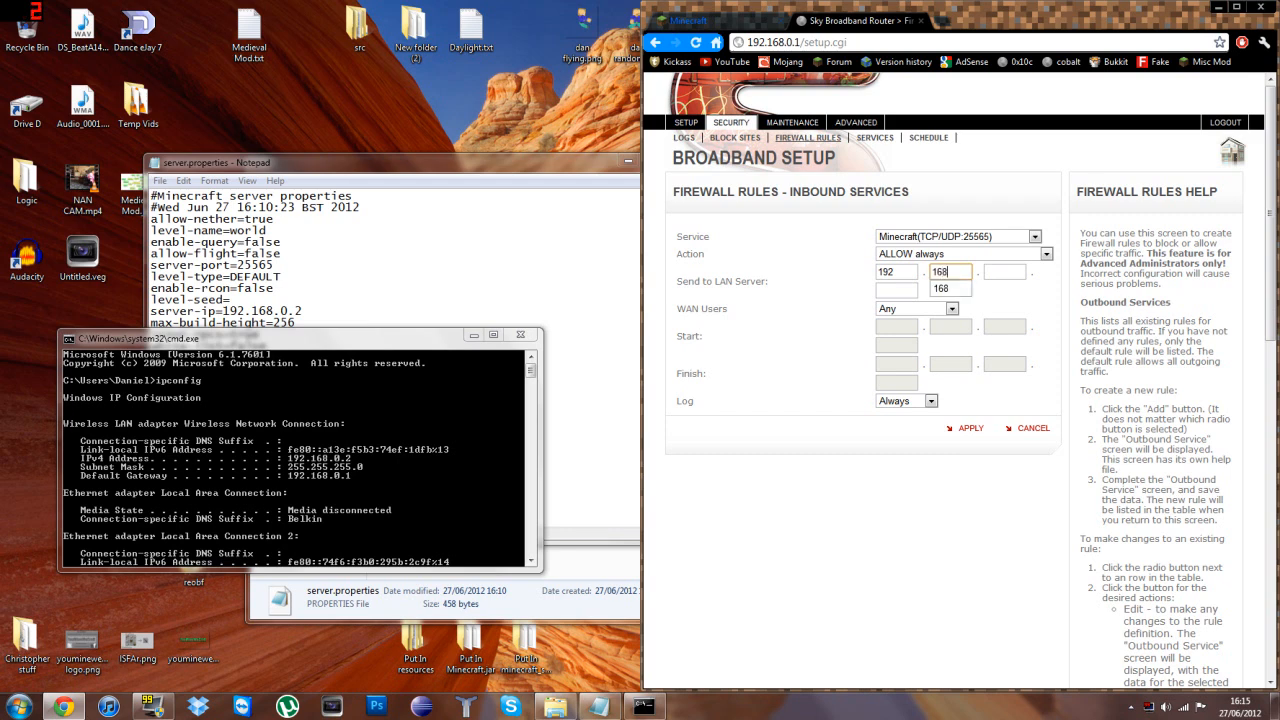
pyautogui.click(1005, 272)
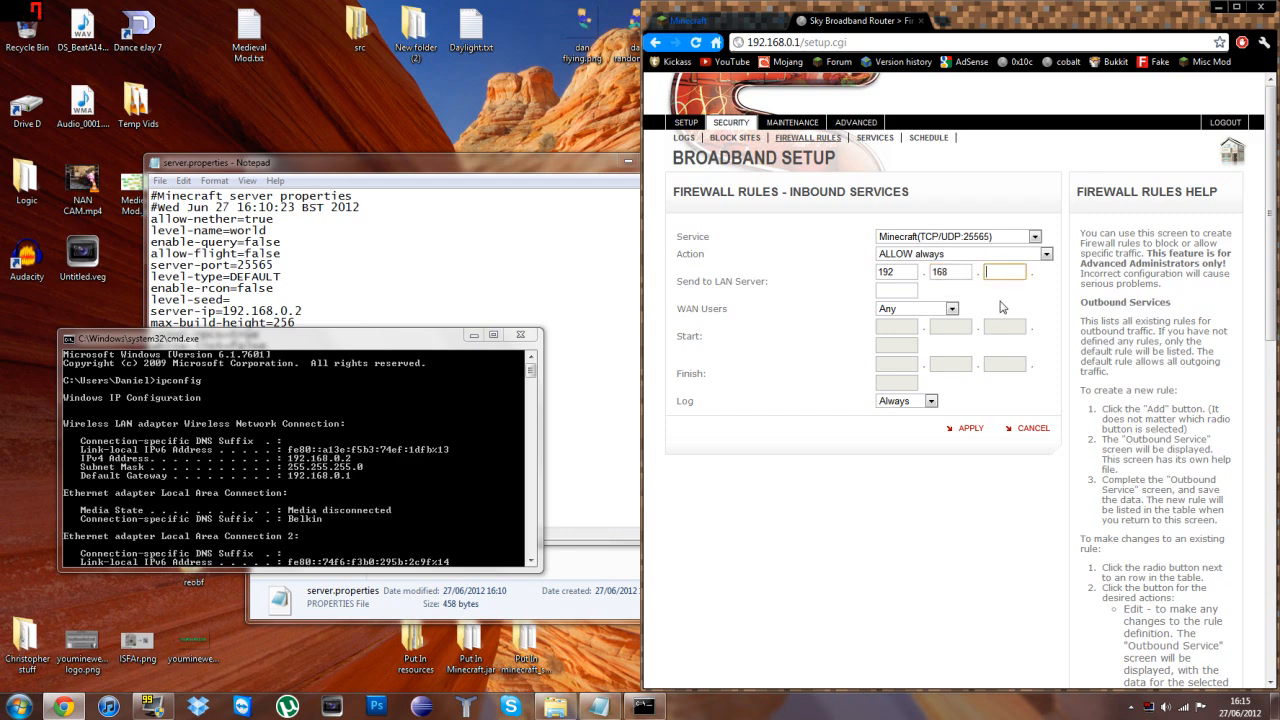
pyautogui.write('0')
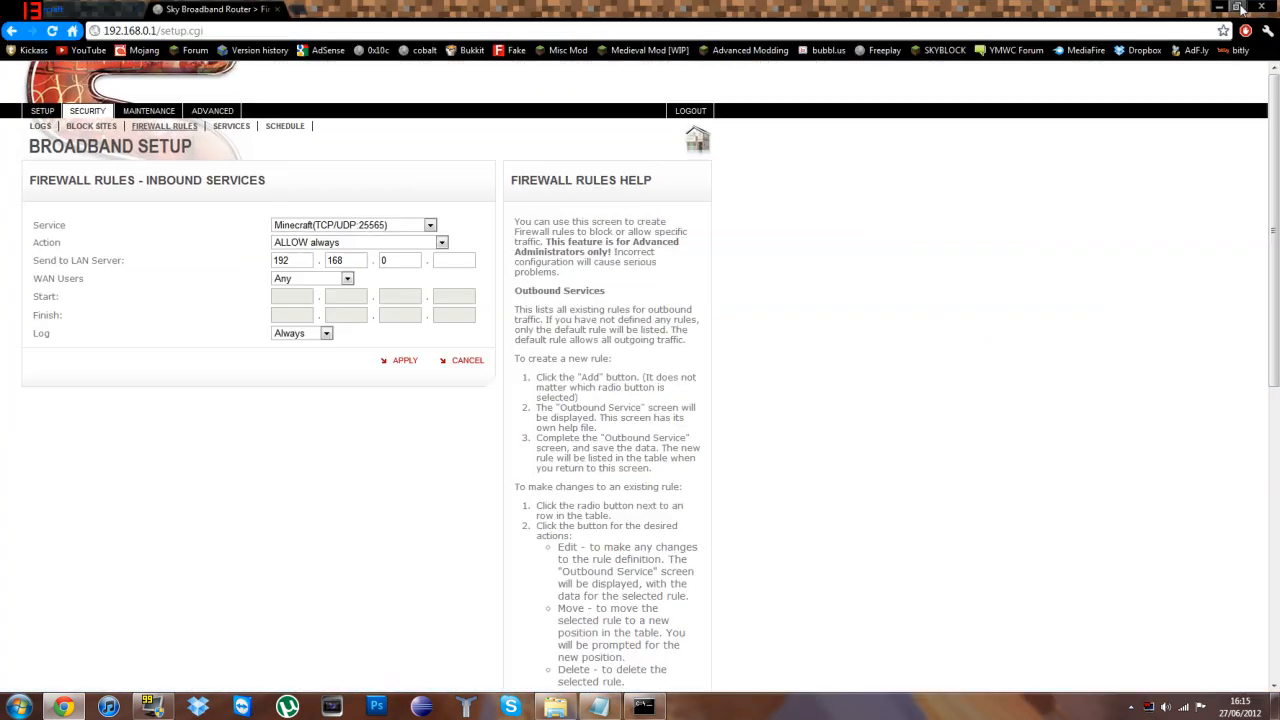
pyautogui.click(454, 260)
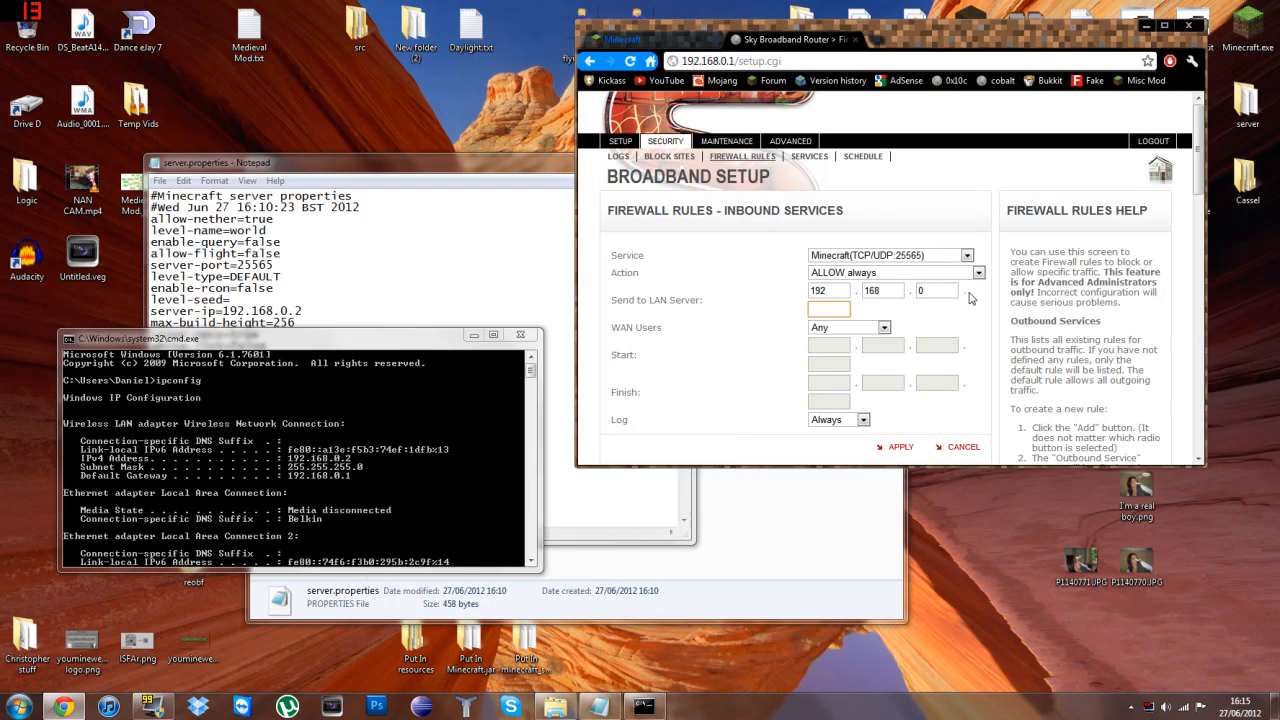
pyautogui.click(829, 309)
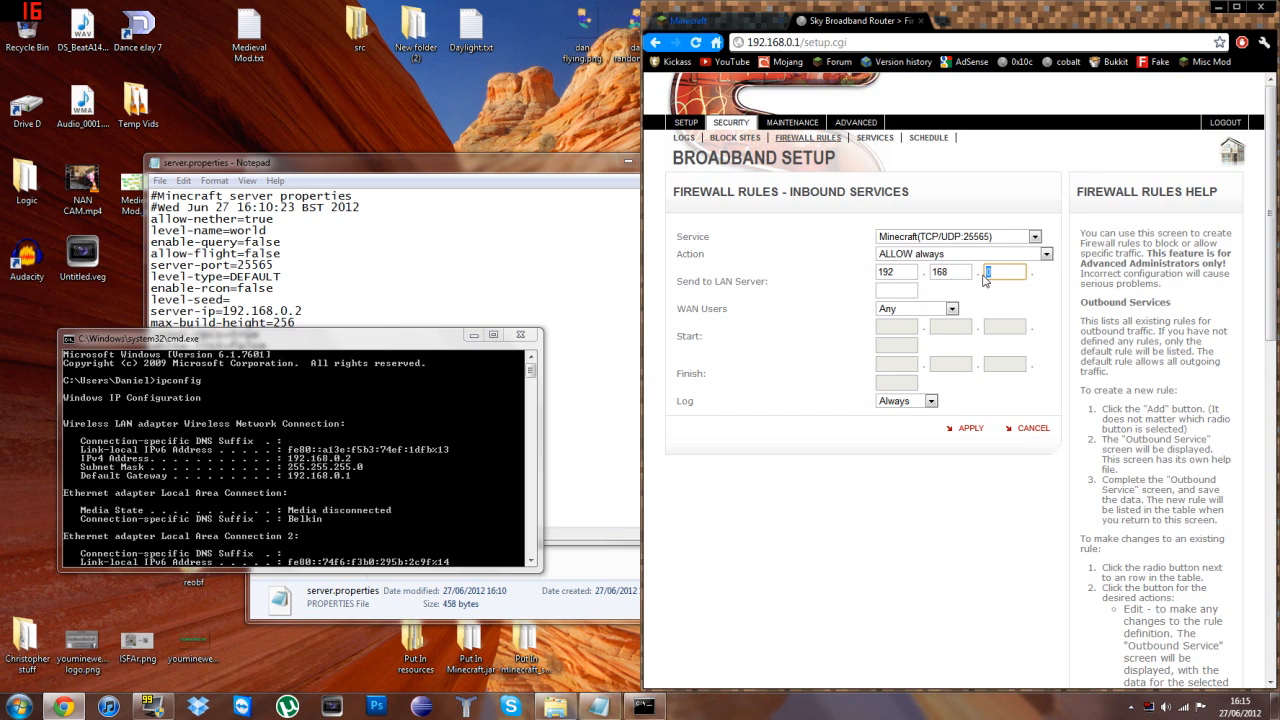
pyautogui.write('255')
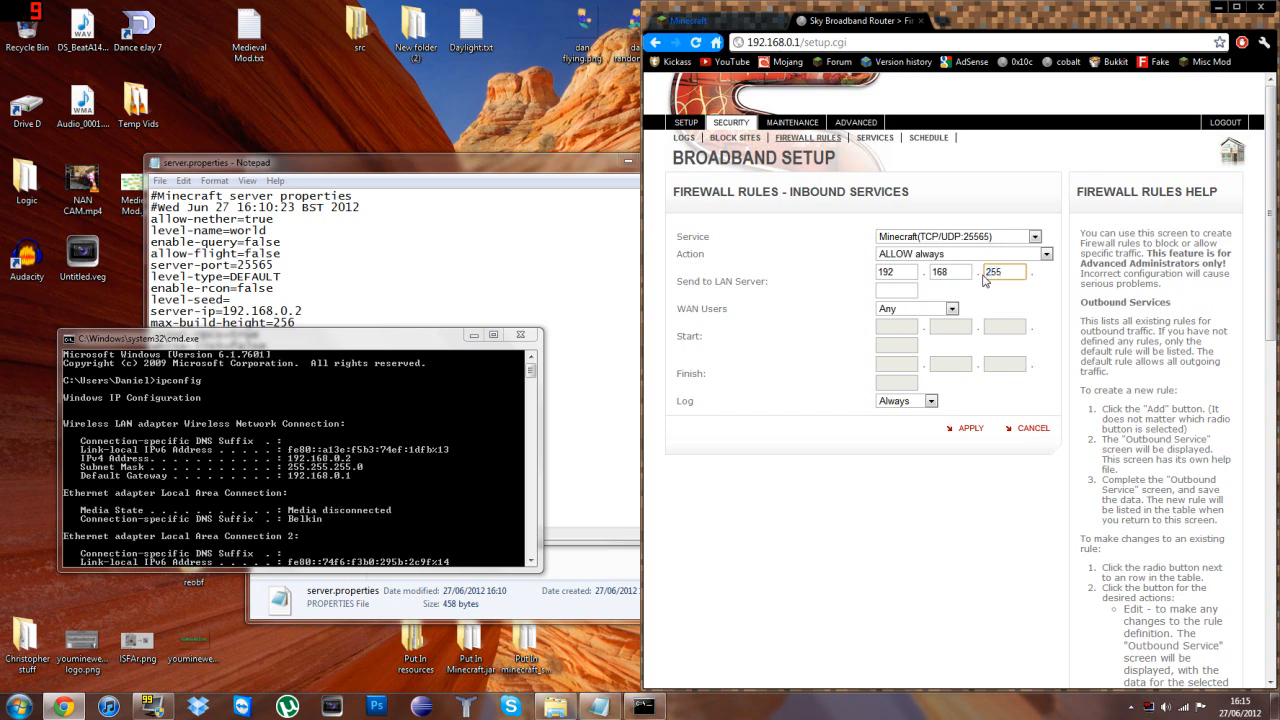
pyautogui.write('0')
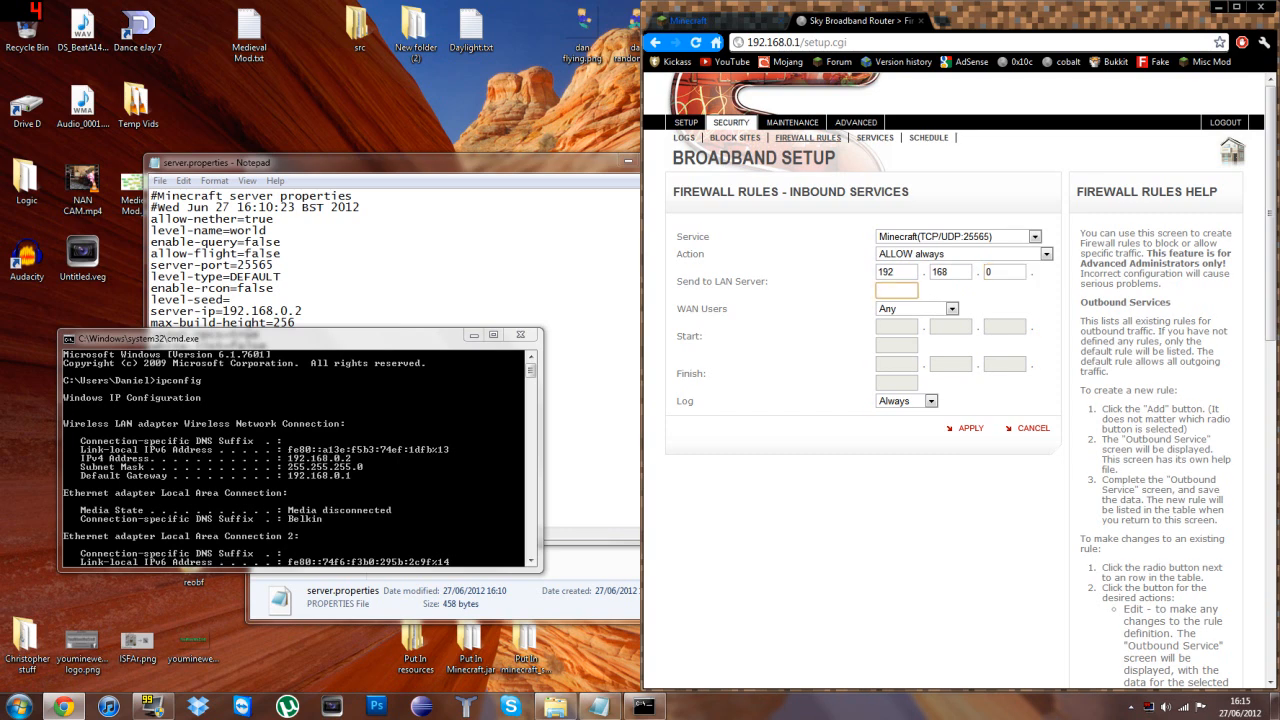
pyautogui.write('2')
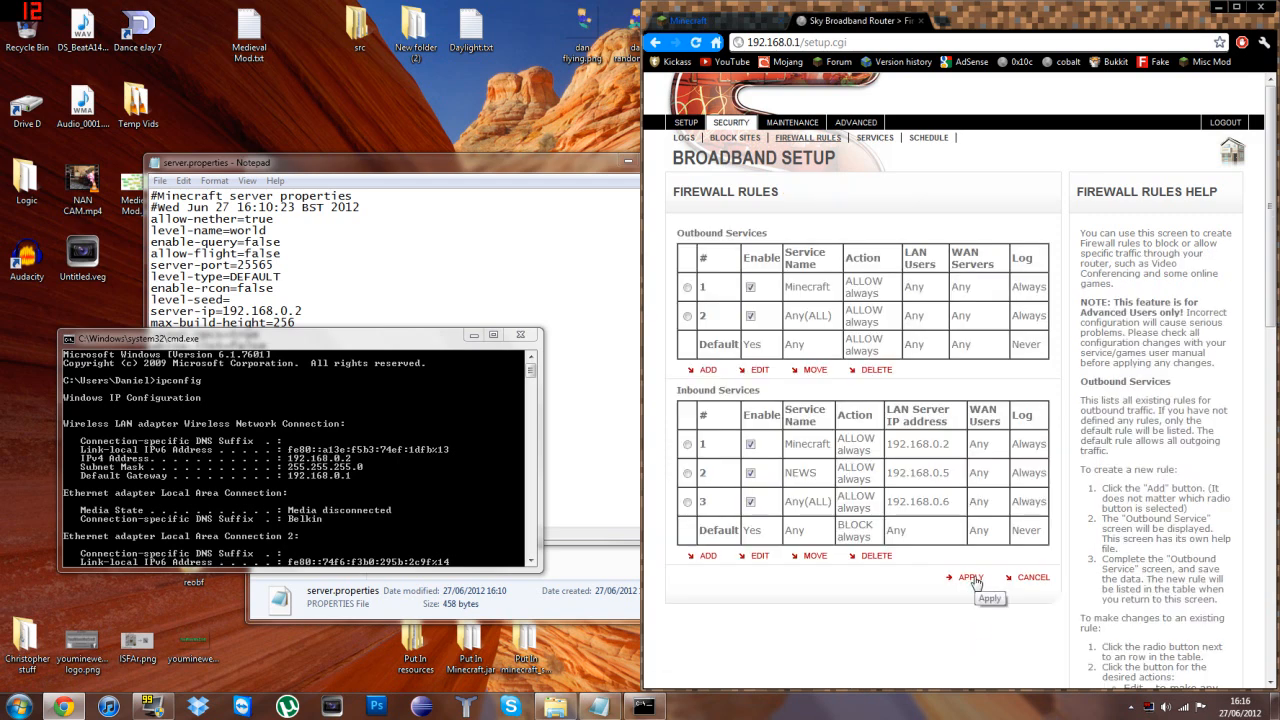
# - Apply the new inbound and outbound Minecraft firewall rules
pyautogui.click(970, 577)
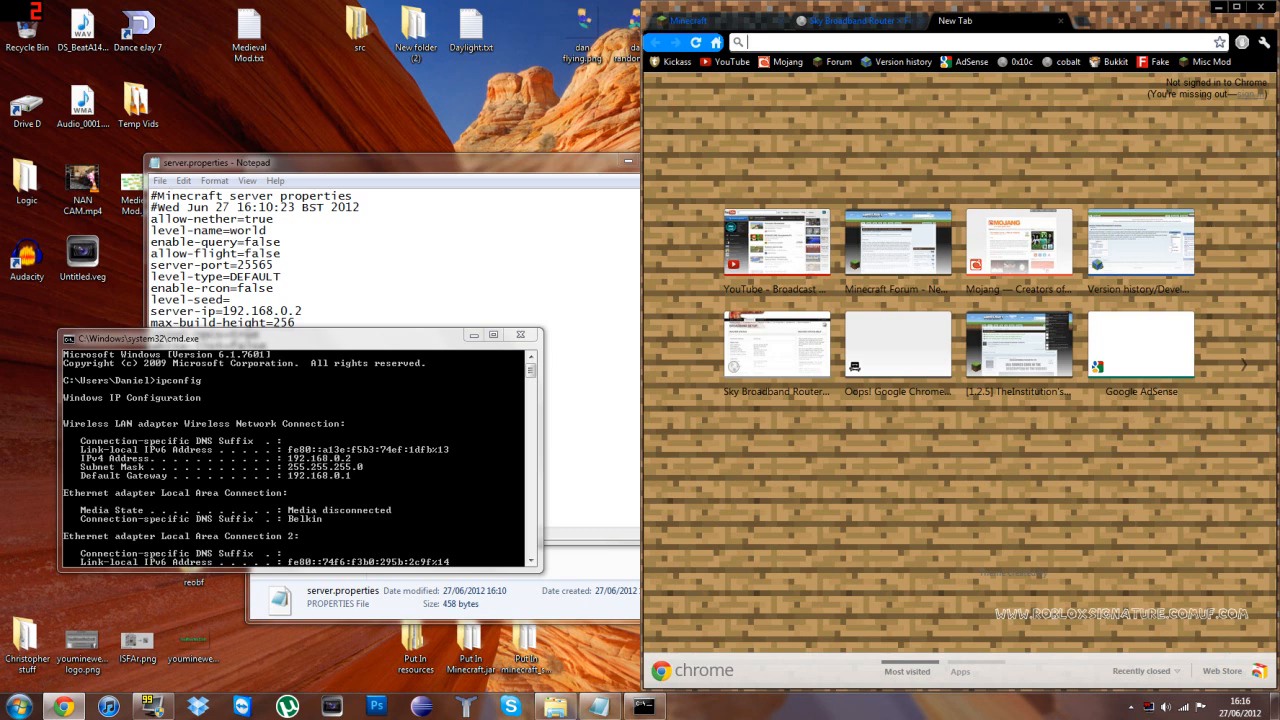
pyautogui.write('whatismyip.org')
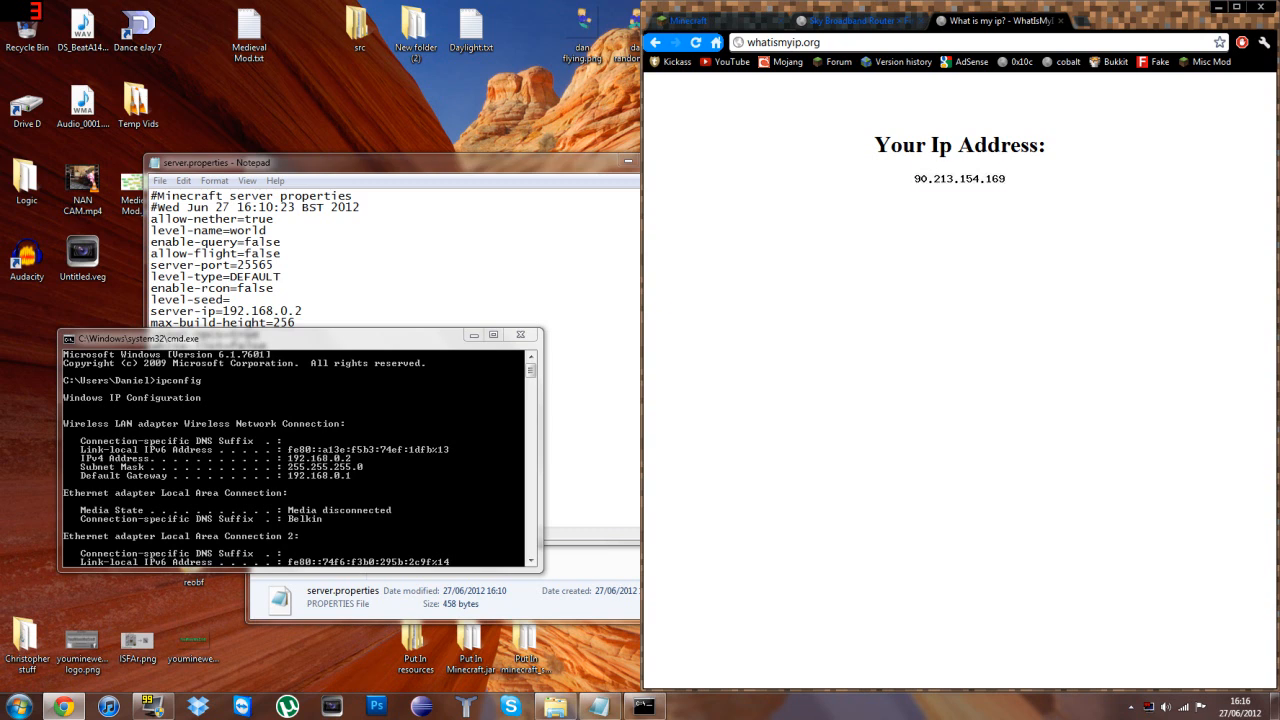
pyautogui.doubleClick(959, 179)
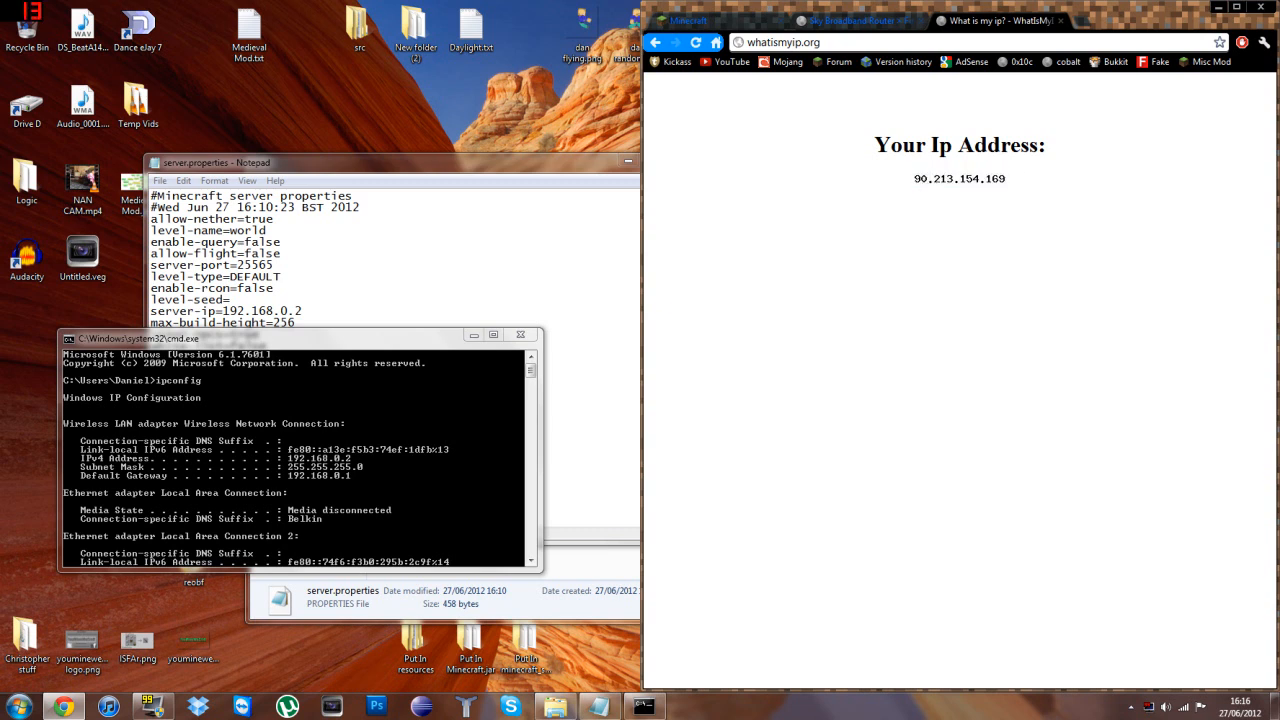
pyautogui.moveTo(1015, 205)
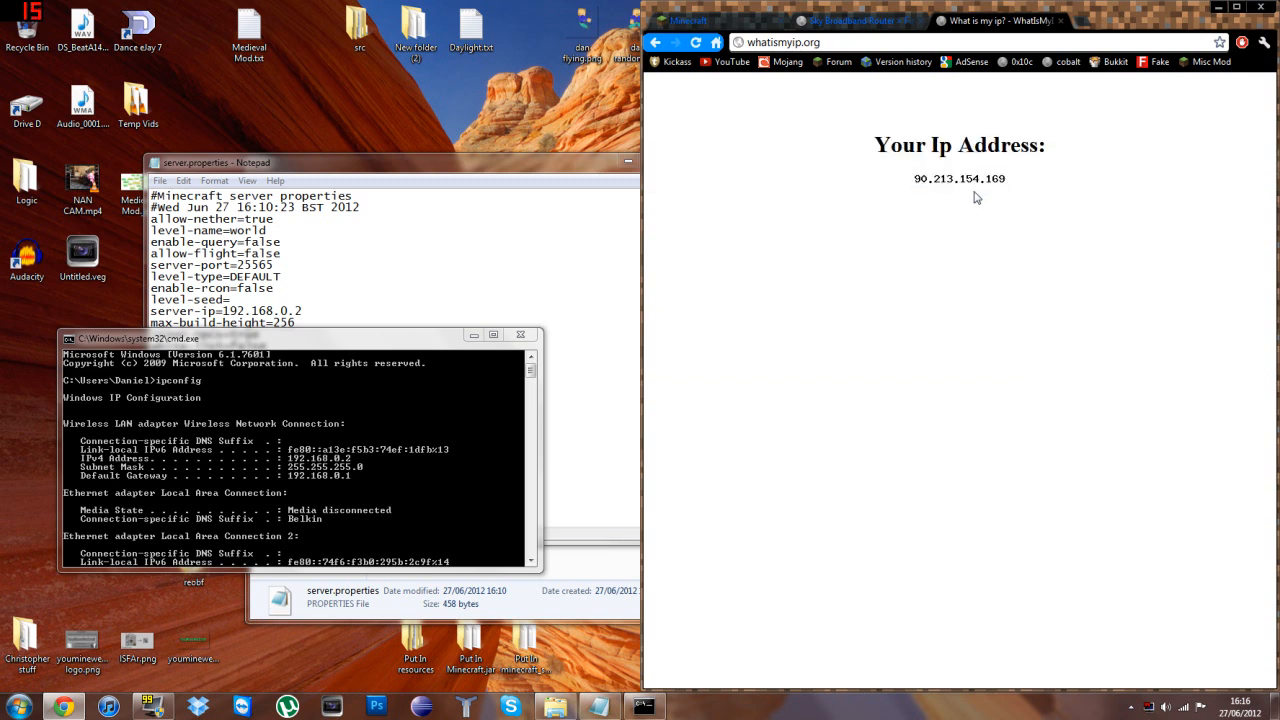
pyautogui.click(783, 42)
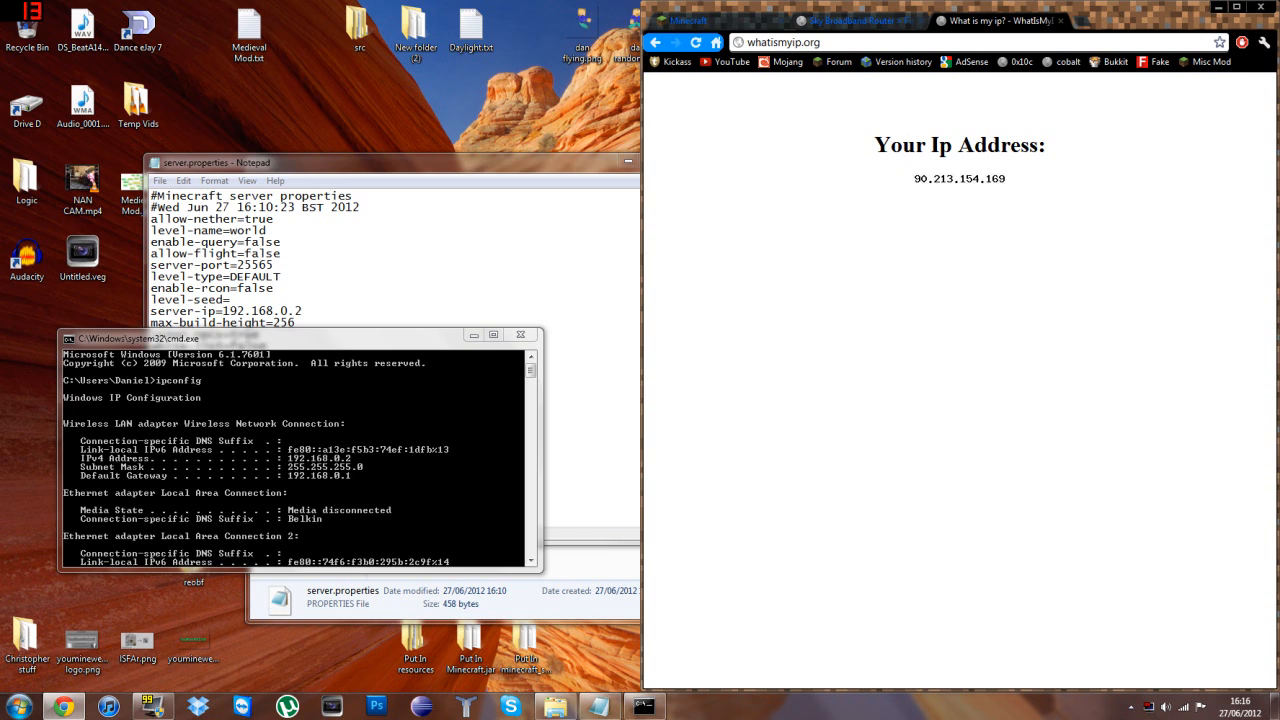
pyautogui.moveTo(983, 219)
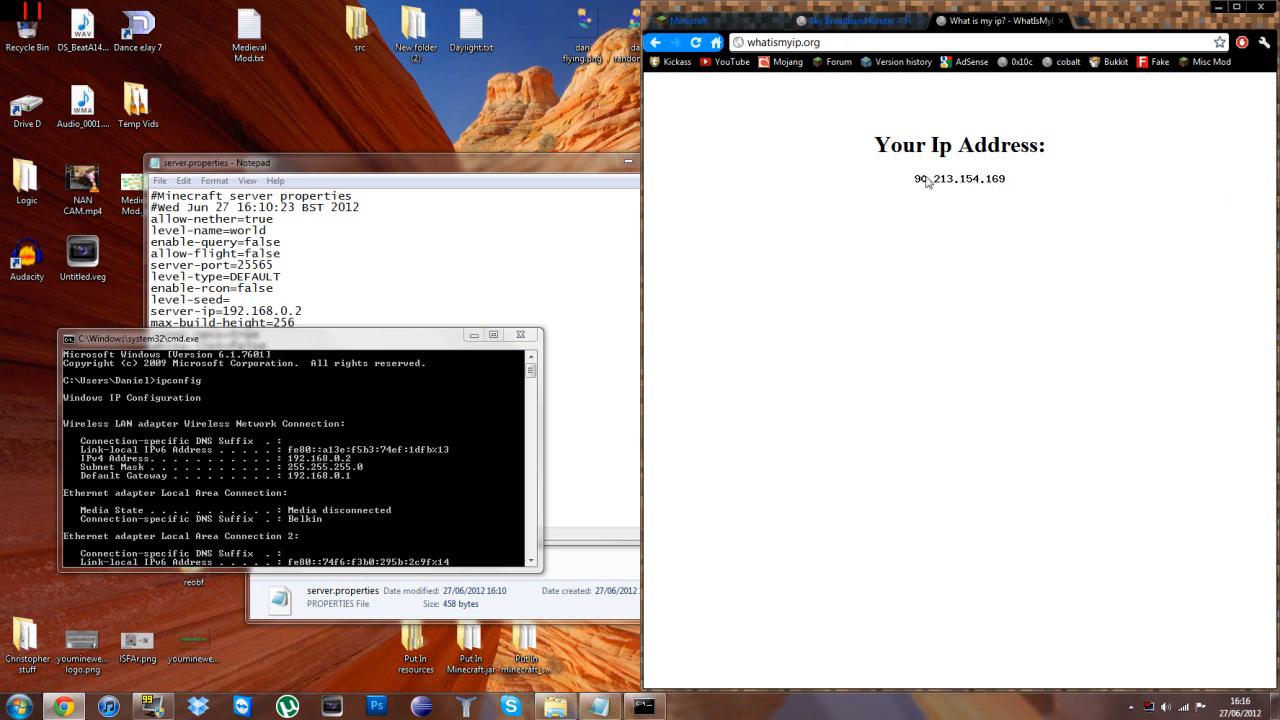
pyautogui.moveTo(919, 237)
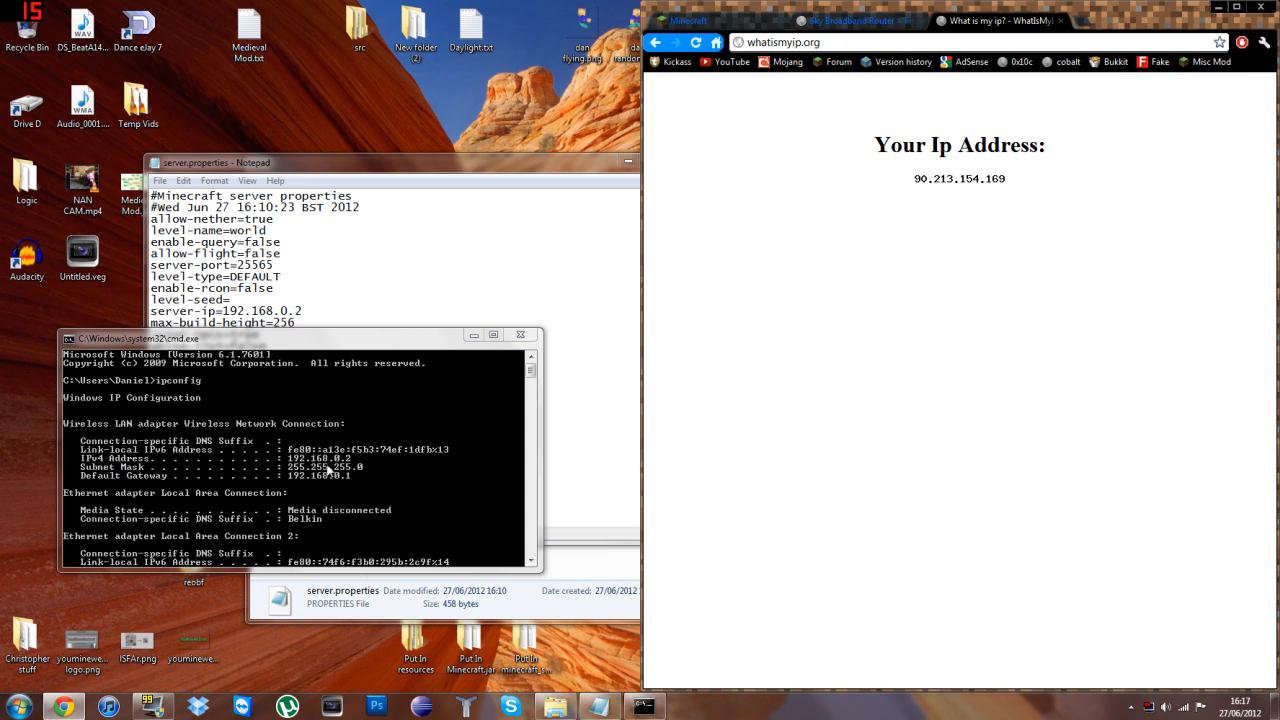
pyautogui.moveTo(357, 463)
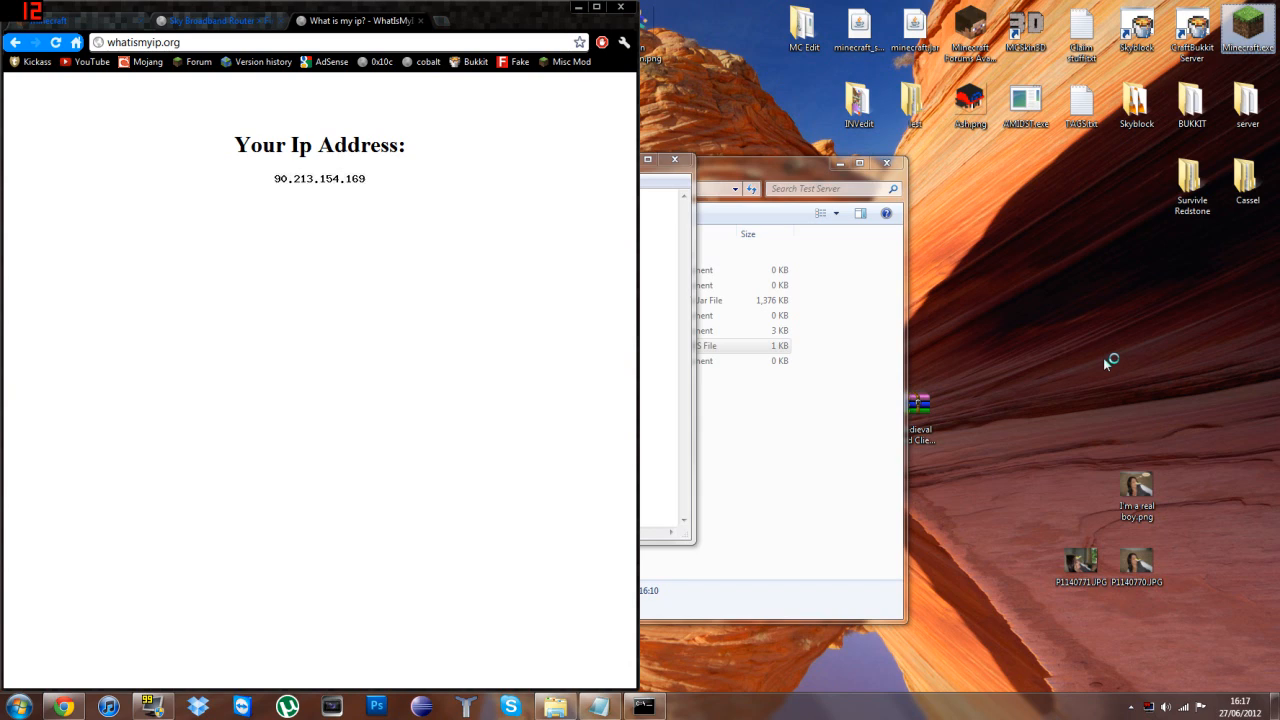
# - Launch Minecraft, log in, and open Edit Server Info for My server
pyautogui.click(688, 706)
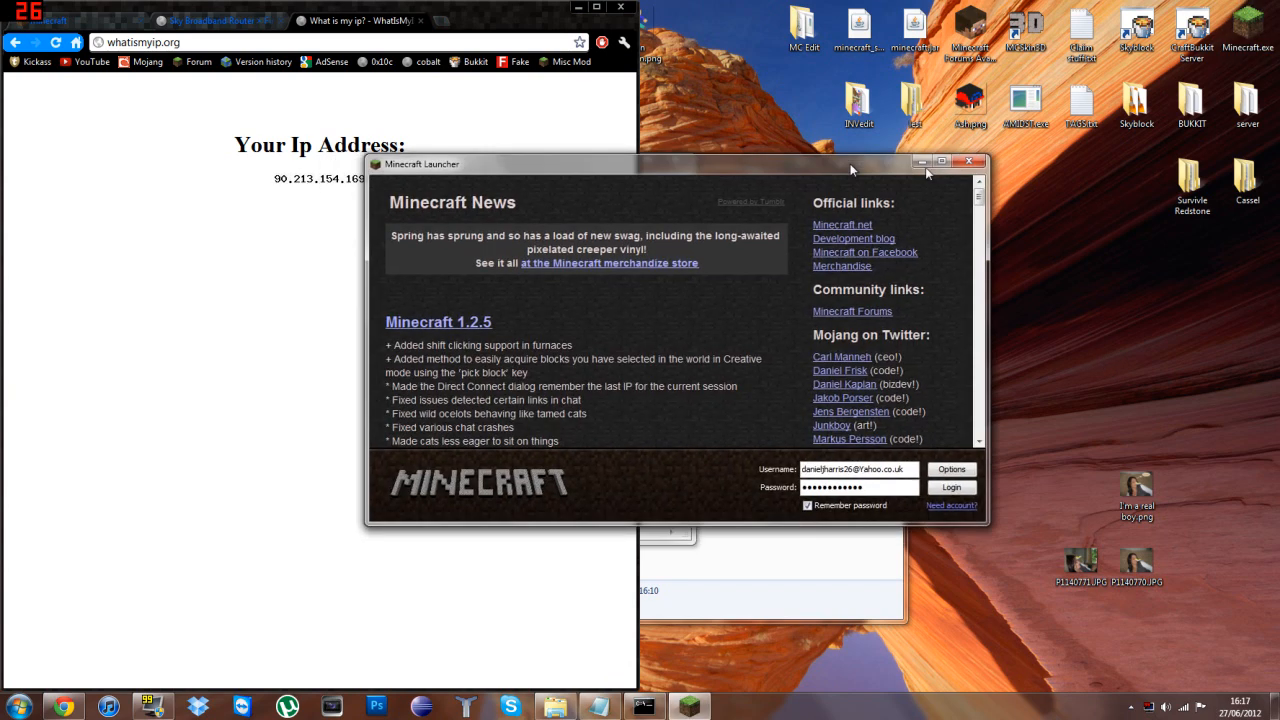
pyautogui.click(951, 487)
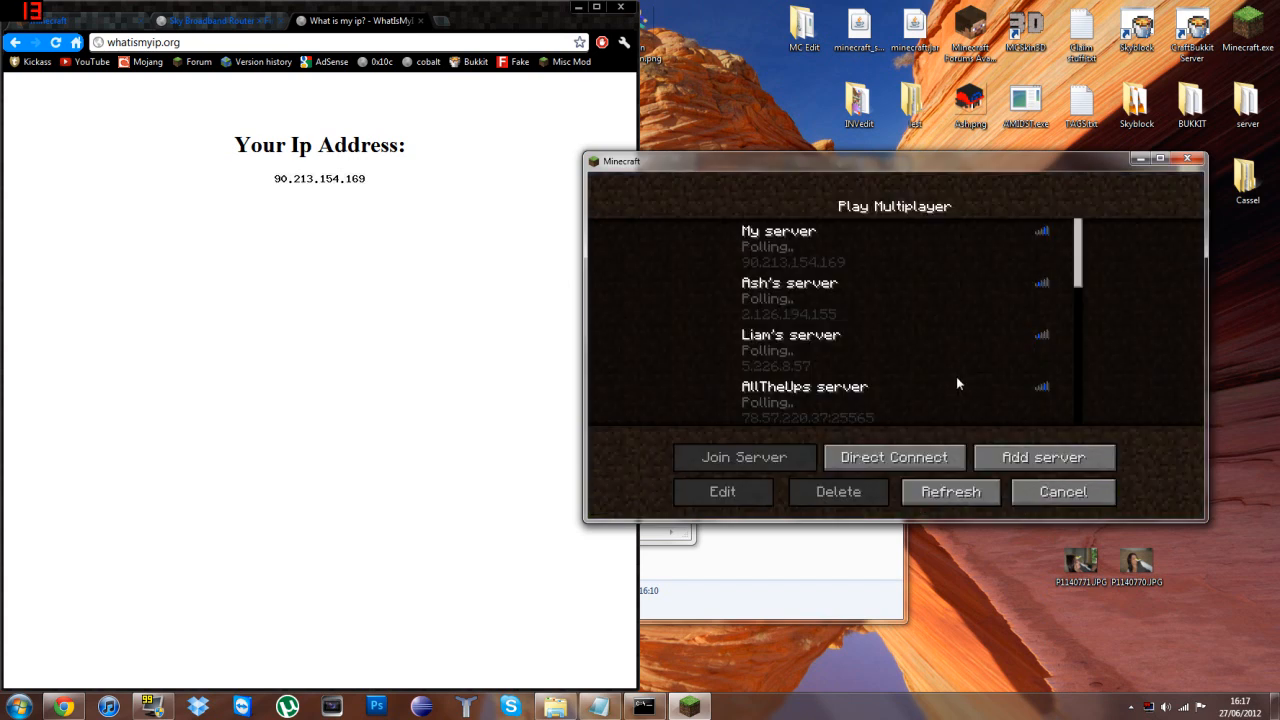
pyautogui.click(790, 246)
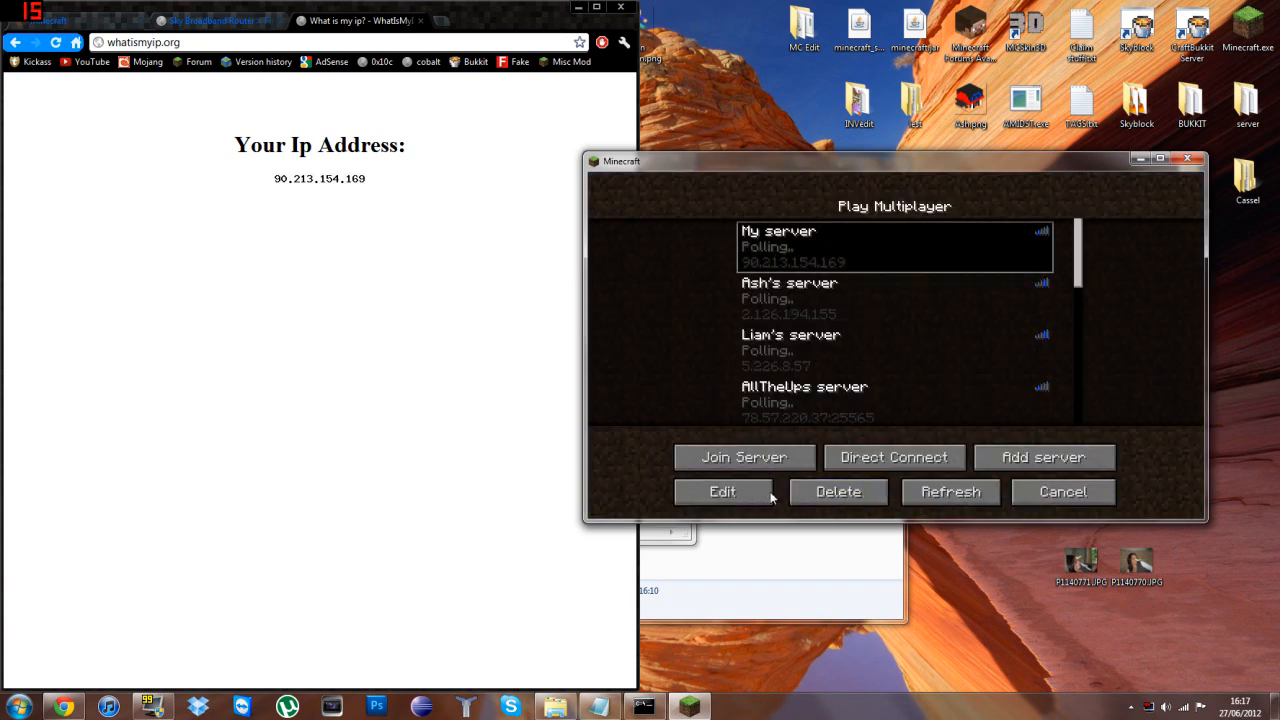
pyautogui.click(722, 491)
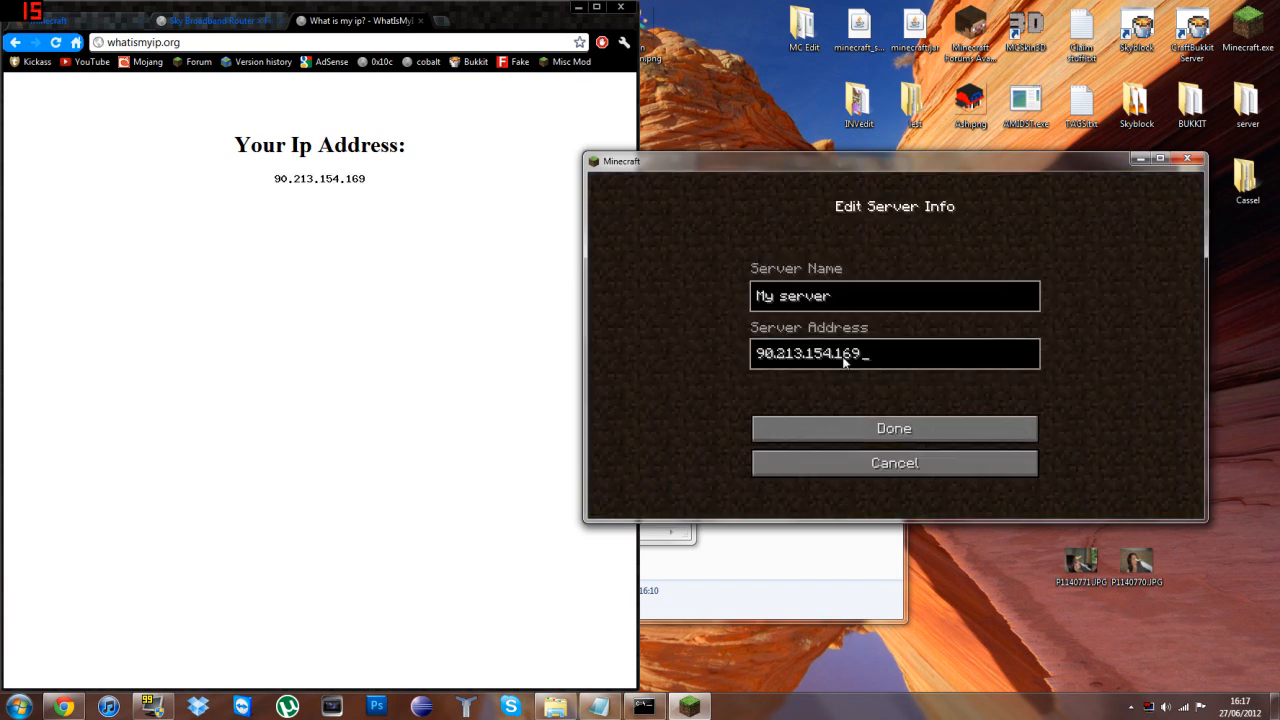
pyautogui.moveTo(864, 390)
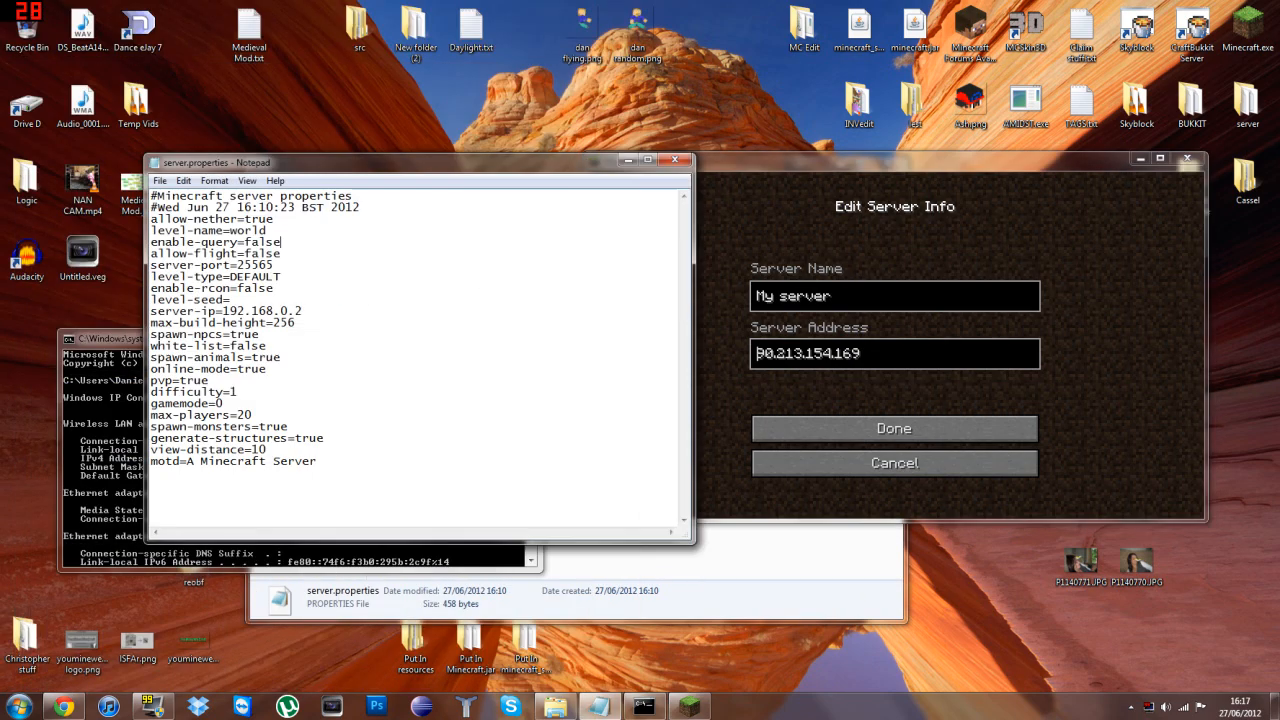
# - Run minecraft_server.jar, close the Command Prompt, and save My server's details with Done
pyautogui.click(674, 160)
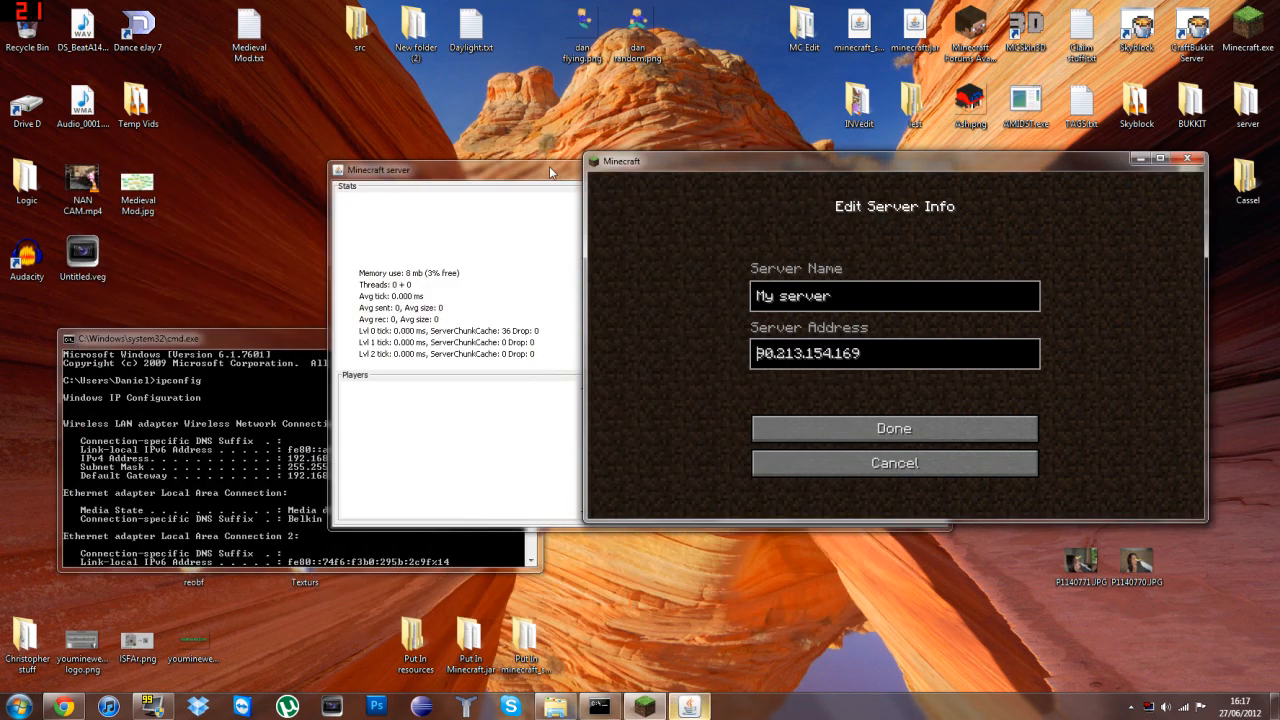
pyautogui.click(893, 428)
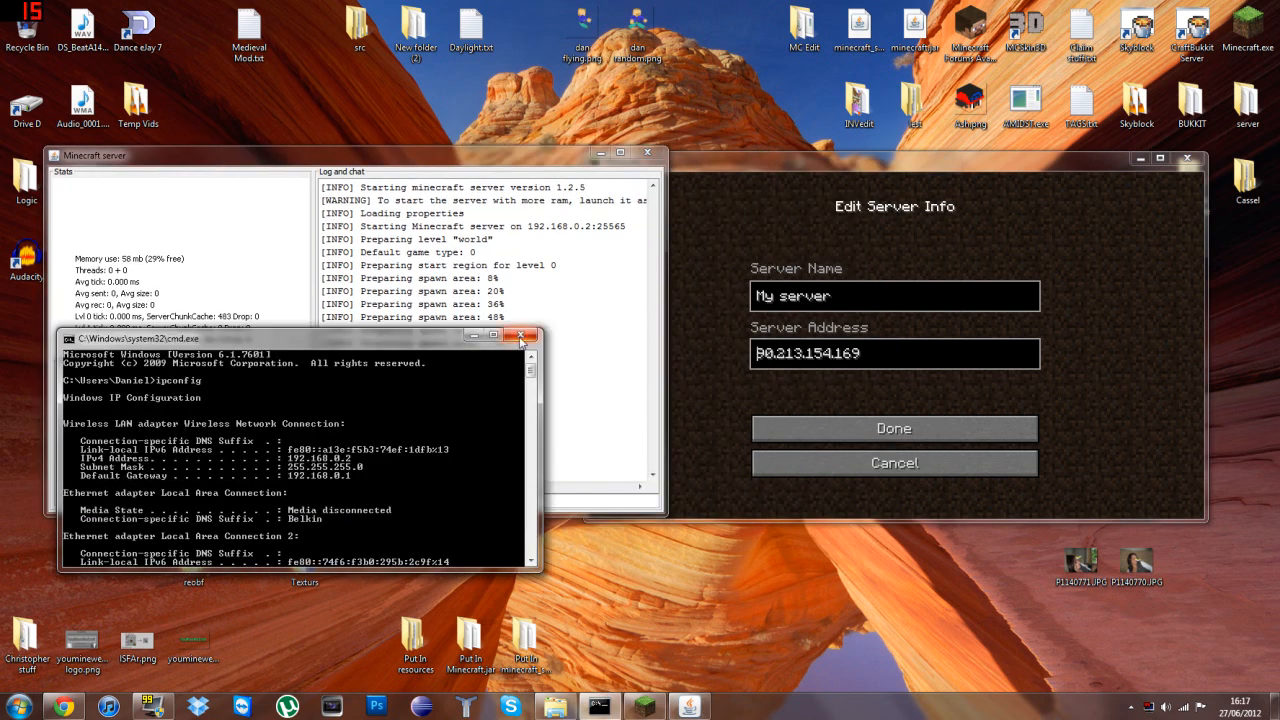
pyautogui.click(521, 335)
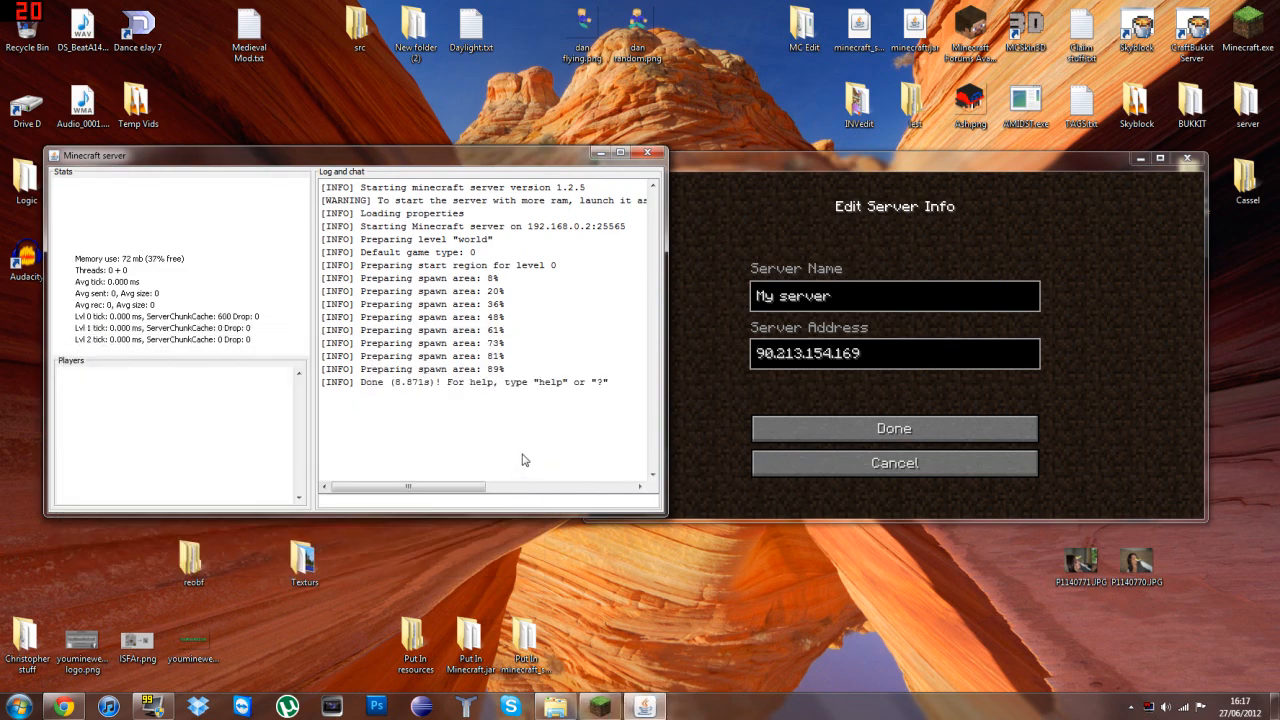
pyautogui.moveTo(893, 428)
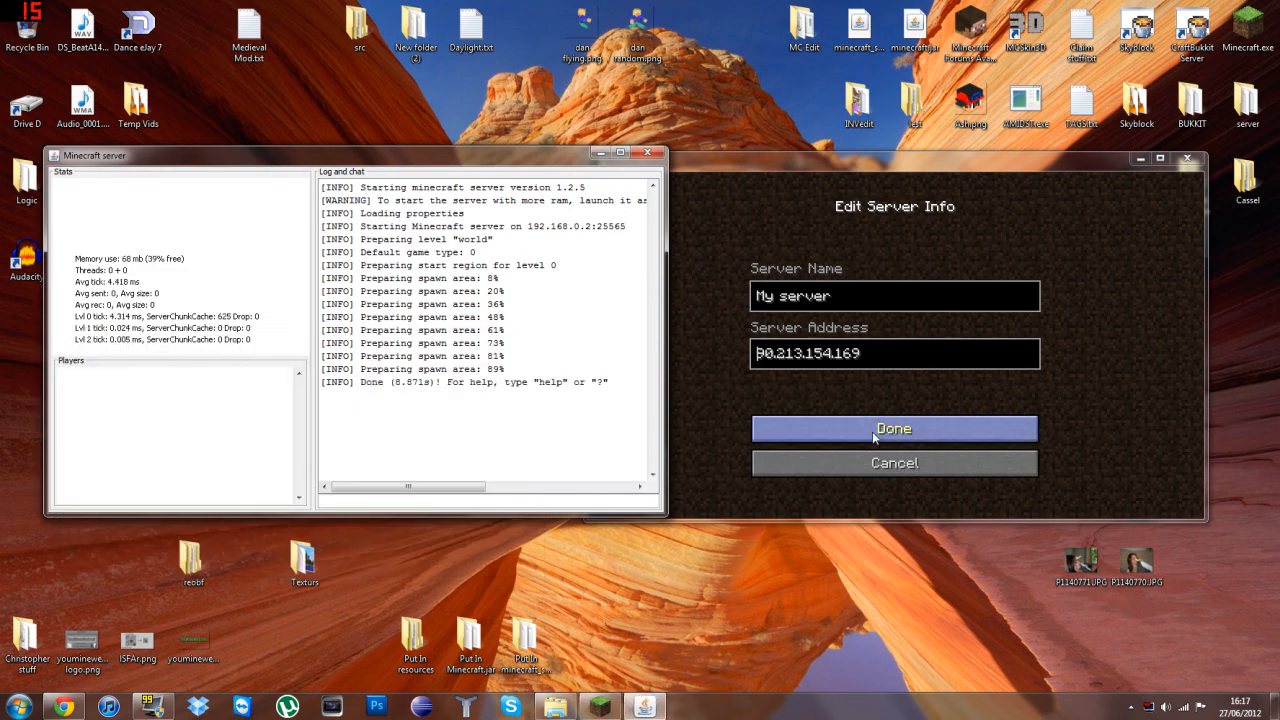
pyautogui.click(893, 428)
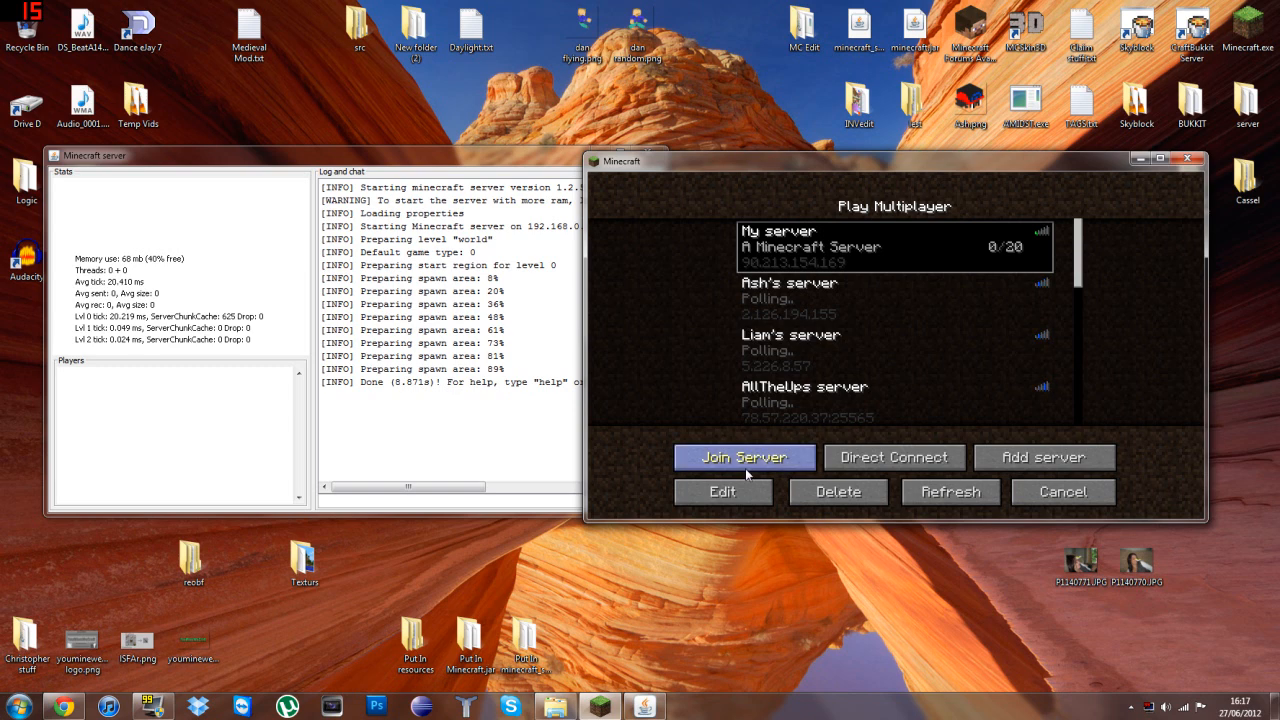
# - Join My server and open the inventory once the world loads
pyautogui.click(744, 457)
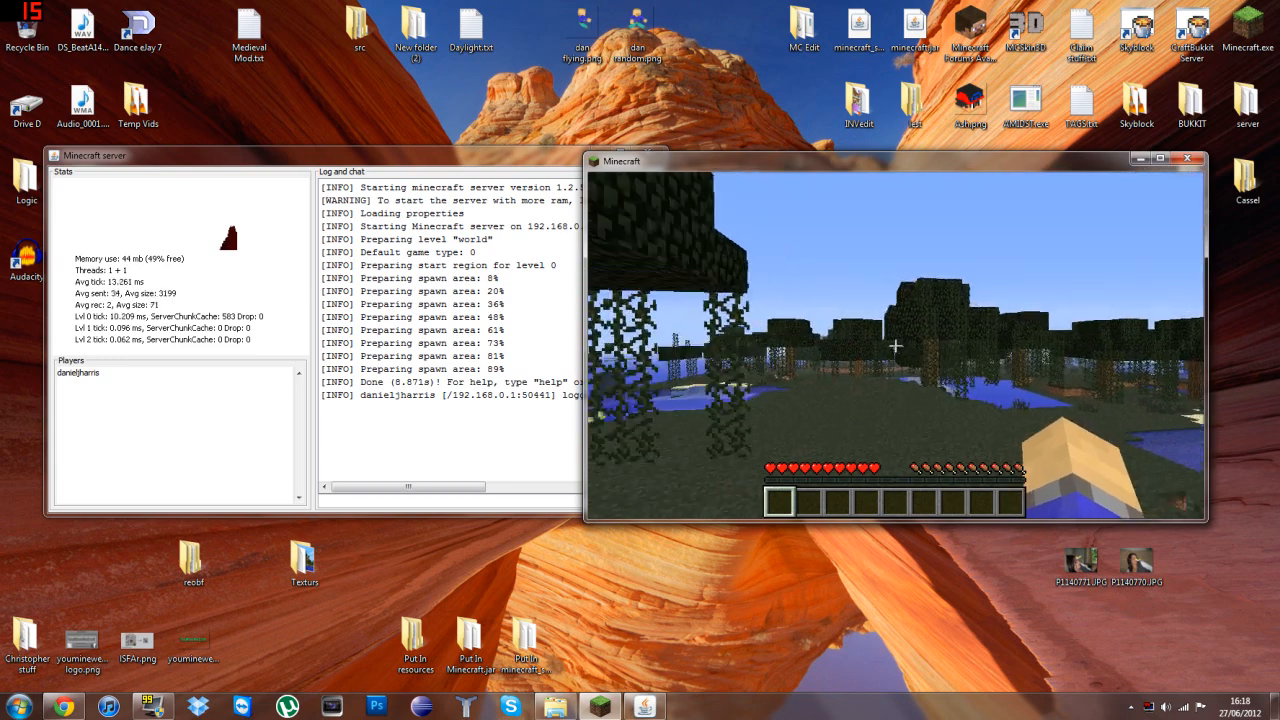
pyautogui.press('e')
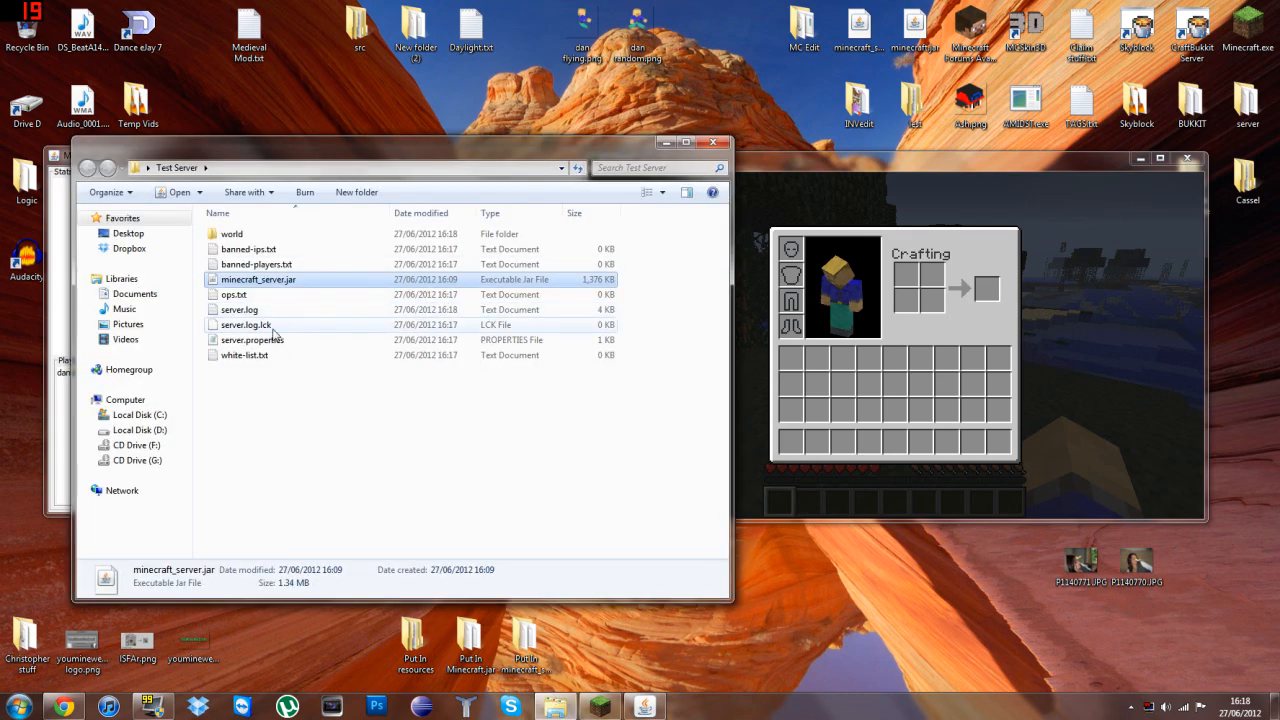
pyautogui.doubleClick(252, 339)
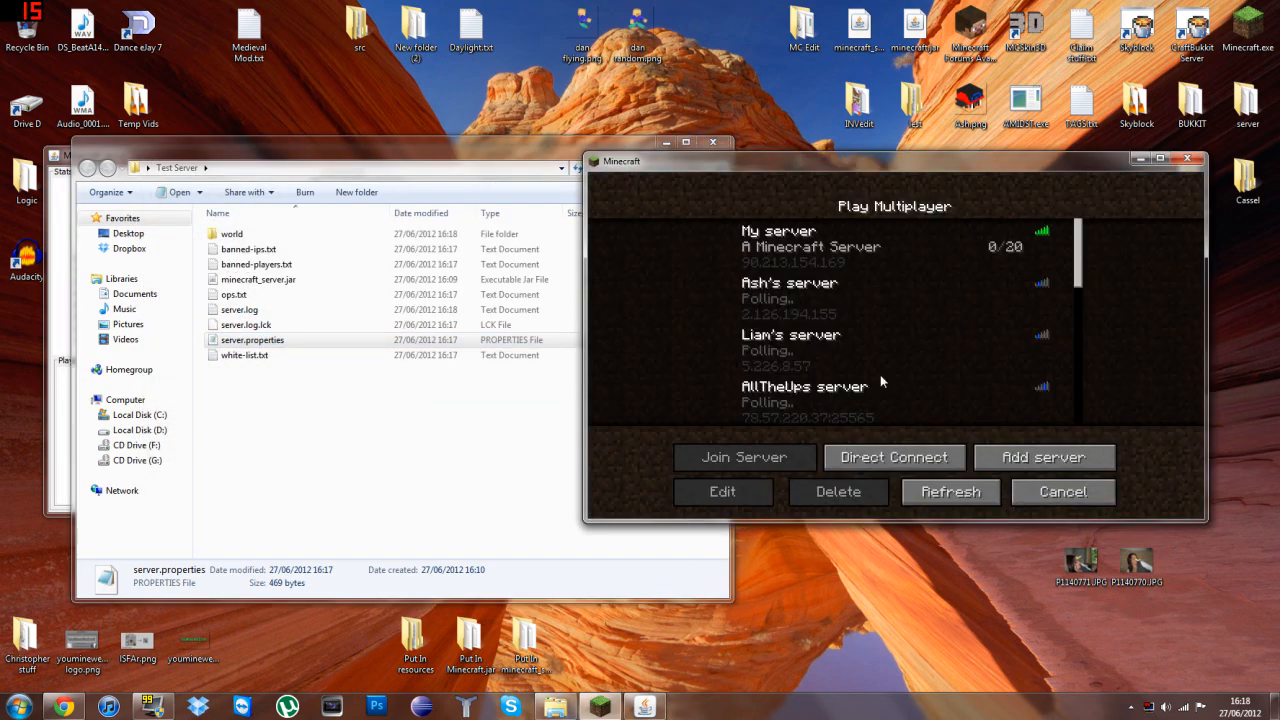
pyautogui.click(722, 491)
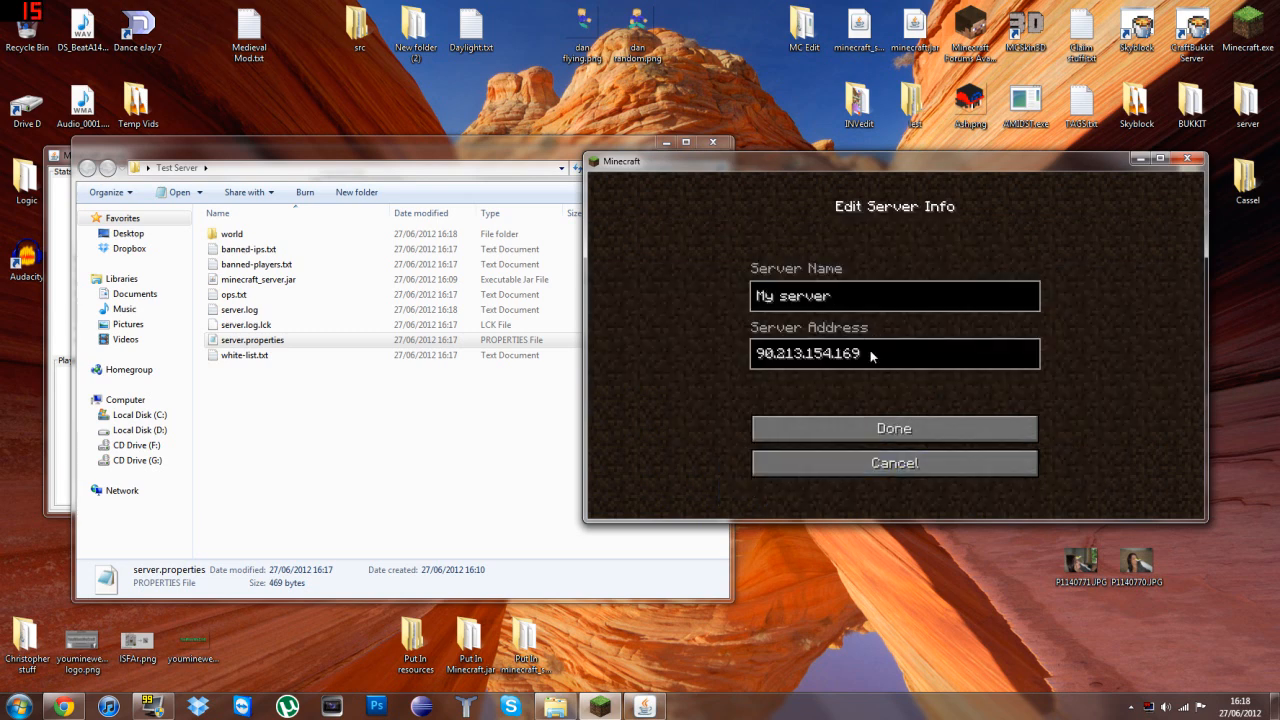
pyautogui.tripleClick(807, 353)
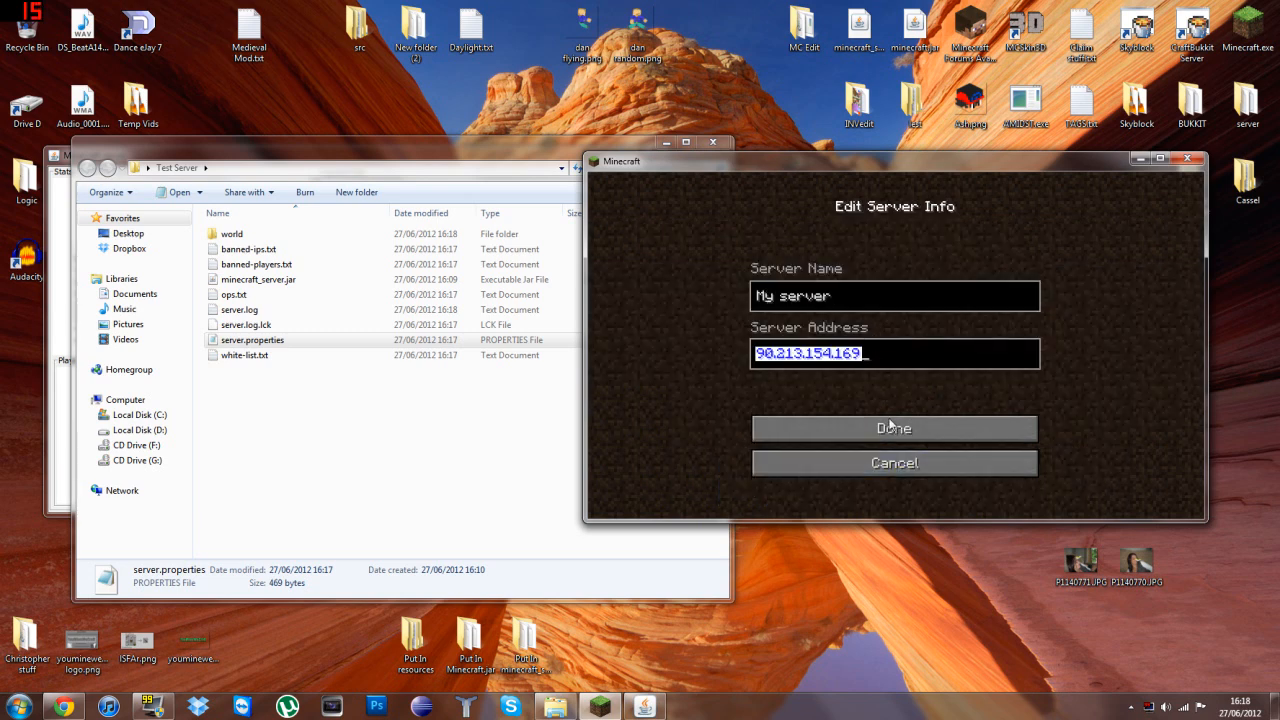
pyautogui.click(893, 427)
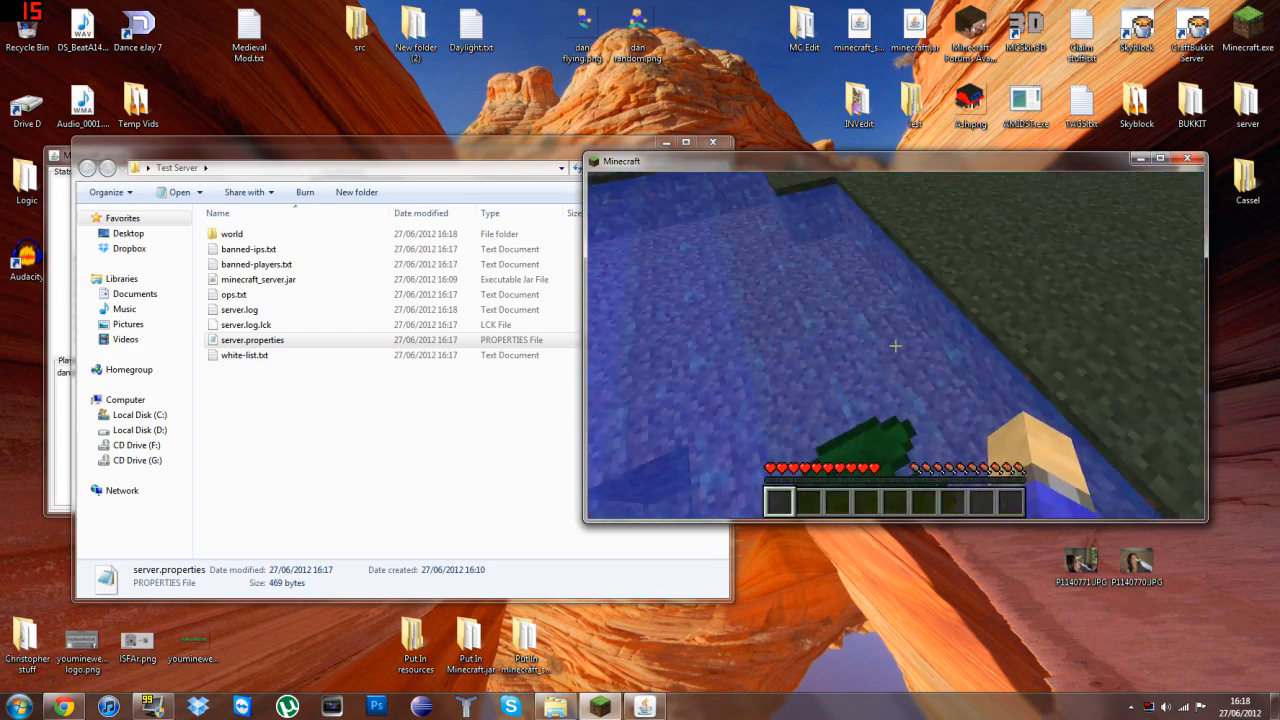
pyautogui.press('e')
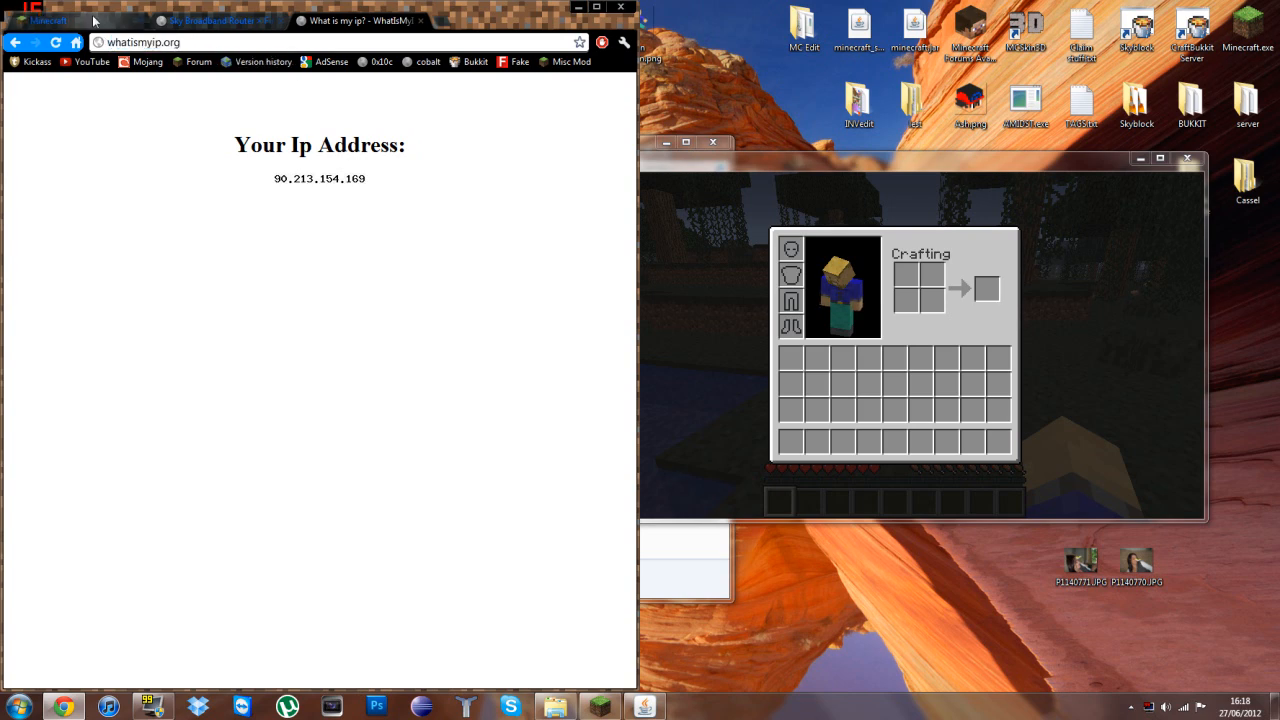
# - Walk around the jungle world, open the inventory, then open server.properties in Notepad
pyautogui.click(48, 20)
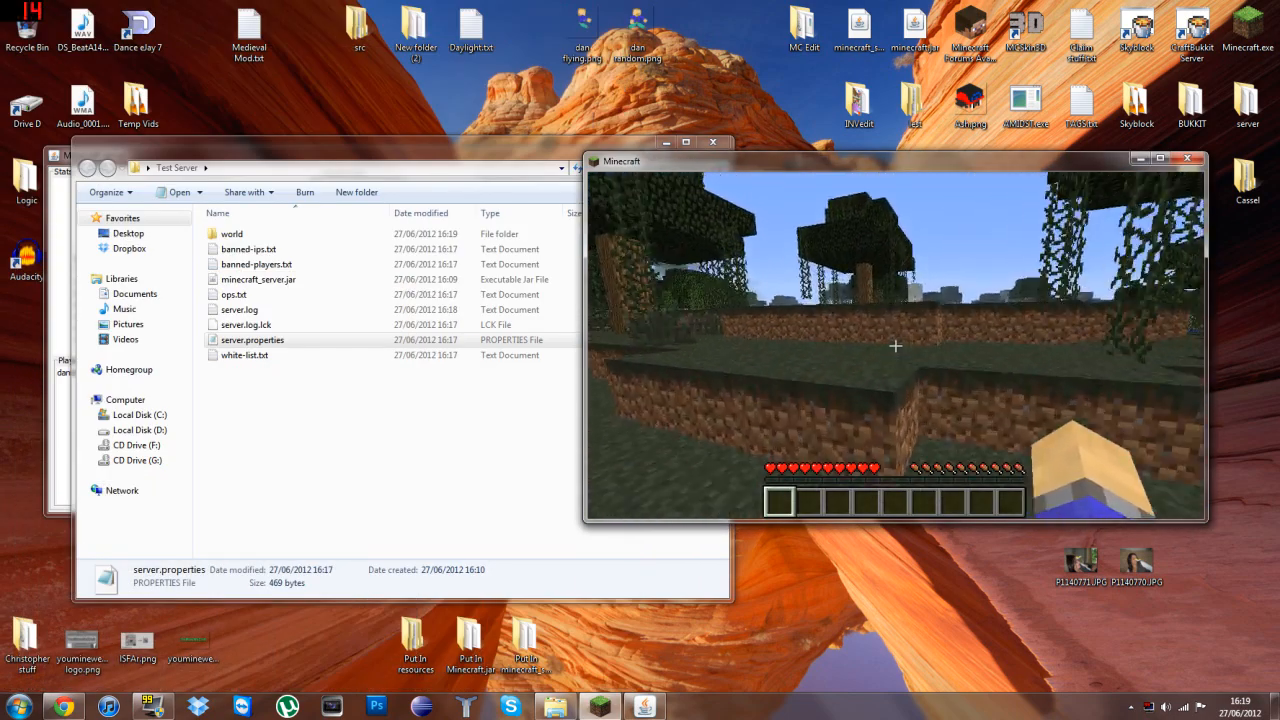
pyautogui.moveTo(895, 345)
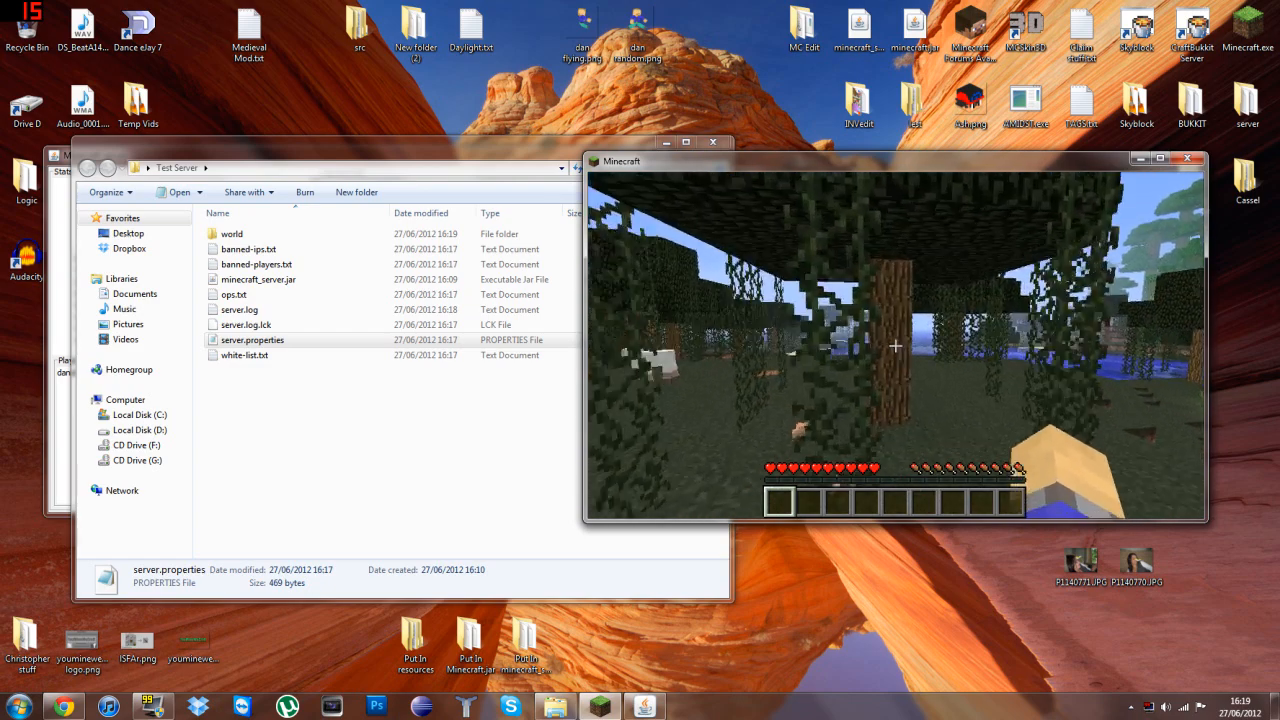
pyautogui.press('e')
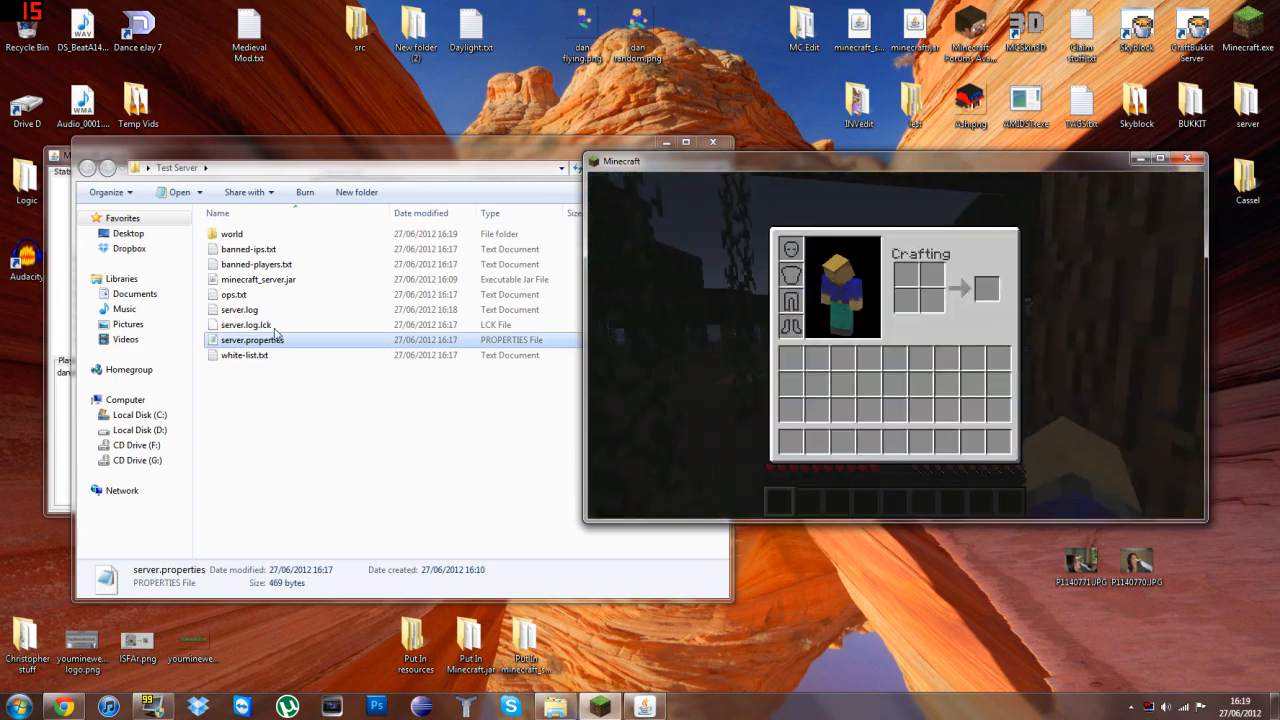
pyautogui.doubleClick(252, 339)
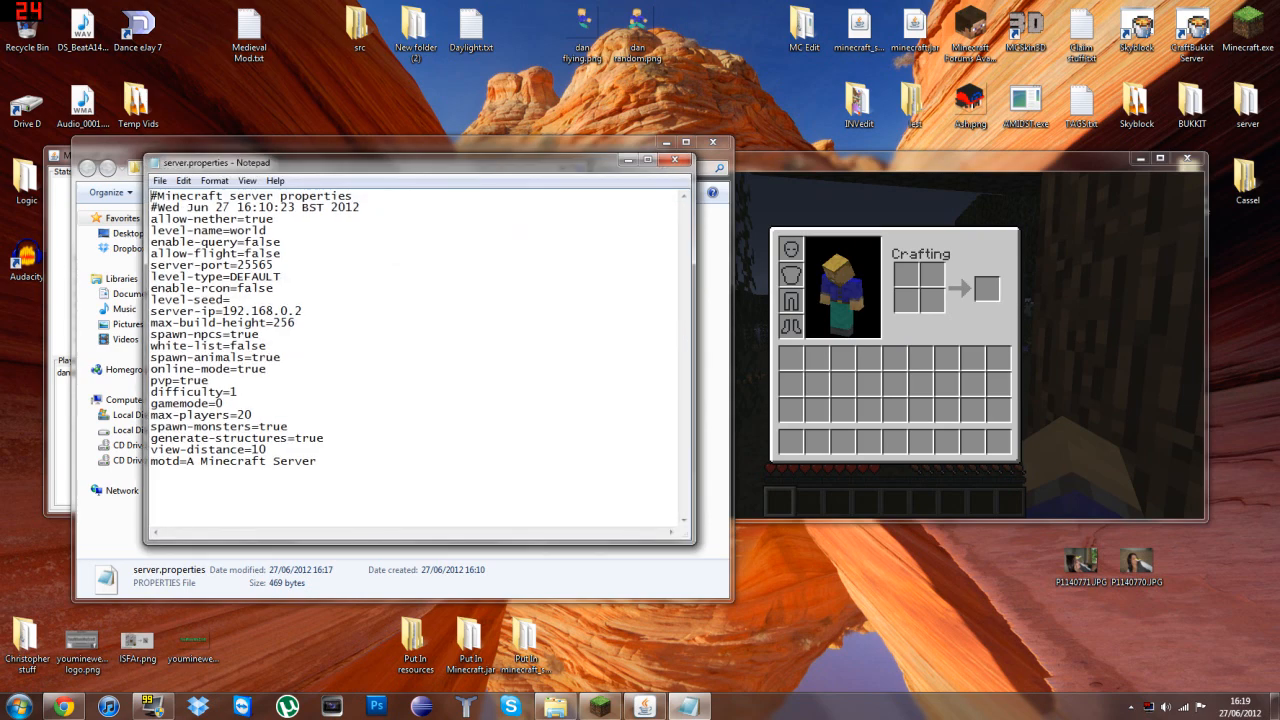